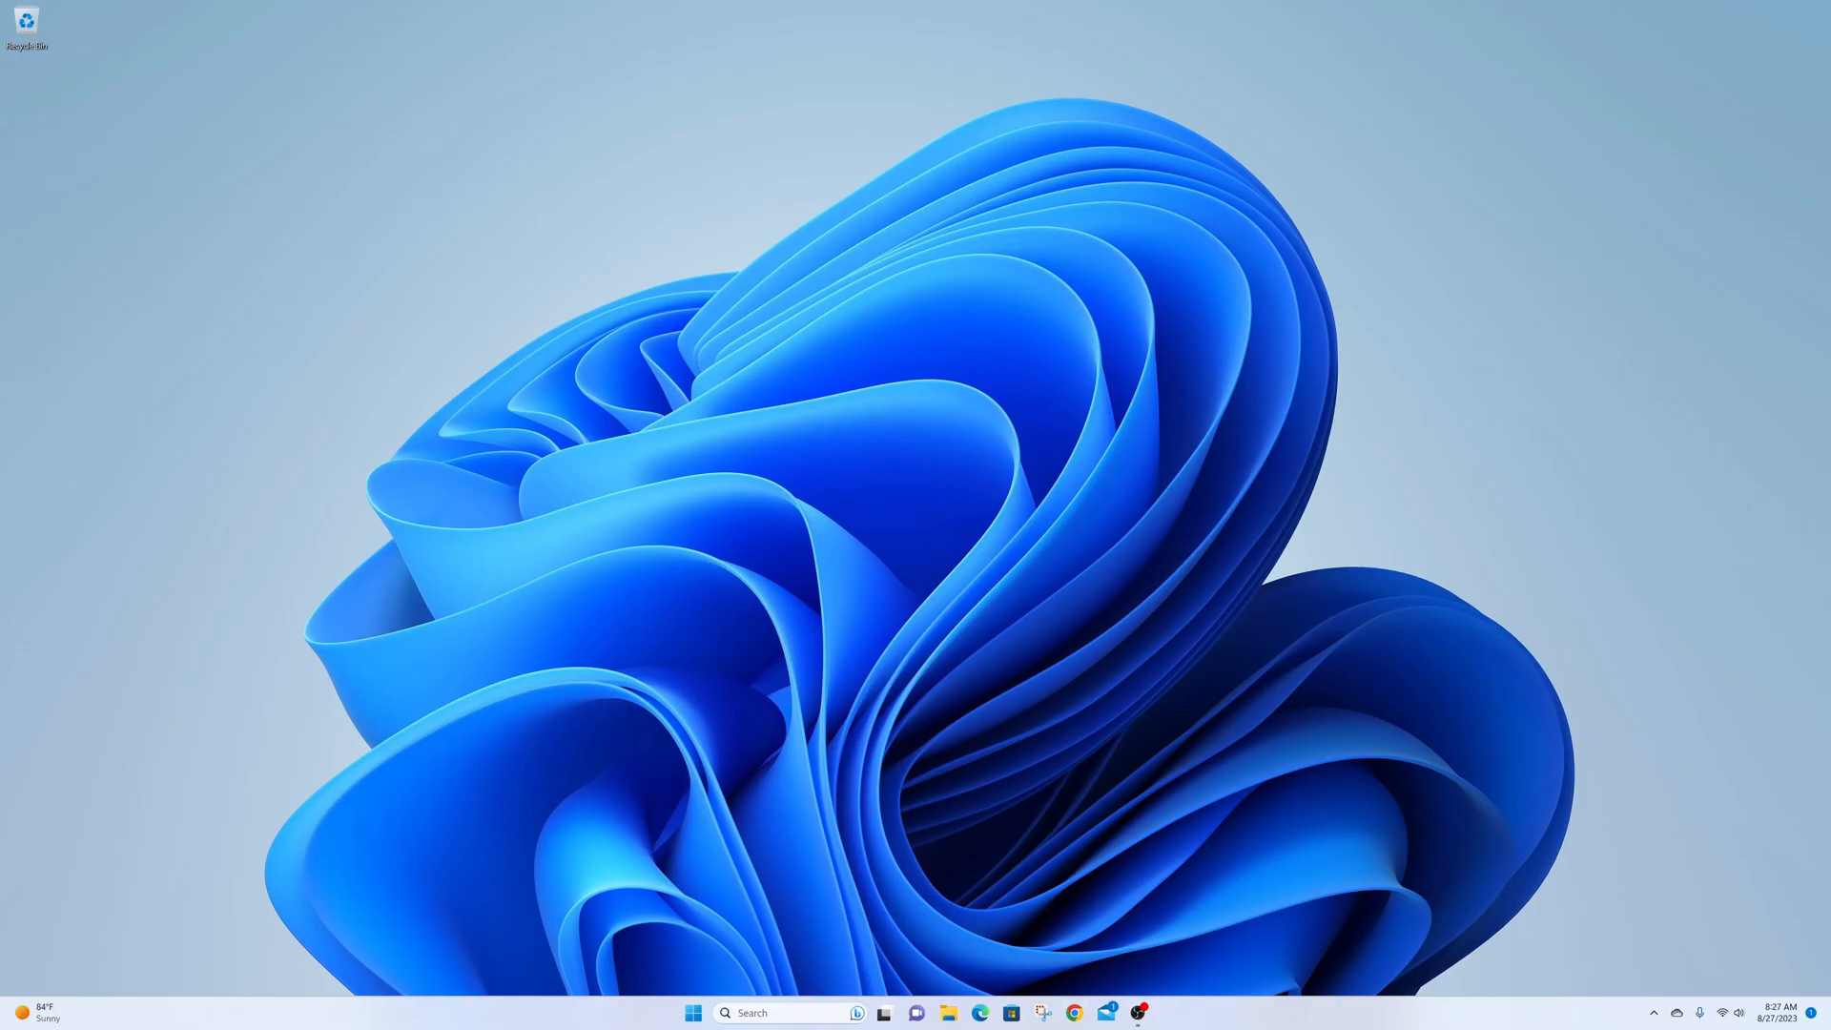
- Load nicehash.com in the browser and scroll to the PC, GPU & CPU mining section
{"action": "left_click", "coordinate": [1074, 1013]}
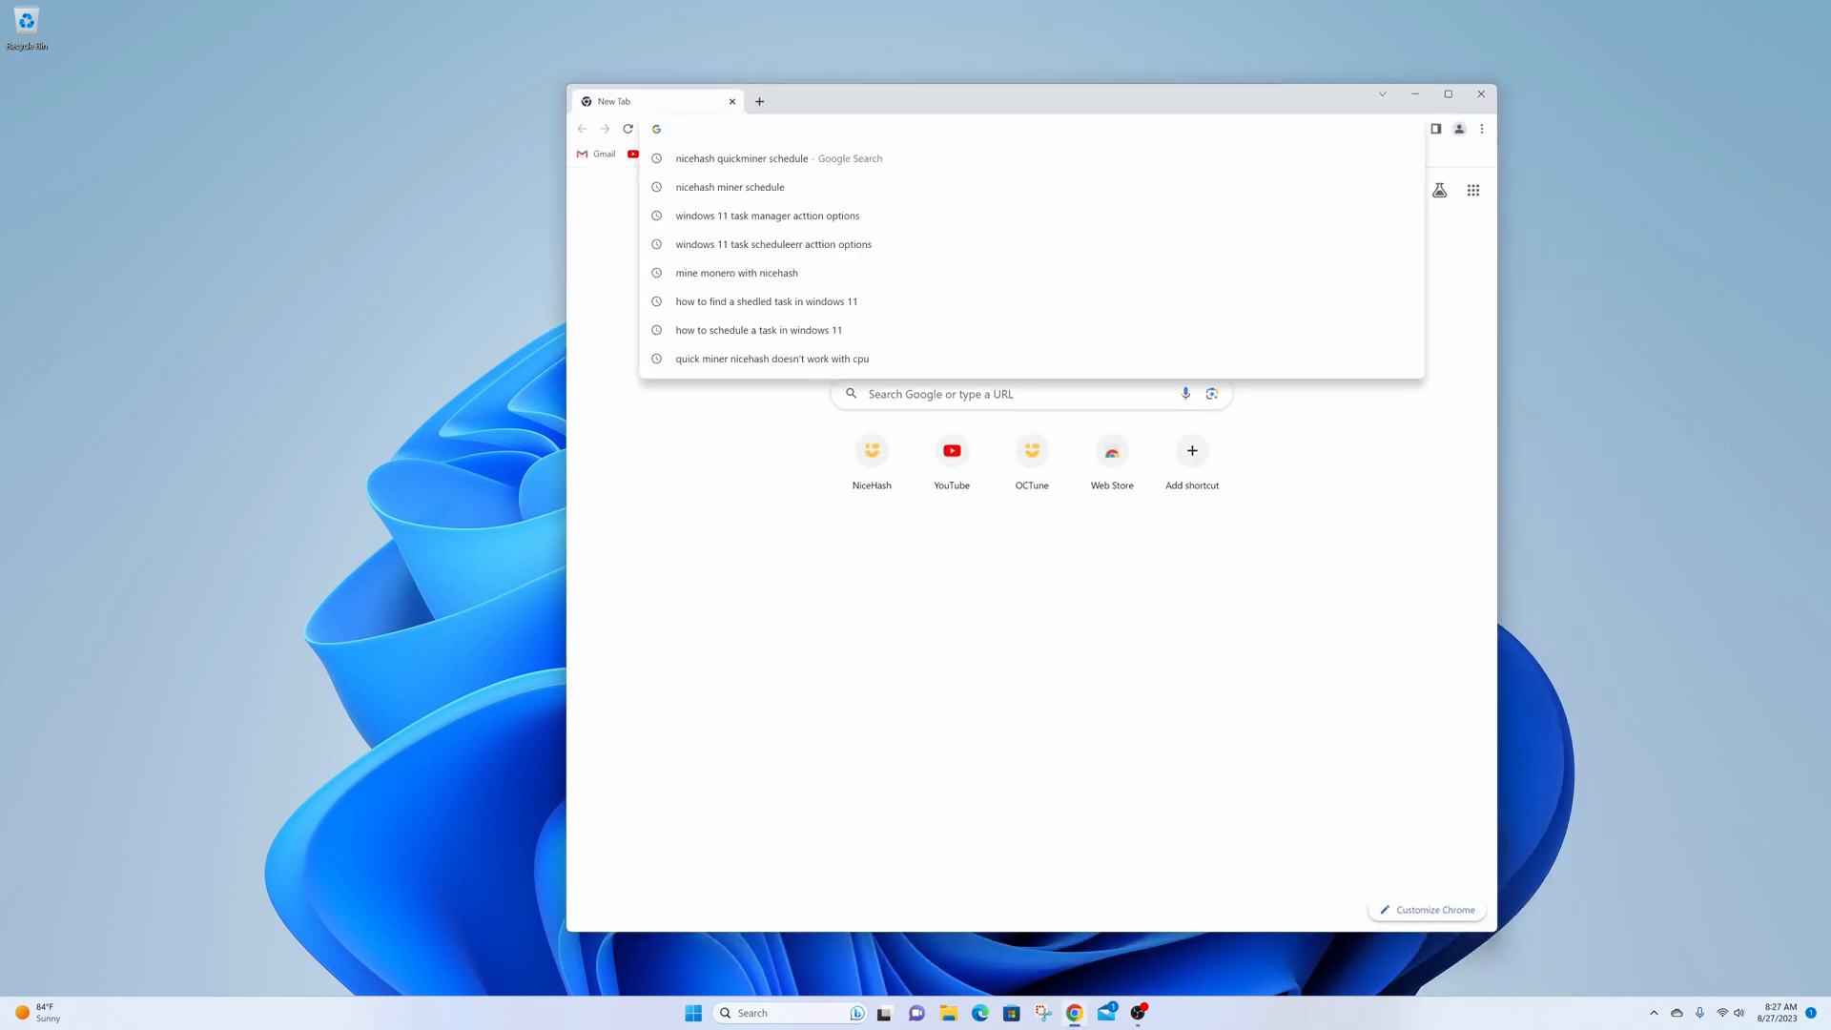
{"action": "type", "text": "nicehash.com"}
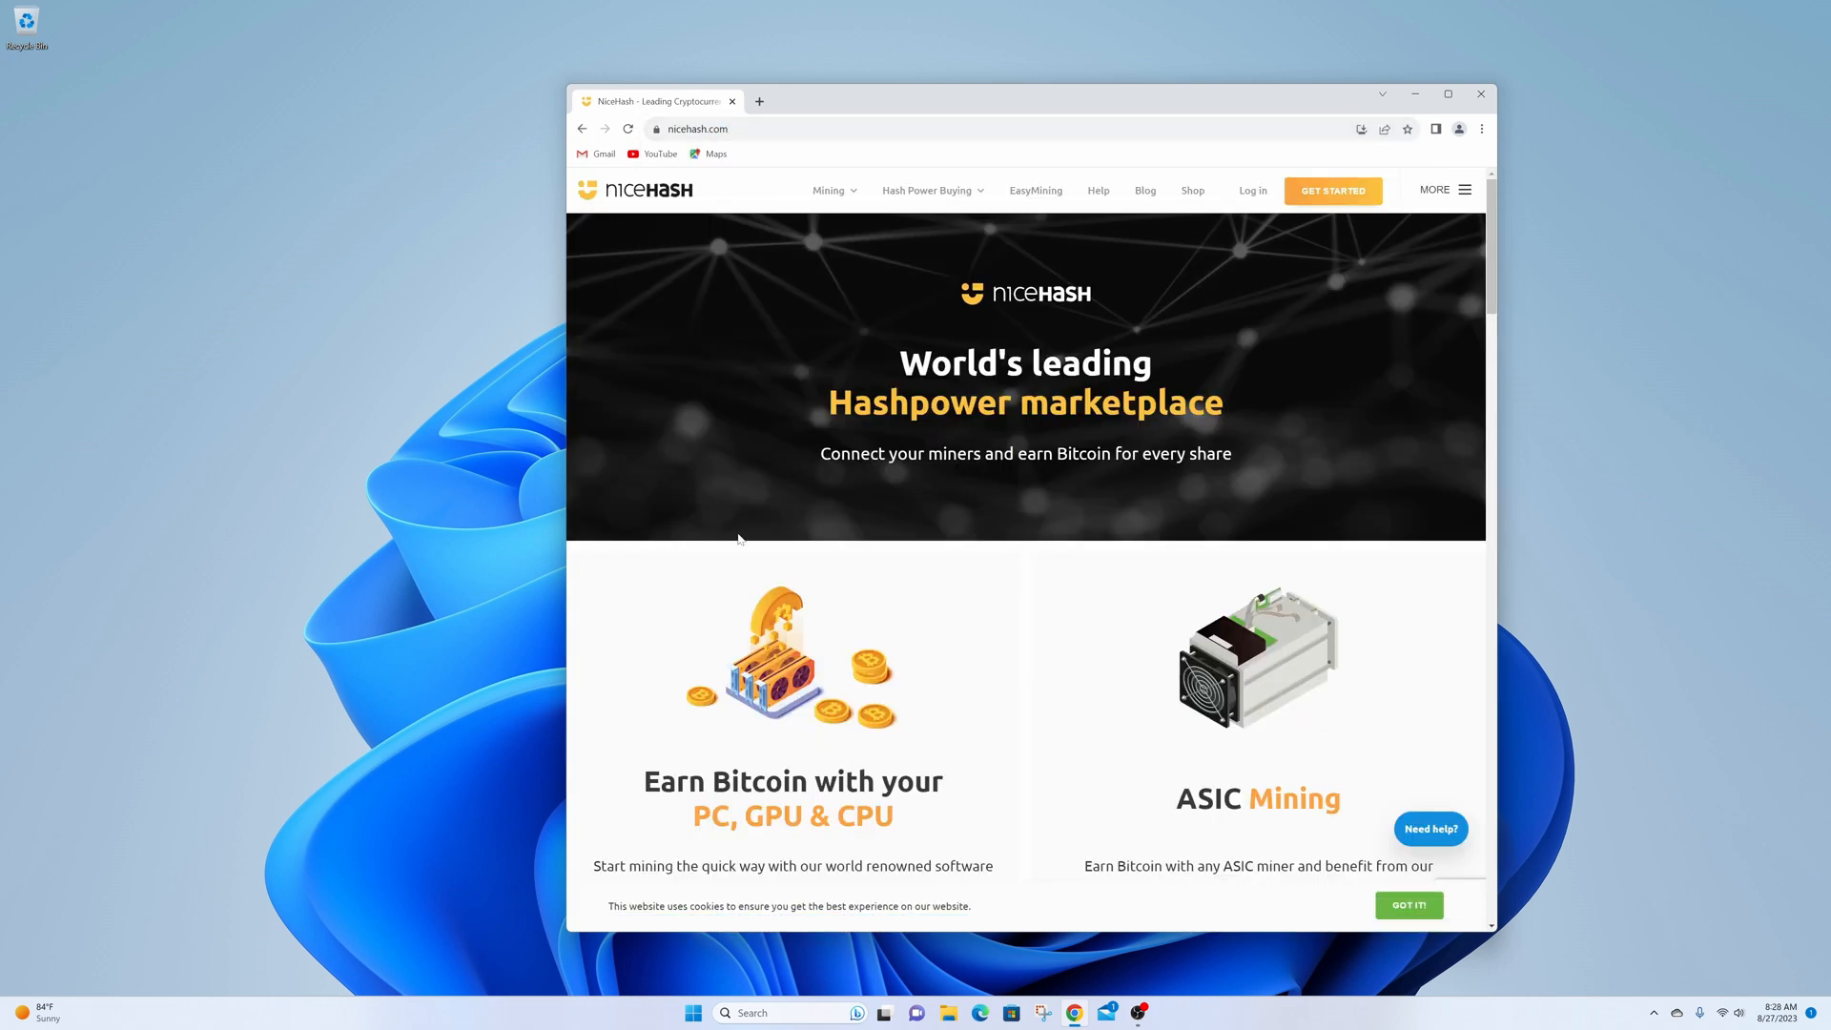
{"action": "mouse_move", "coordinate": [938, 448]}
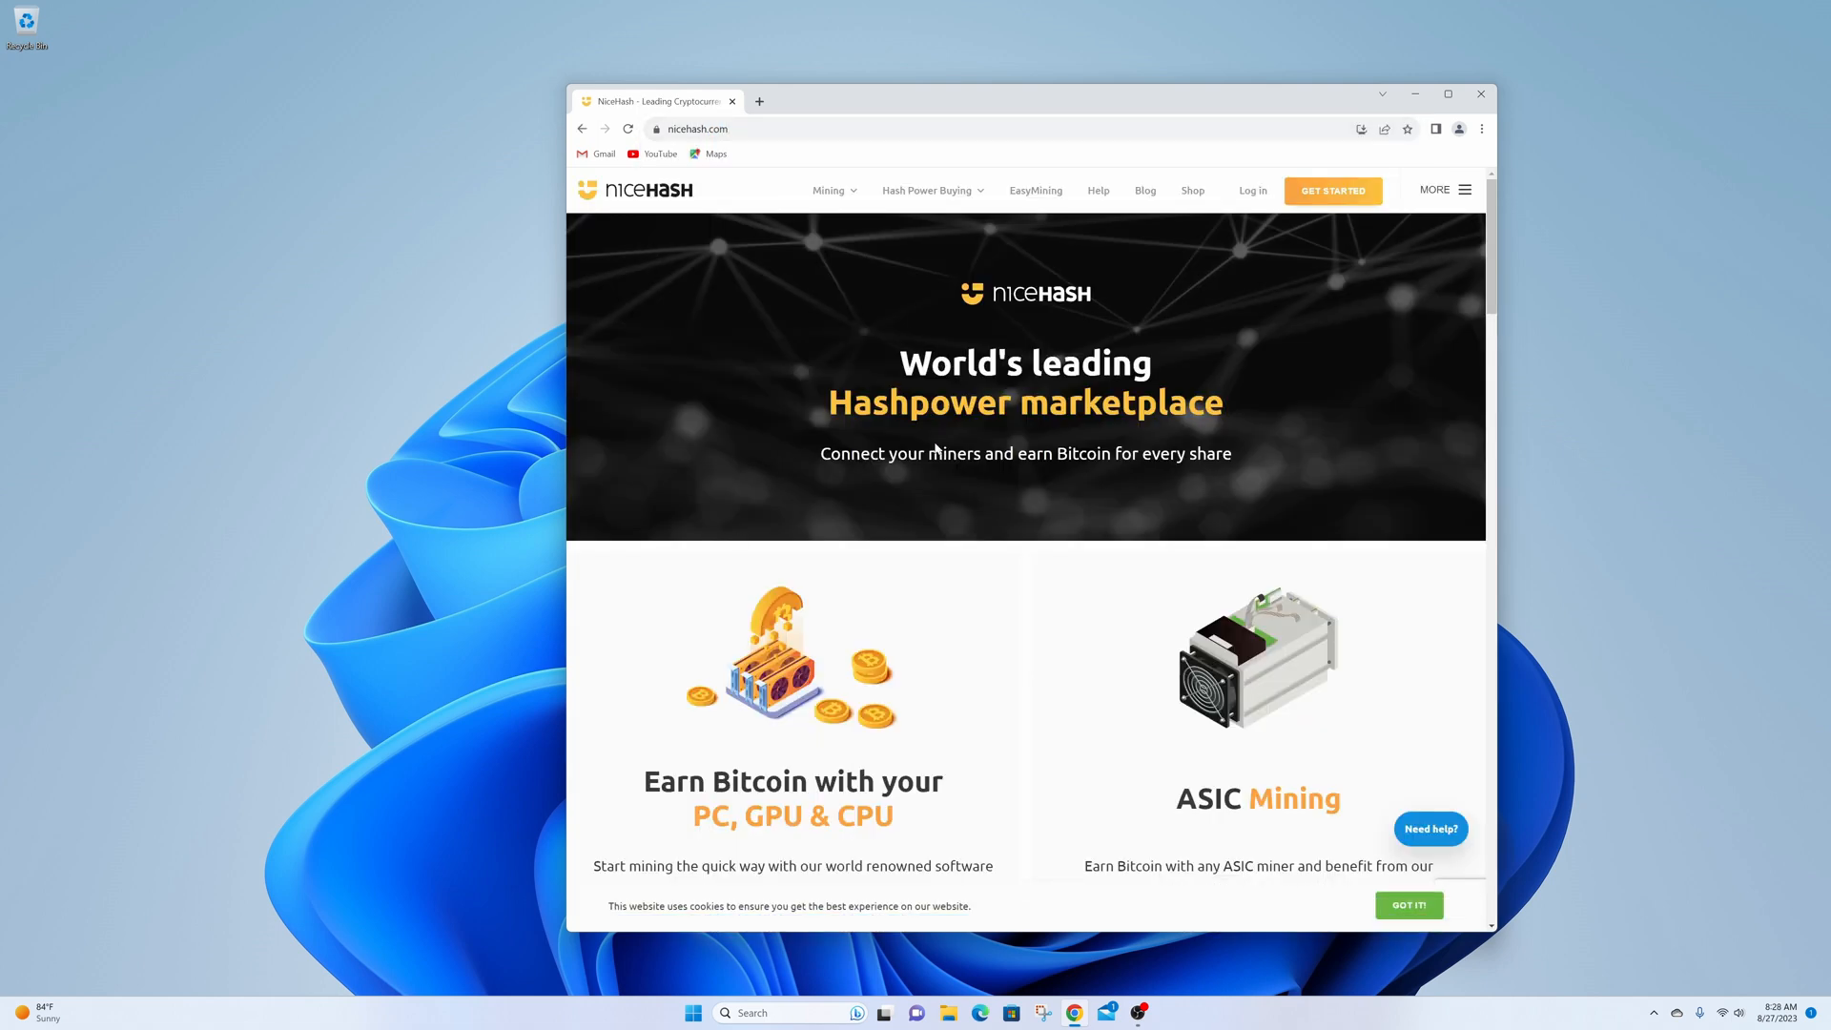
{"action": "scroll", "scroll_direction": "down", "scroll_amount": 3}
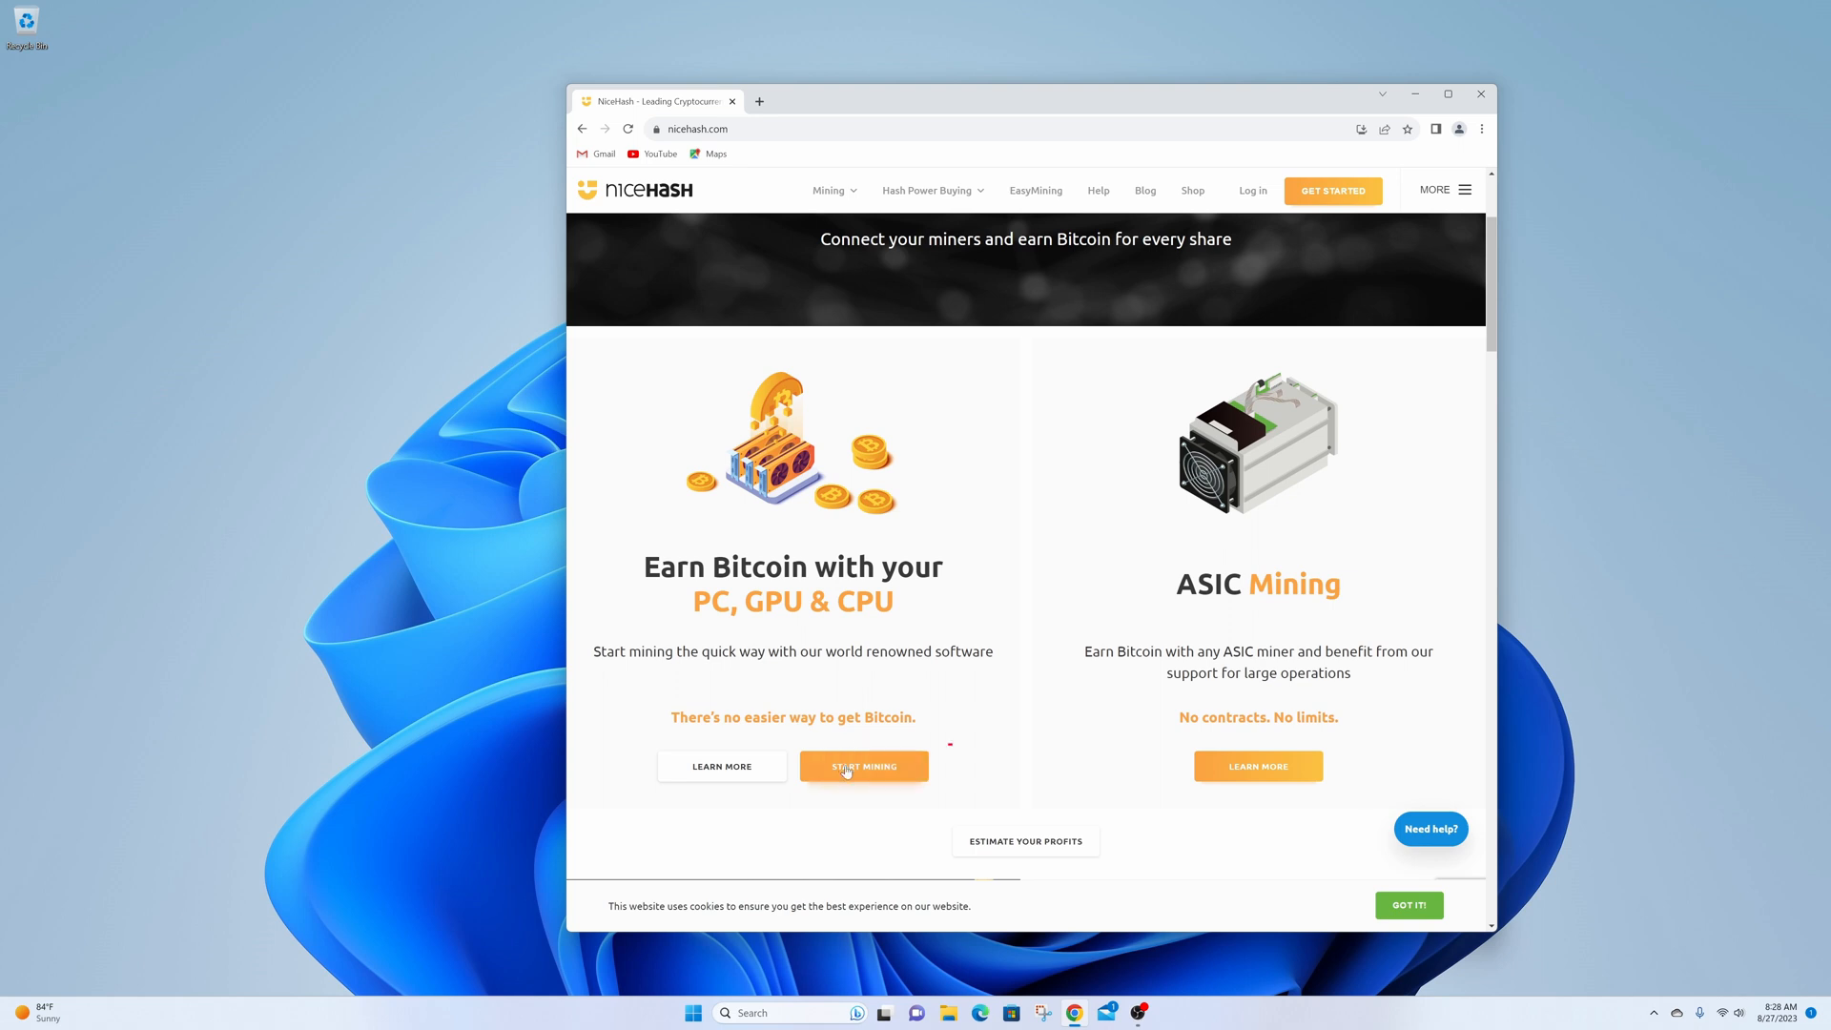
- Choose to mine with this PC and log in with the existing account's email and password
{"action": "left_click", "coordinate": [862, 767]}
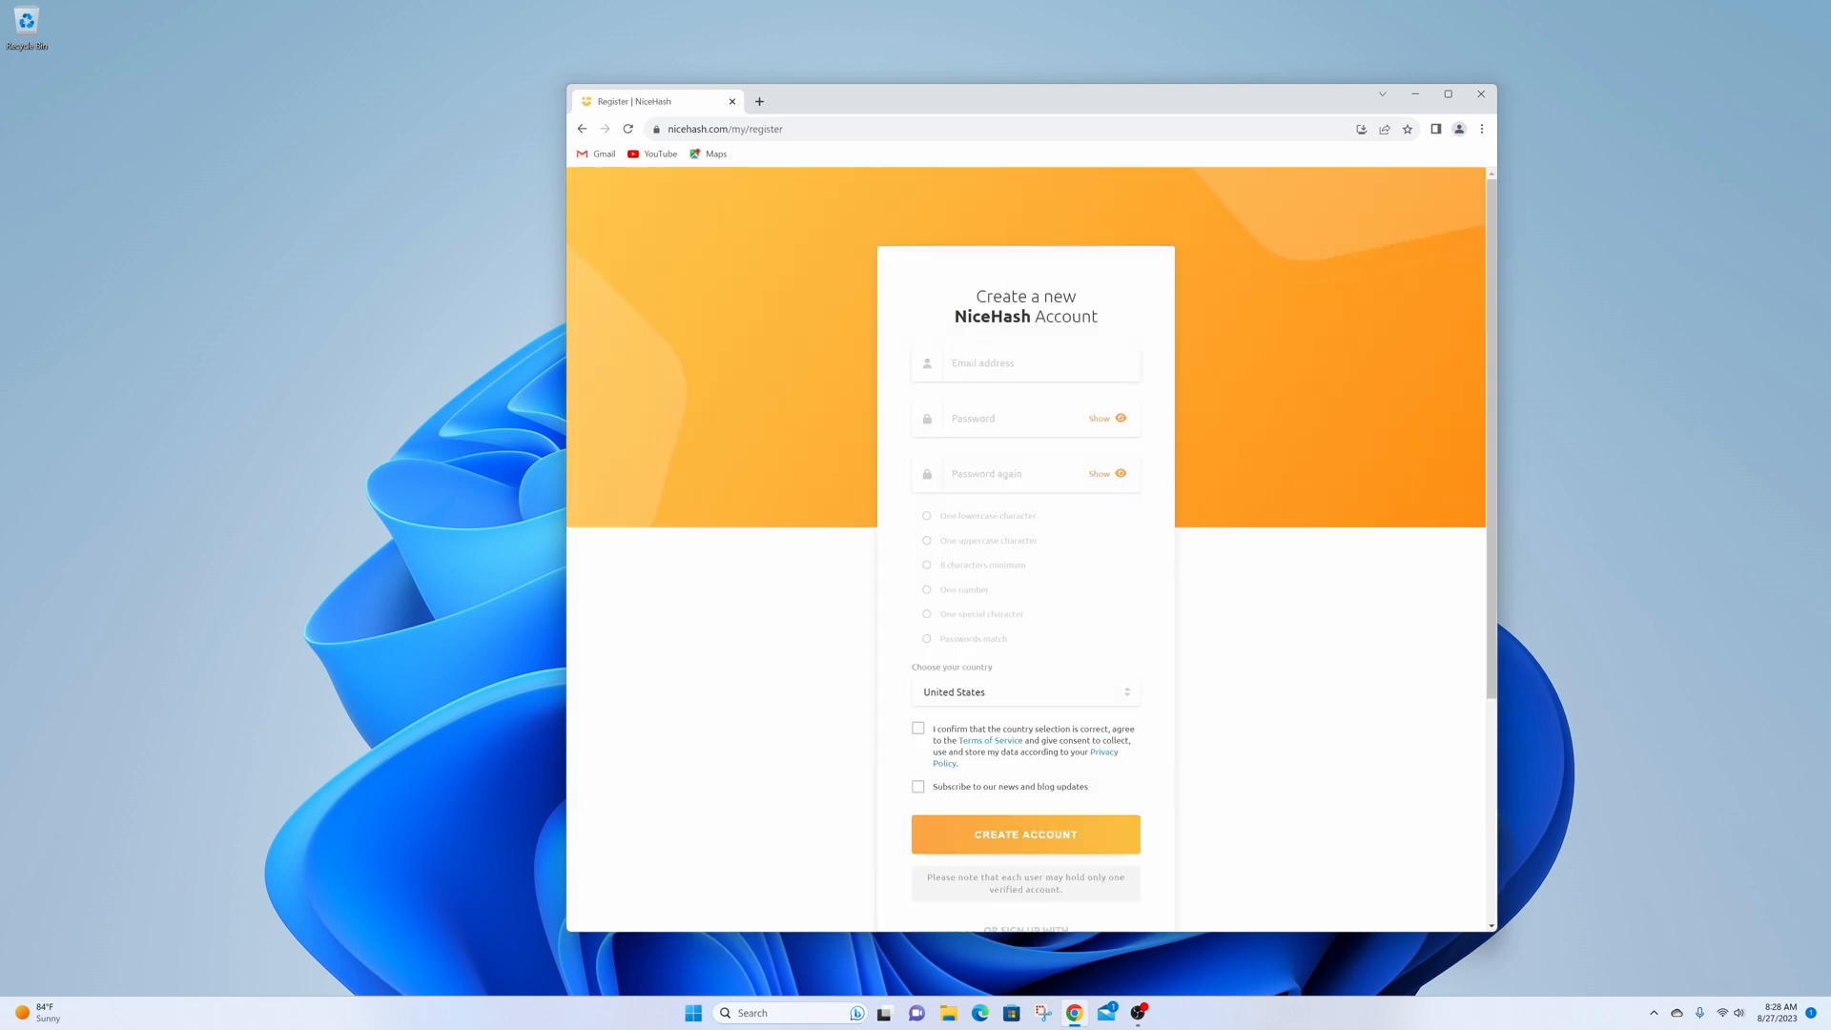
{"action": "scroll", "scroll_direction": "down", "scroll_amount": 3}
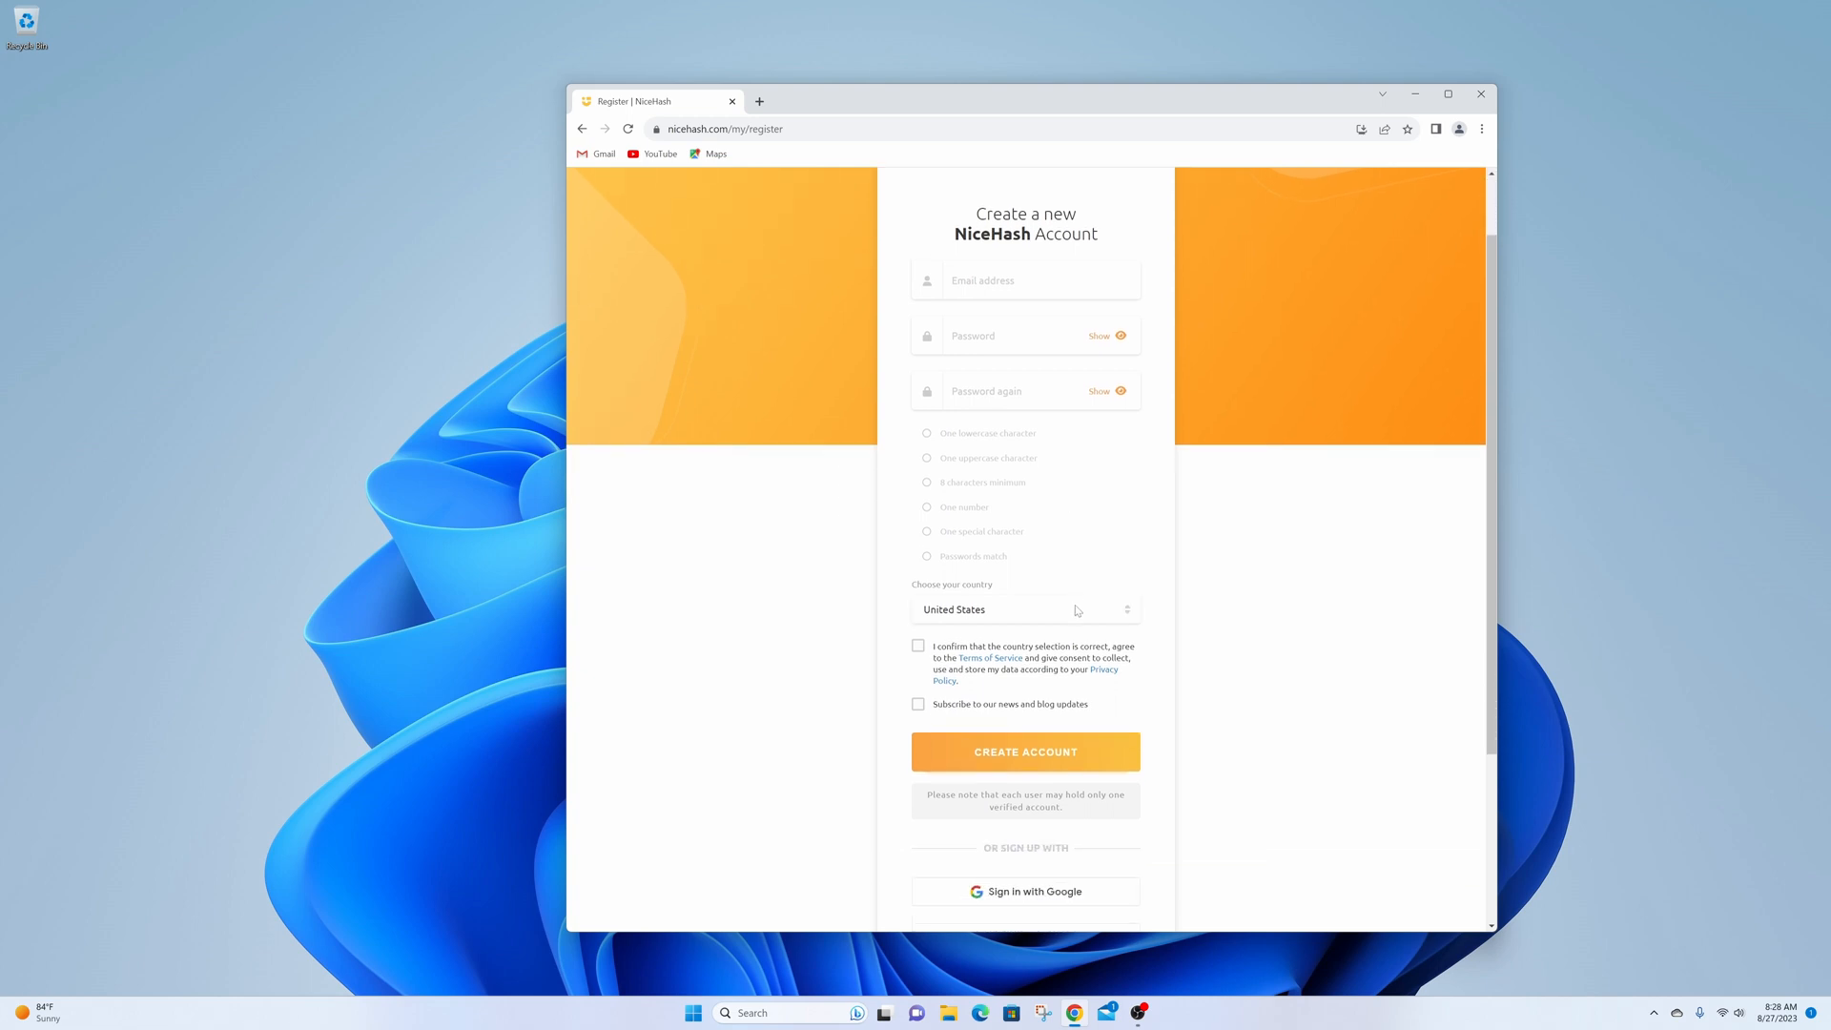
{"action": "scroll", "scroll_direction": "down", "scroll_amount": 3}
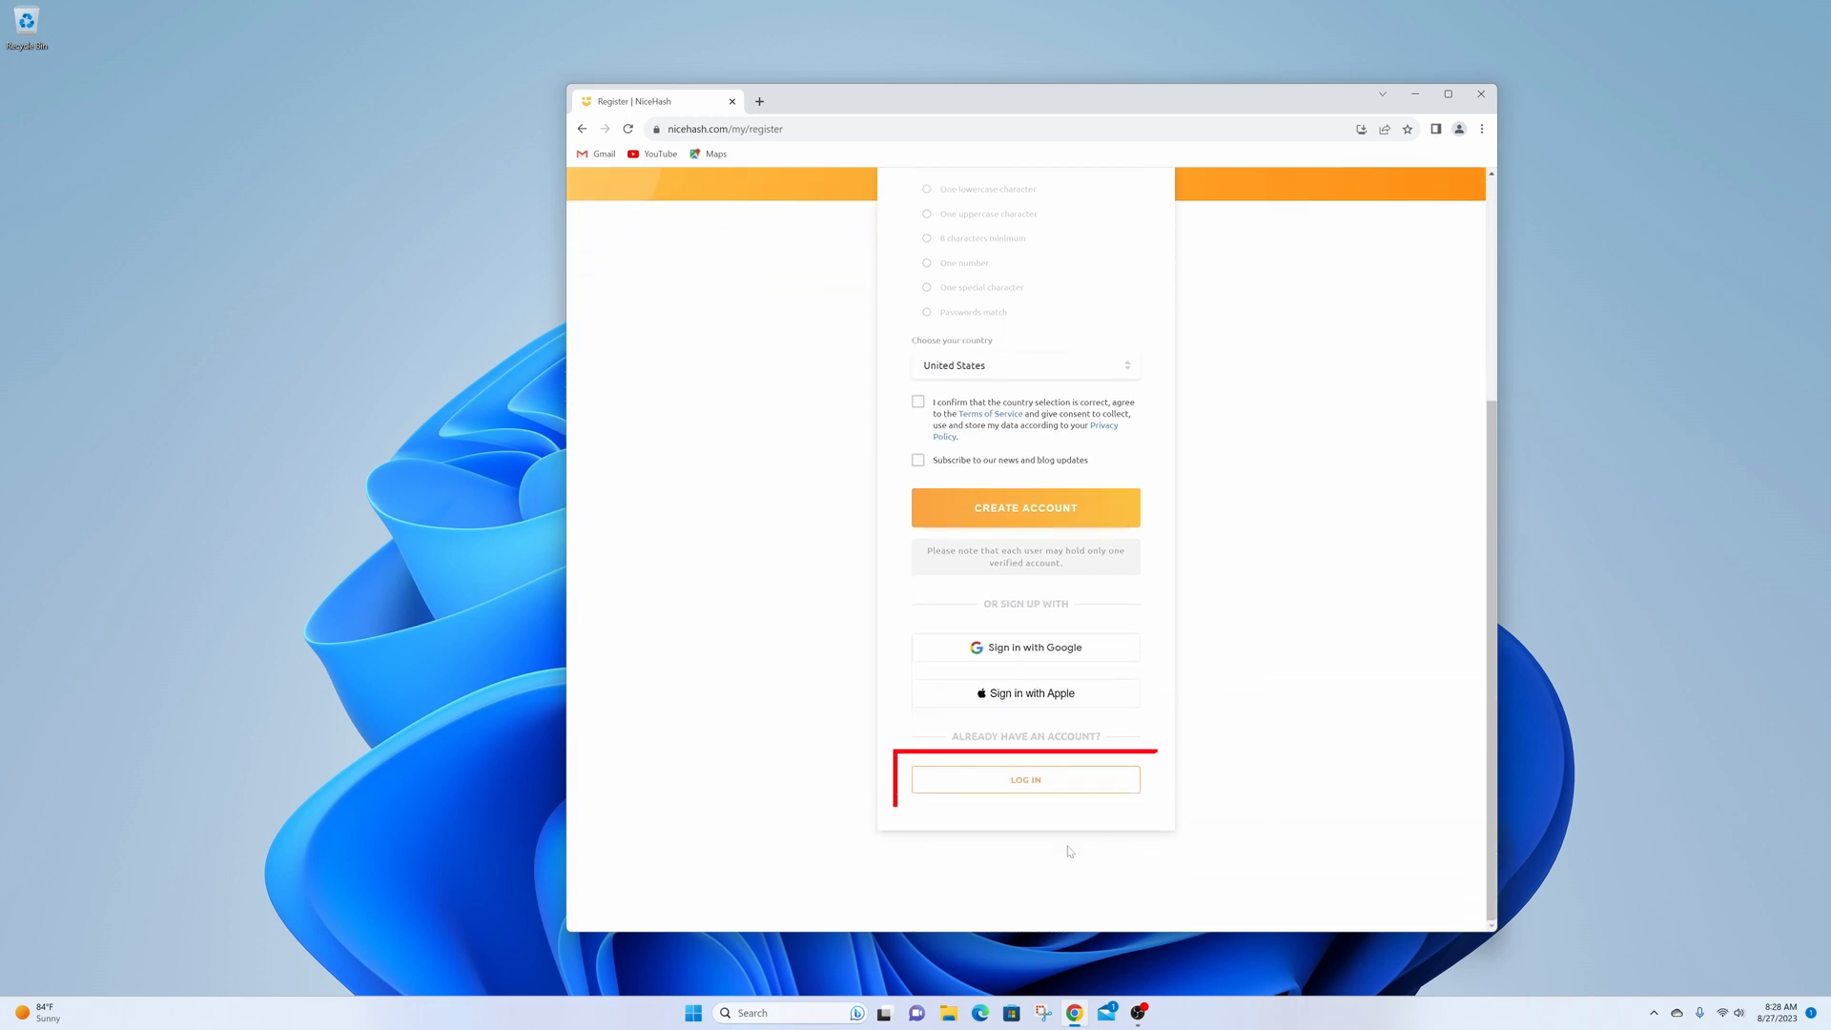
{"action": "left_click", "coordinate": [1024, 778]}
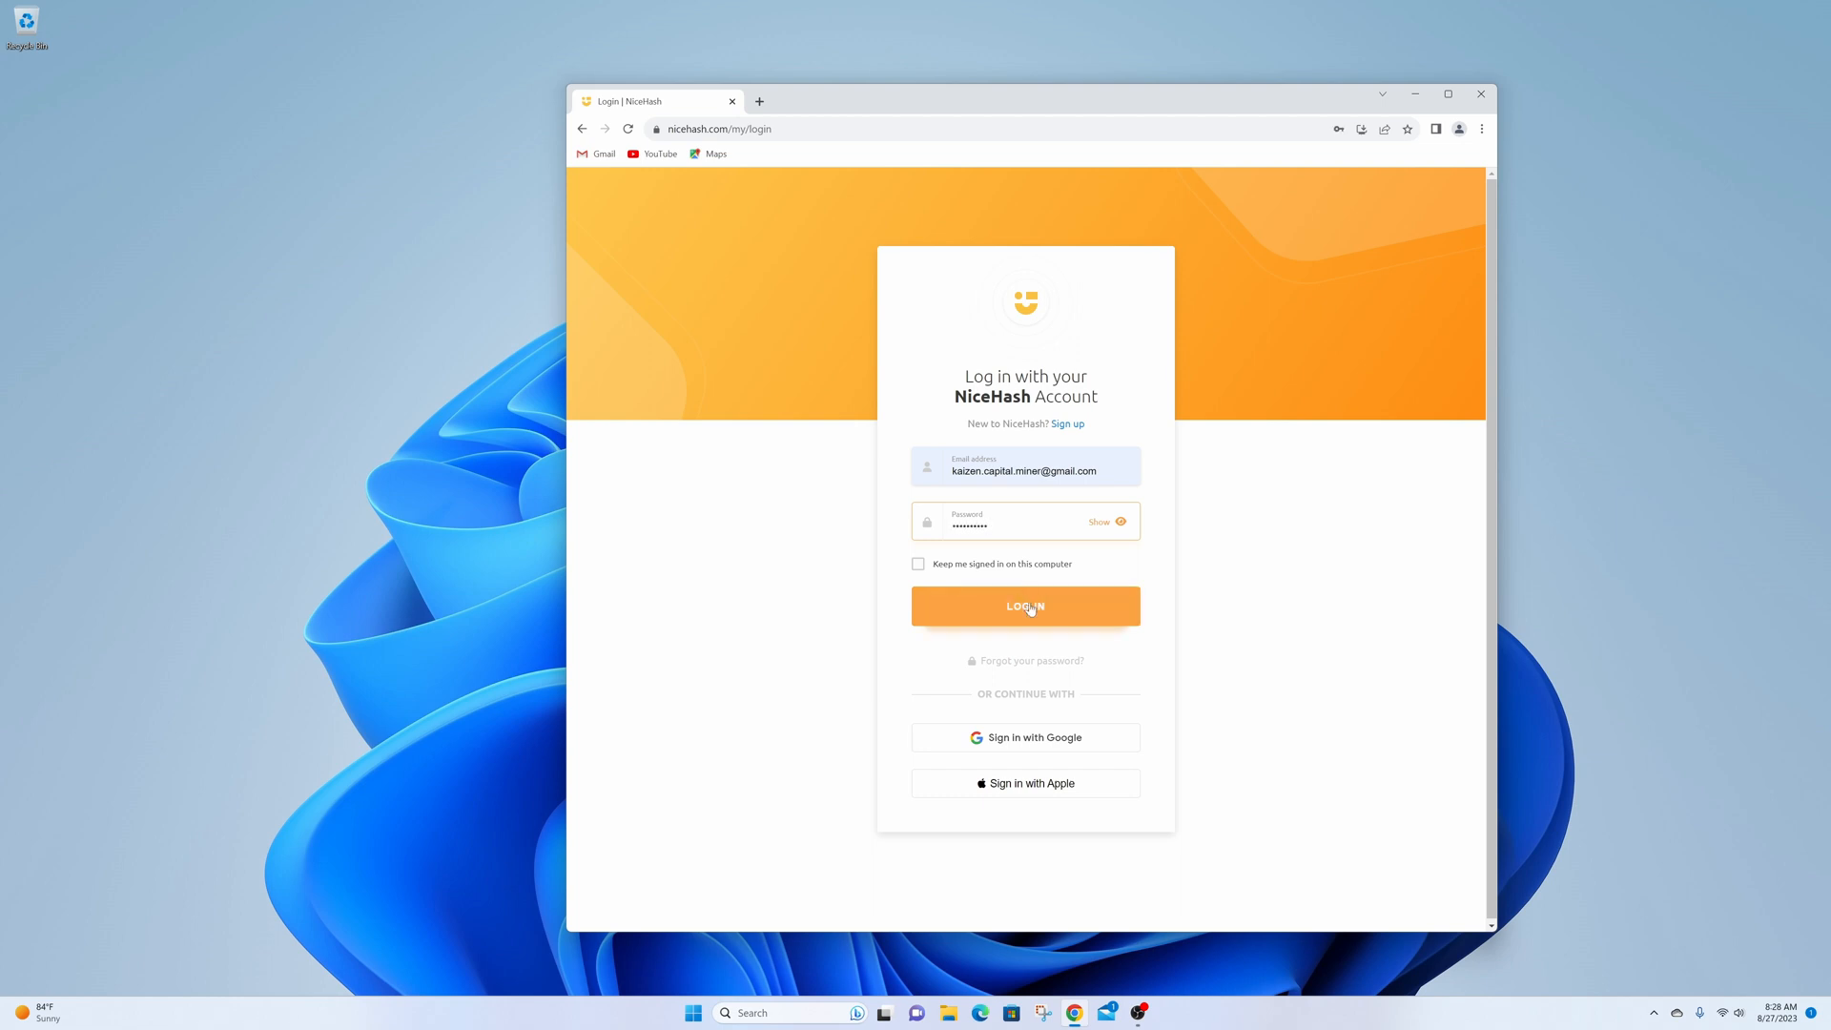
{"action": "left_click", "coordinate": [1024, 606]}
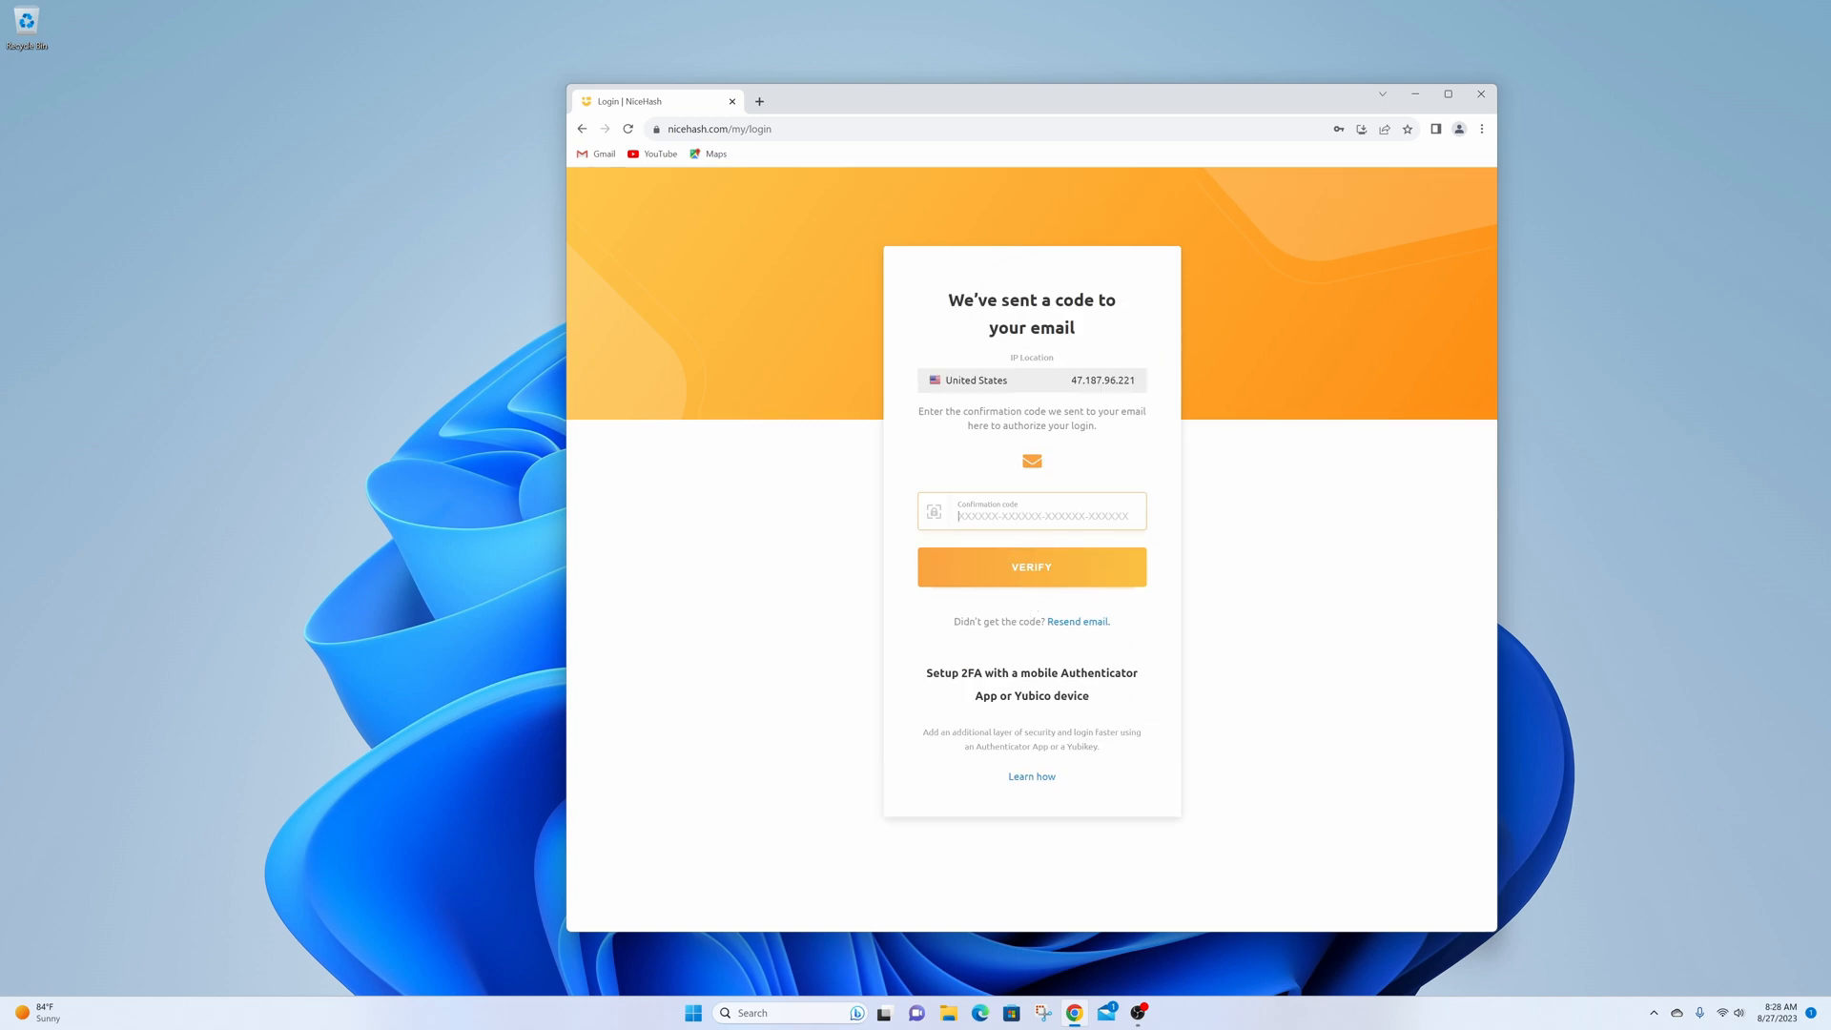
- Copy the confirmation code from the newest NiceHash login email in Mail
{"action": "left_click", "coordinate": [1107, 1013]}
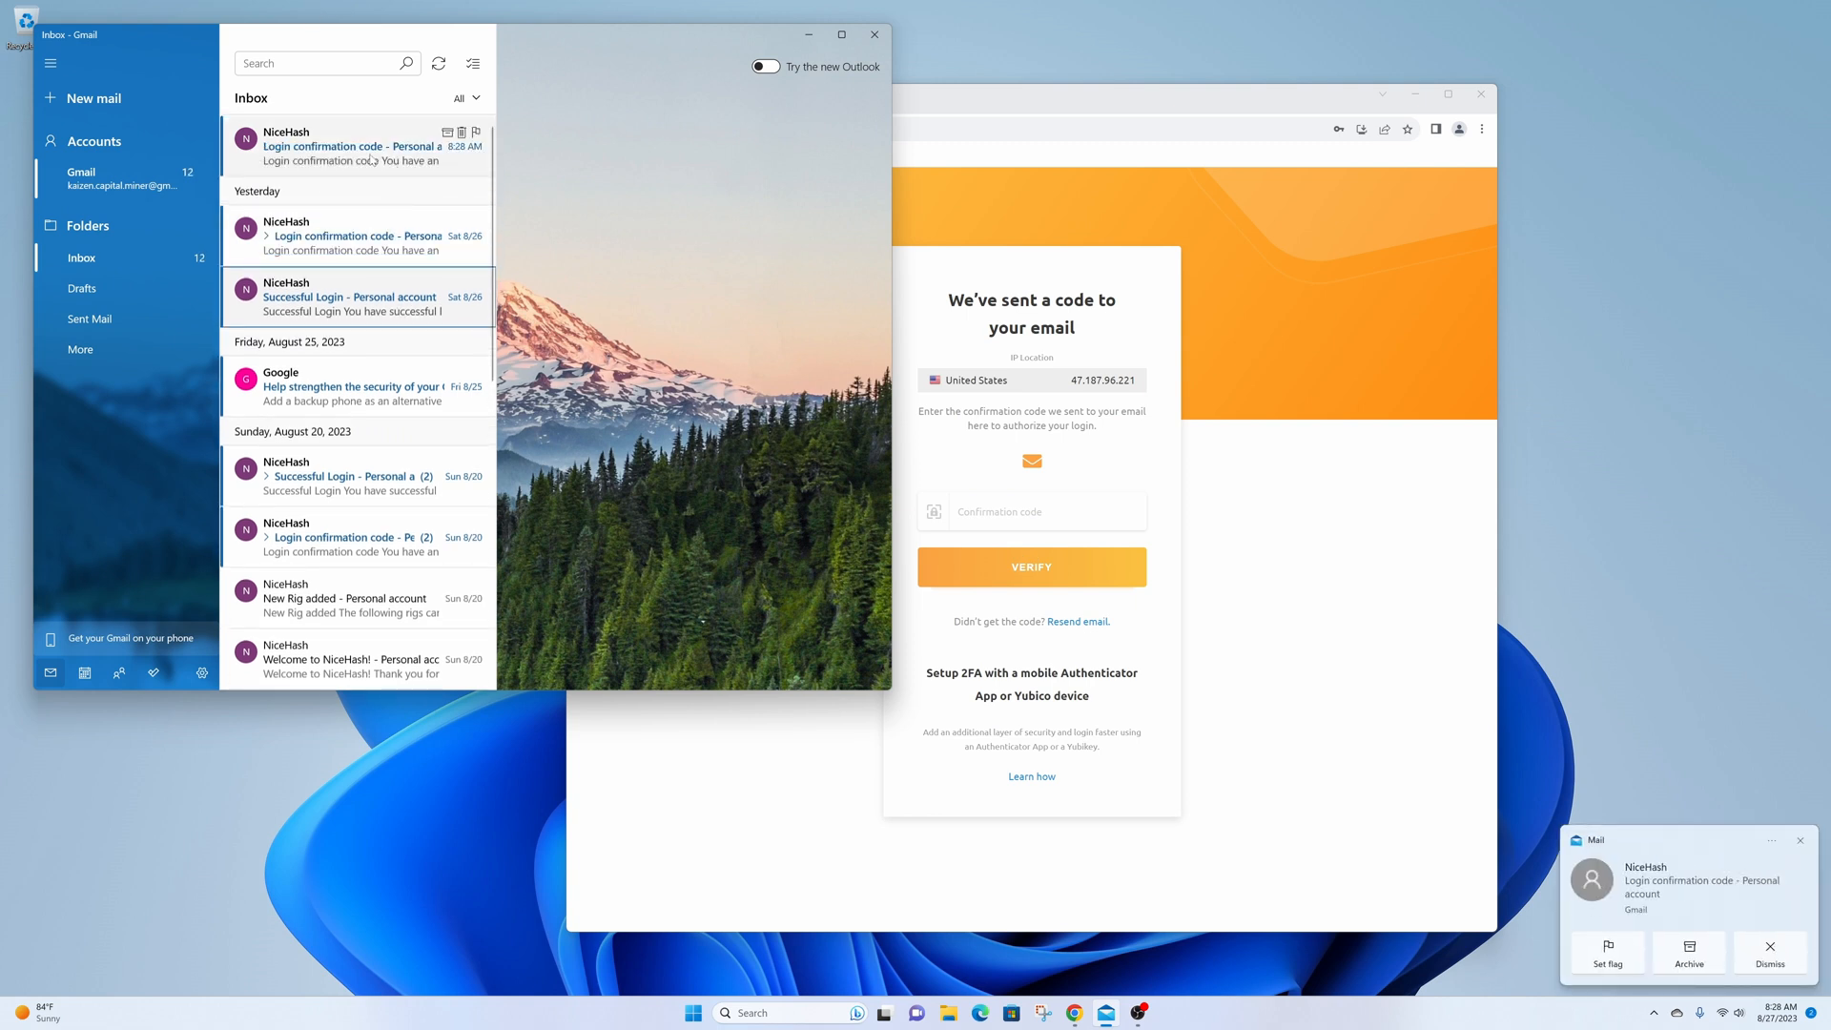
{"action": "left_click", "coordinate": [351, 147]}
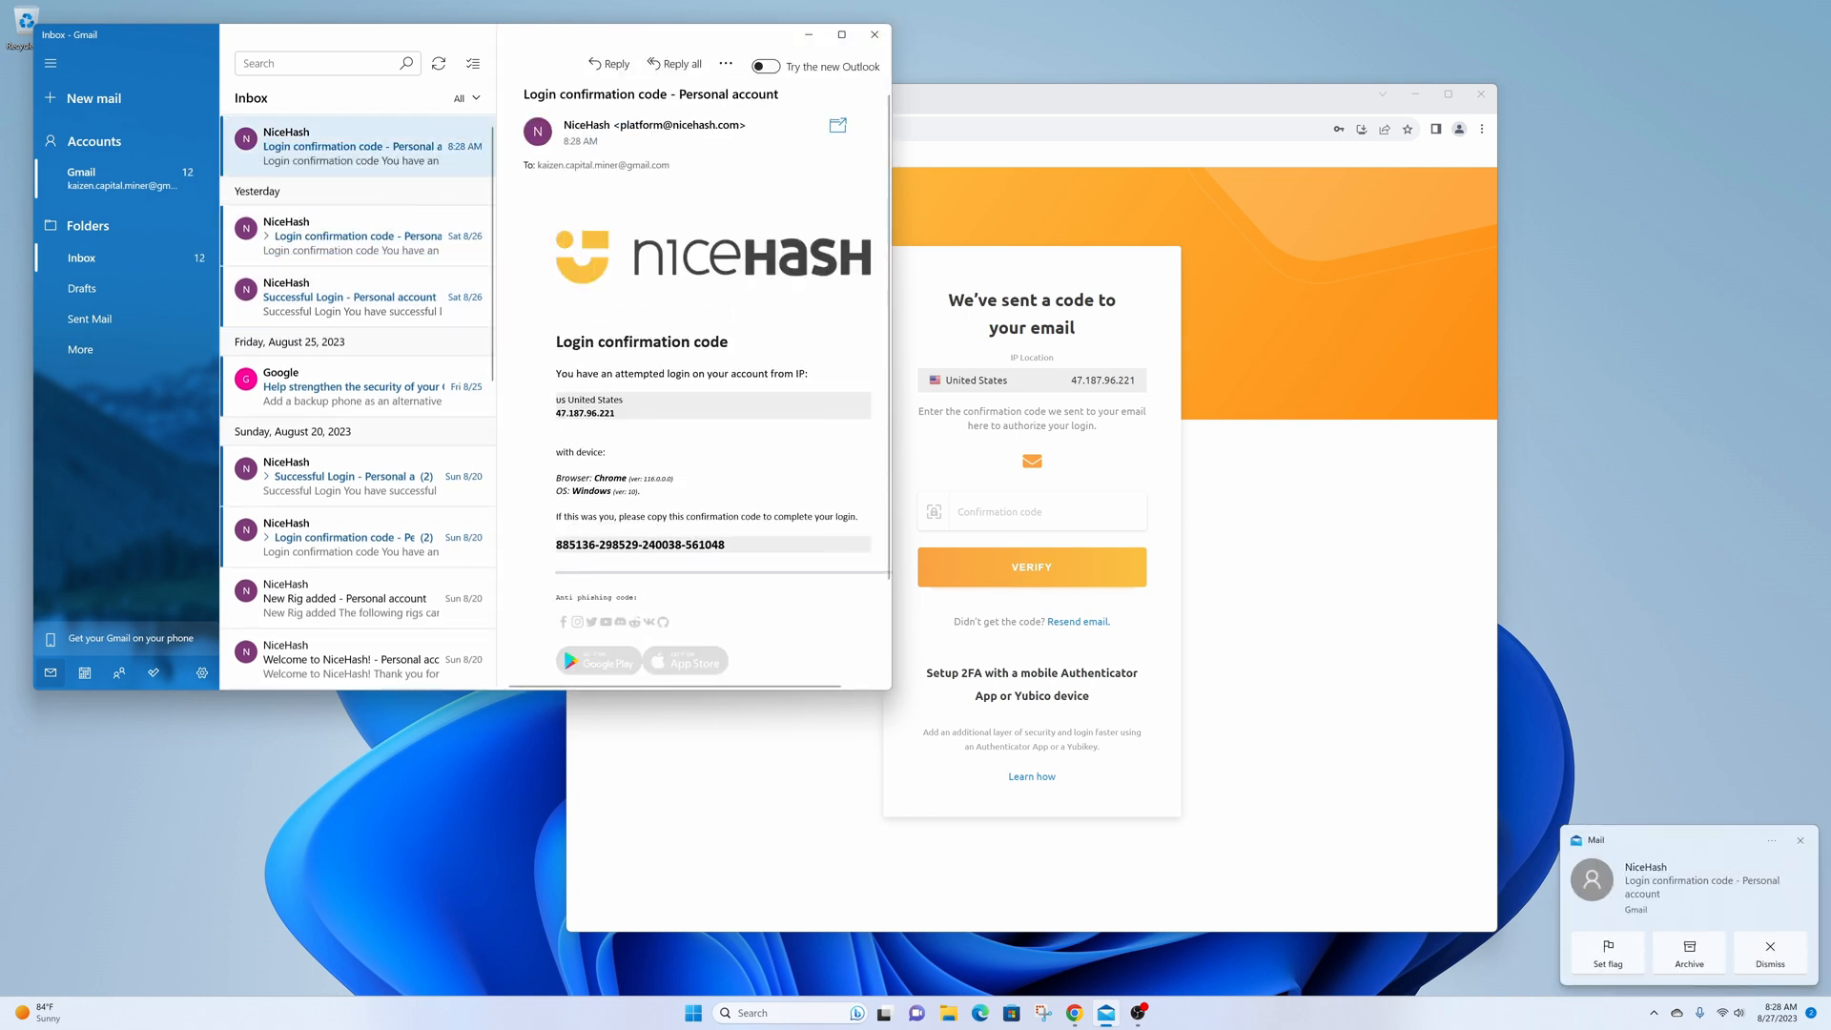
{"action": "double_click", "coordinate": [641, 544]}
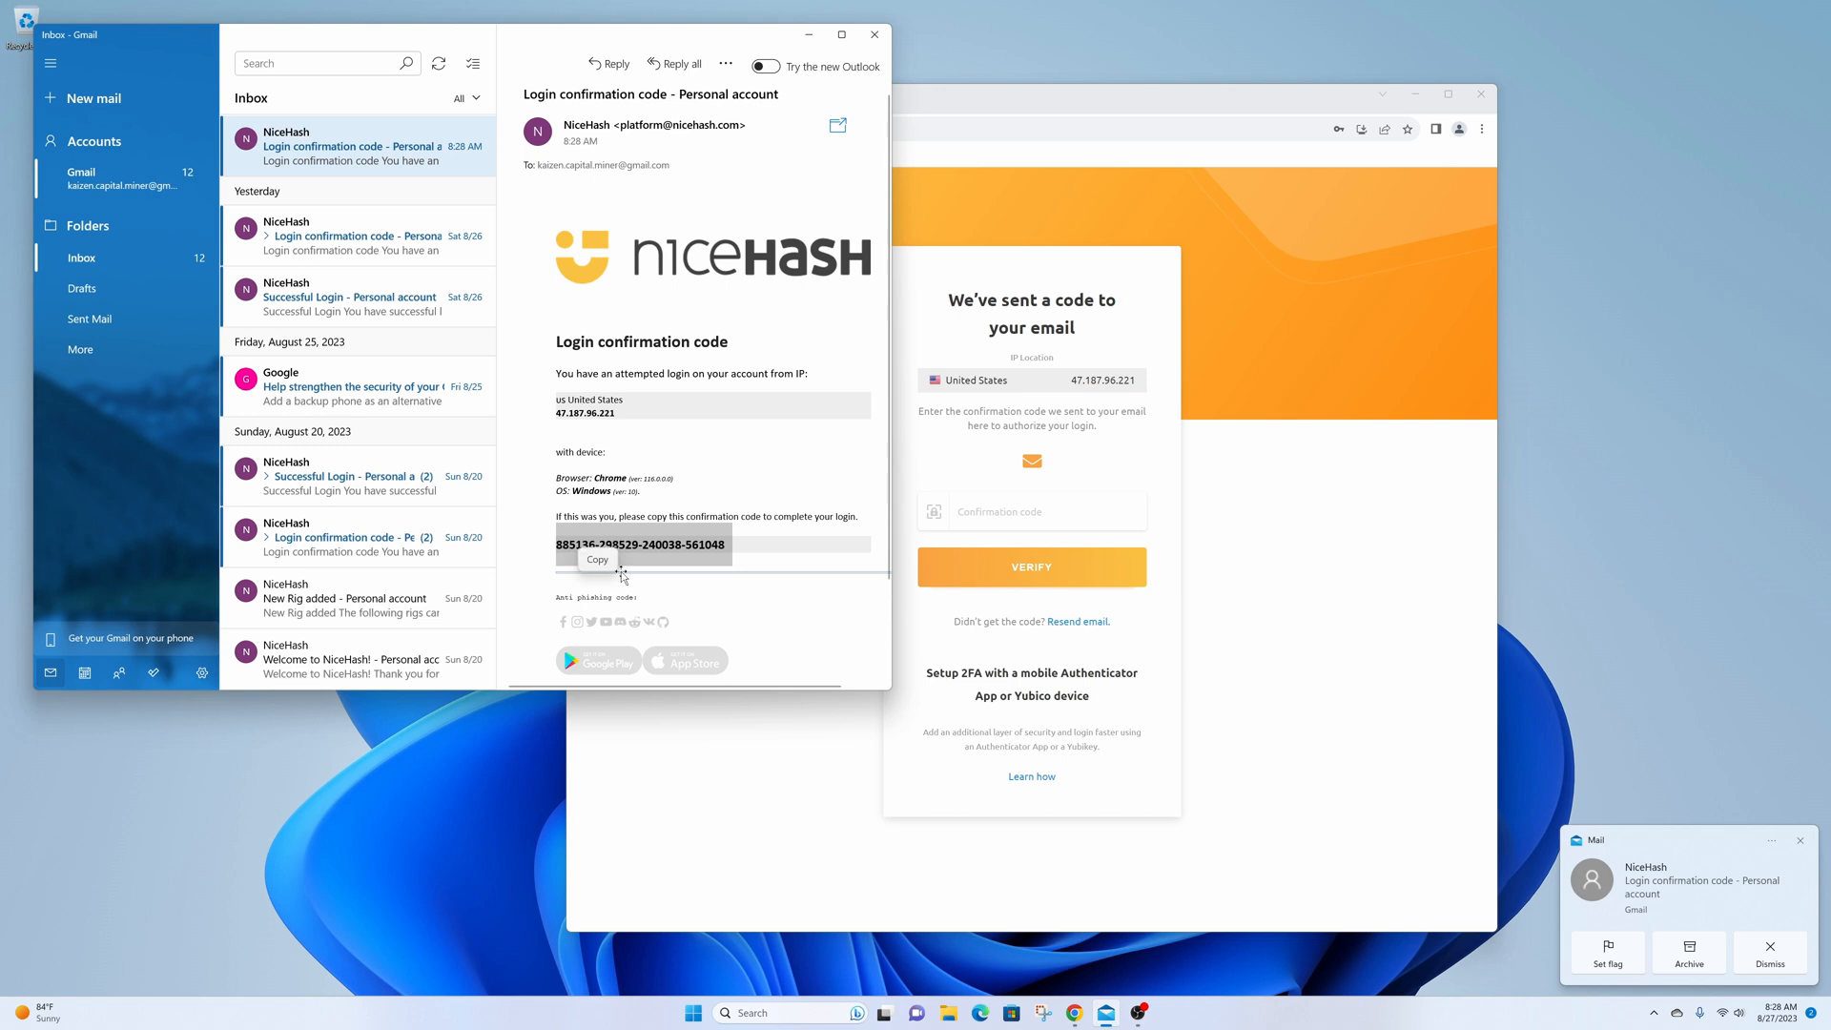
{"action": "right_click", "coordinate": [1032, 512]}
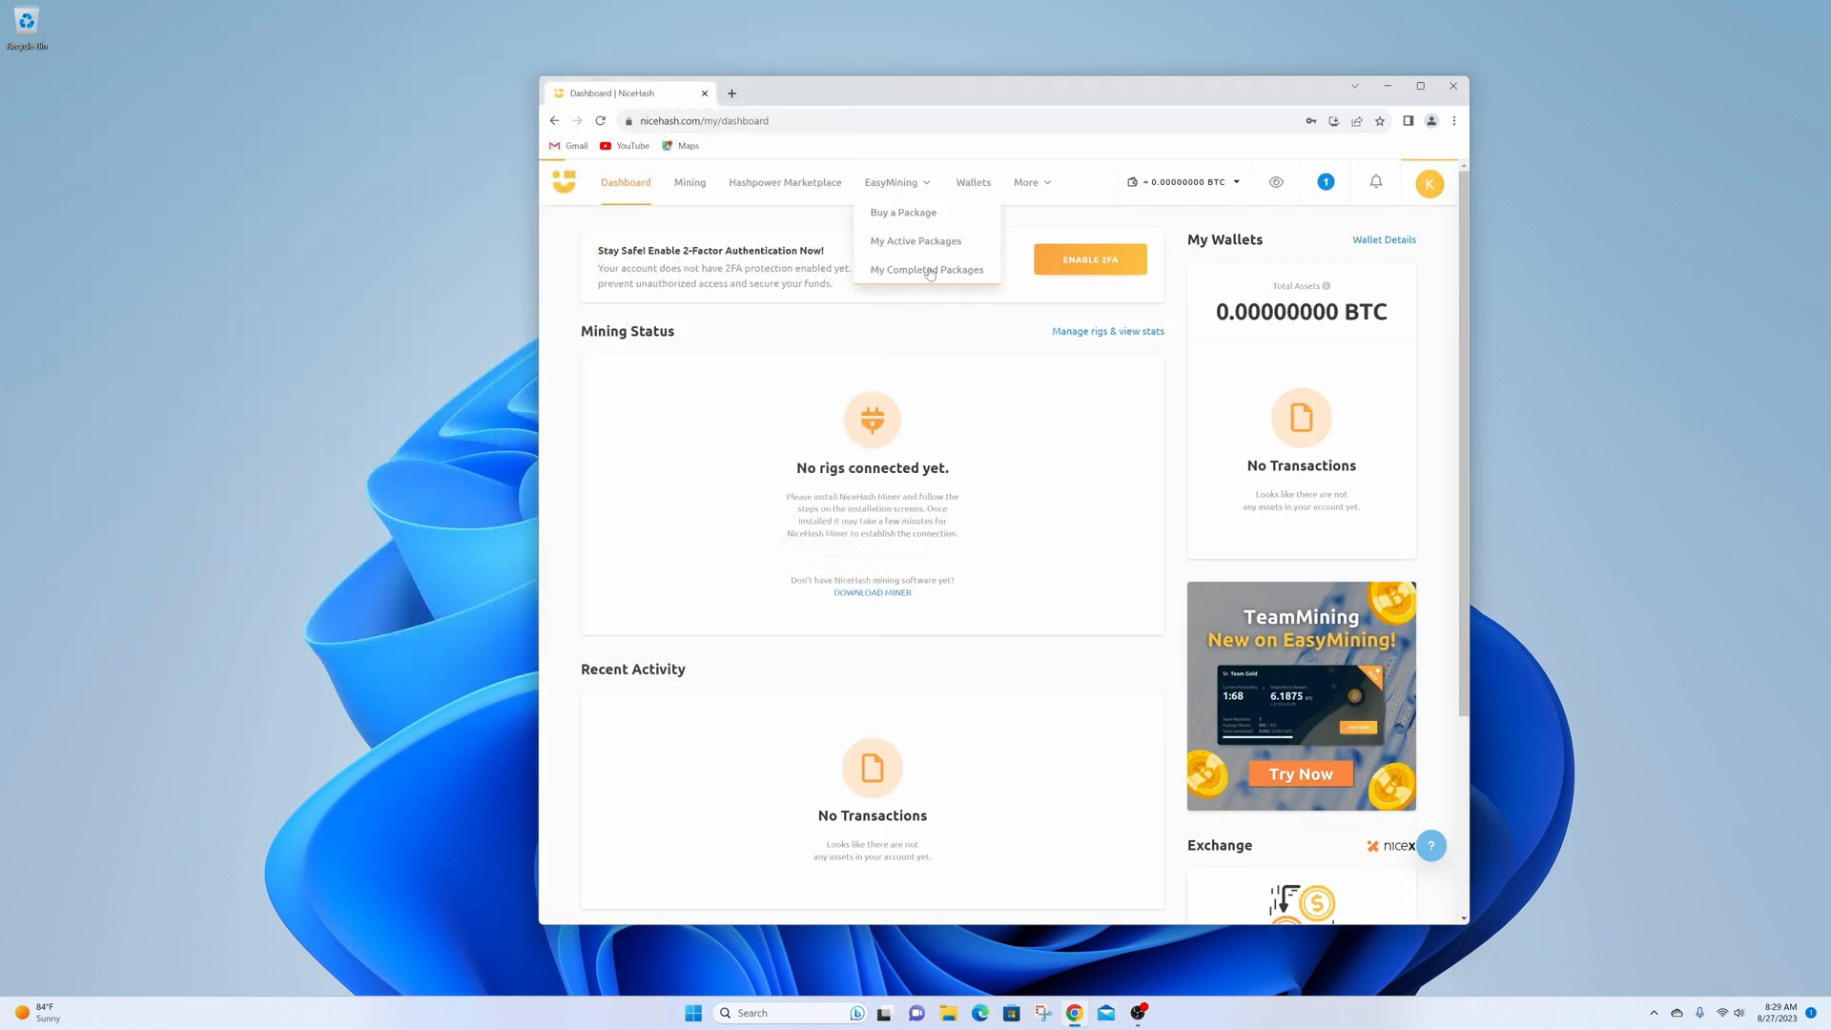
- Dismiss the EasyMining dropdown and go to the Mining rig manager page
{"action": "left_click", "coordinate": [1032, 513]}
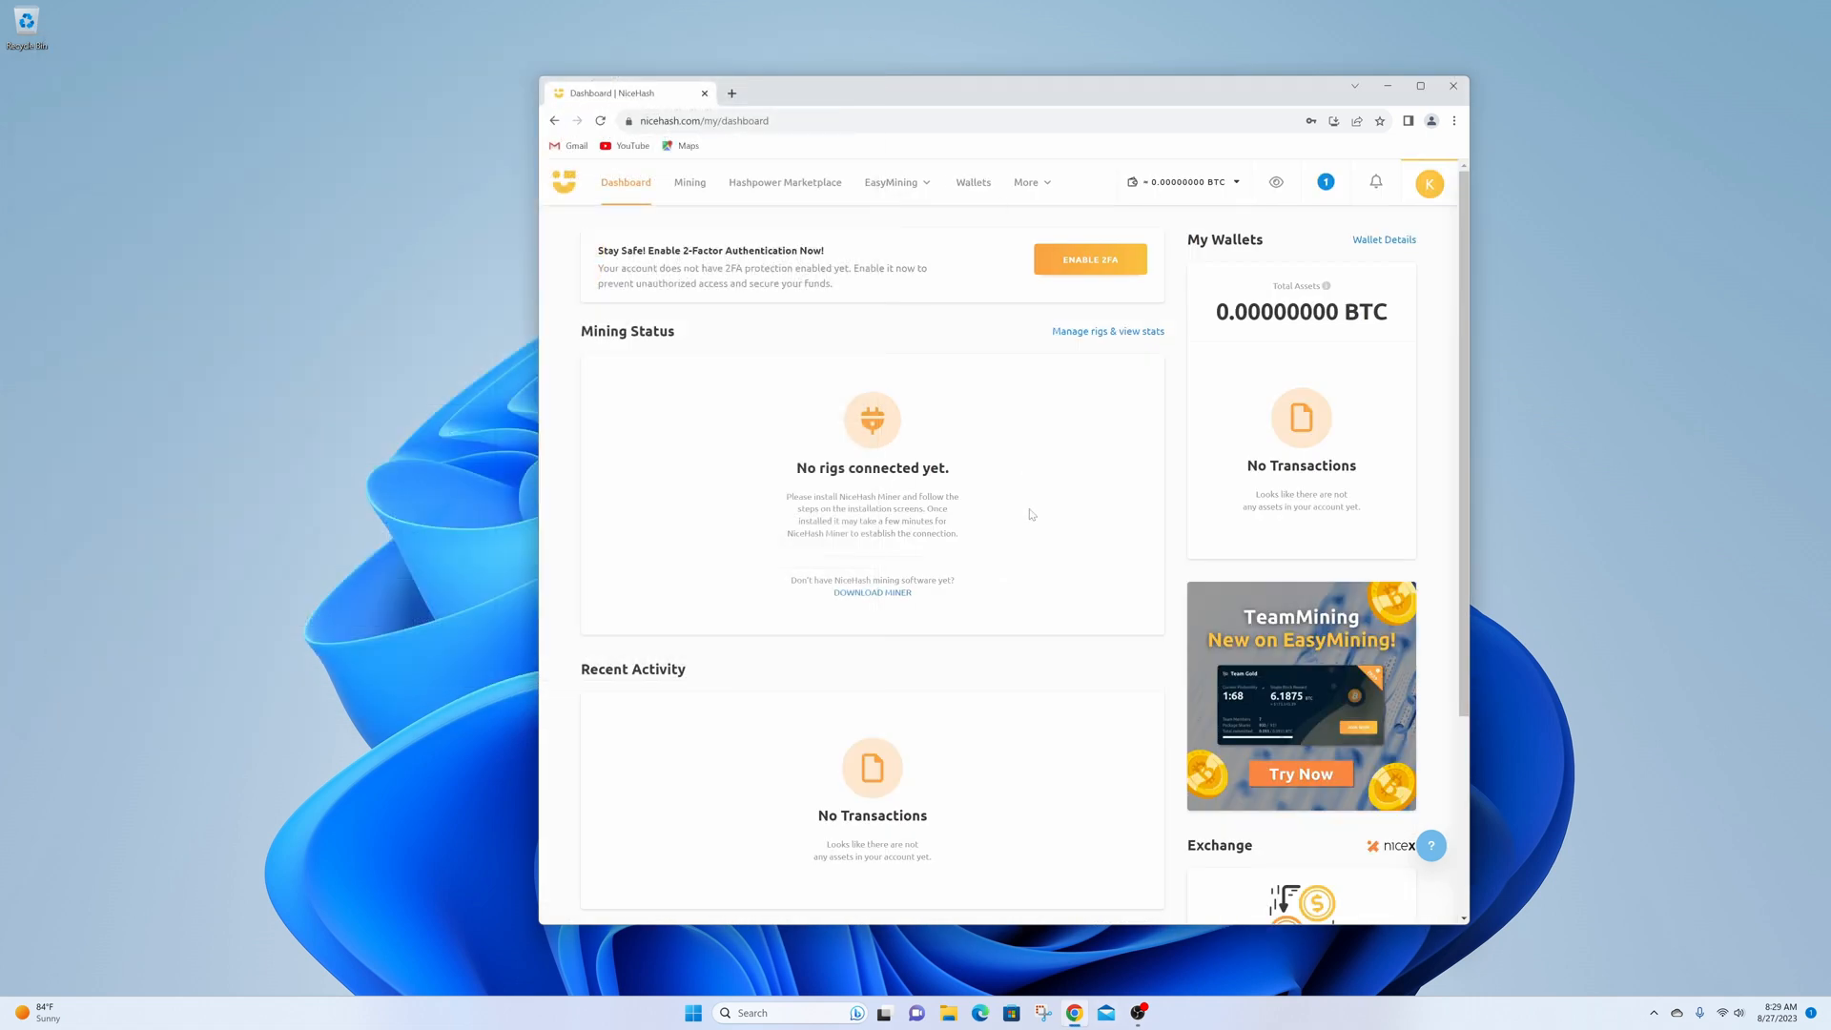
{"action": "mouse_move", "coordinate": [1025, 511]}
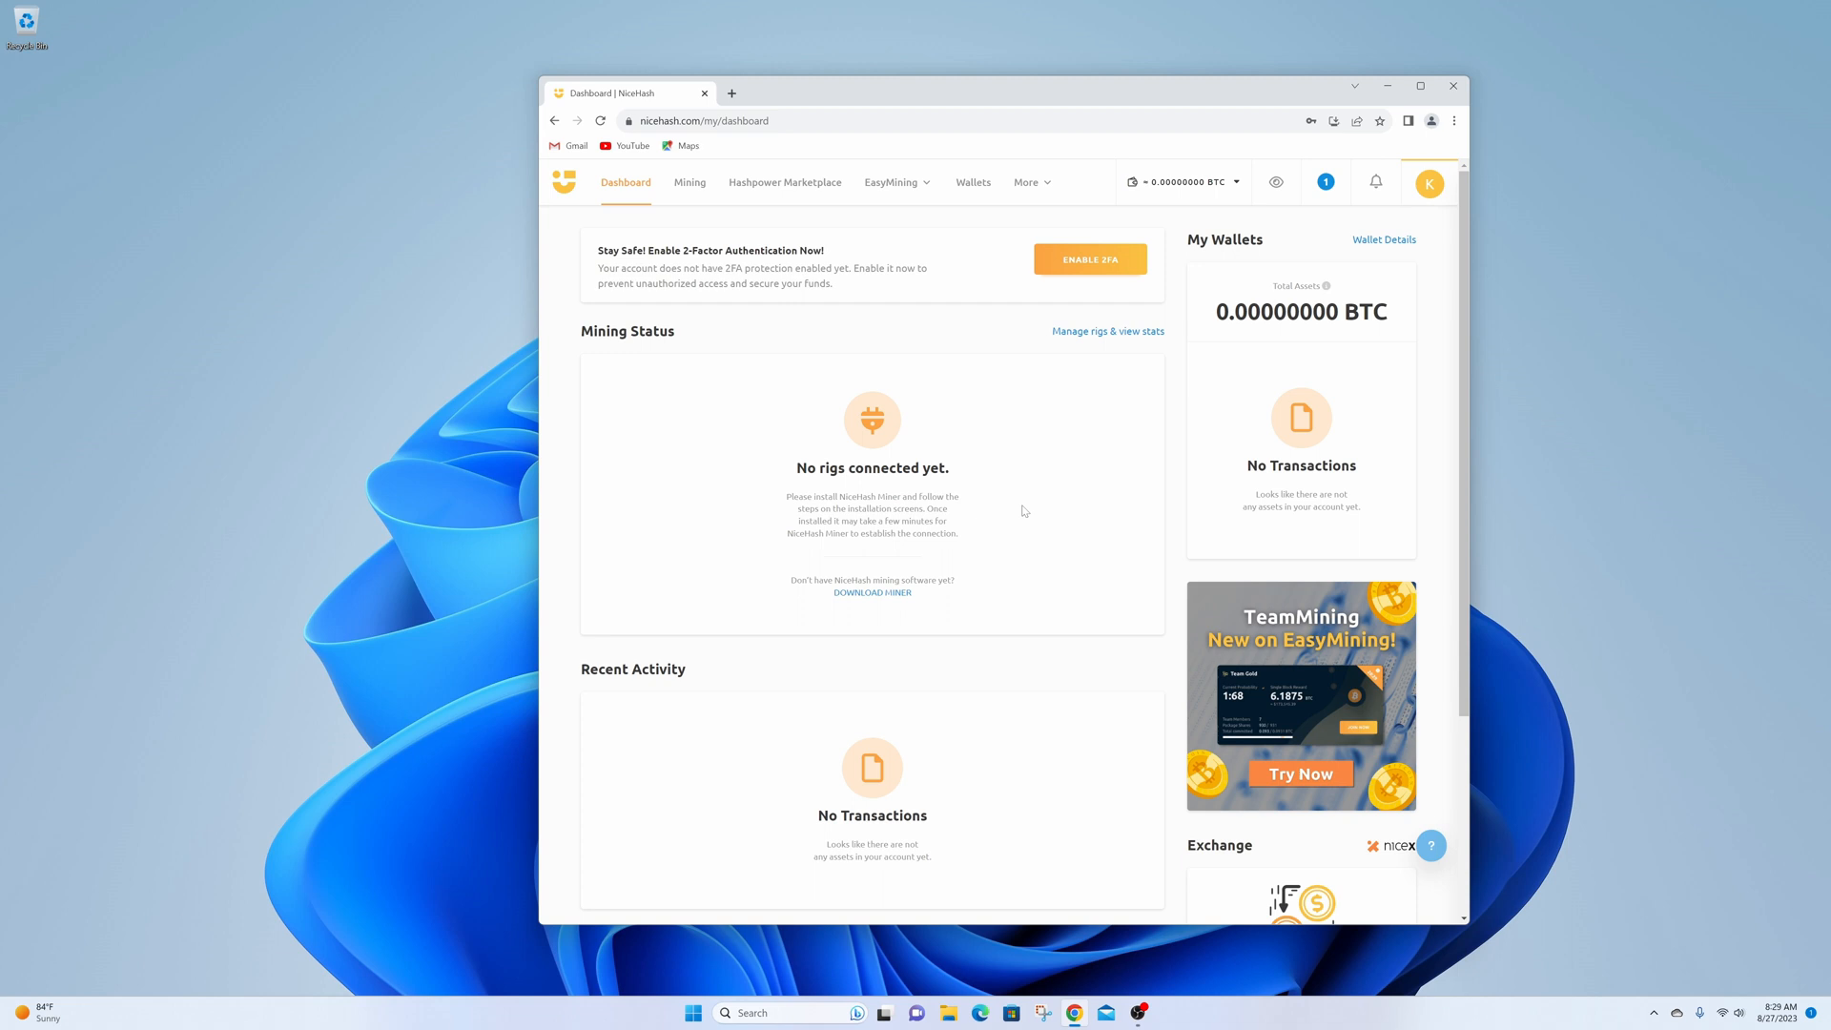
{"action": "mouse_move", "coordinate": [1089, 257]}
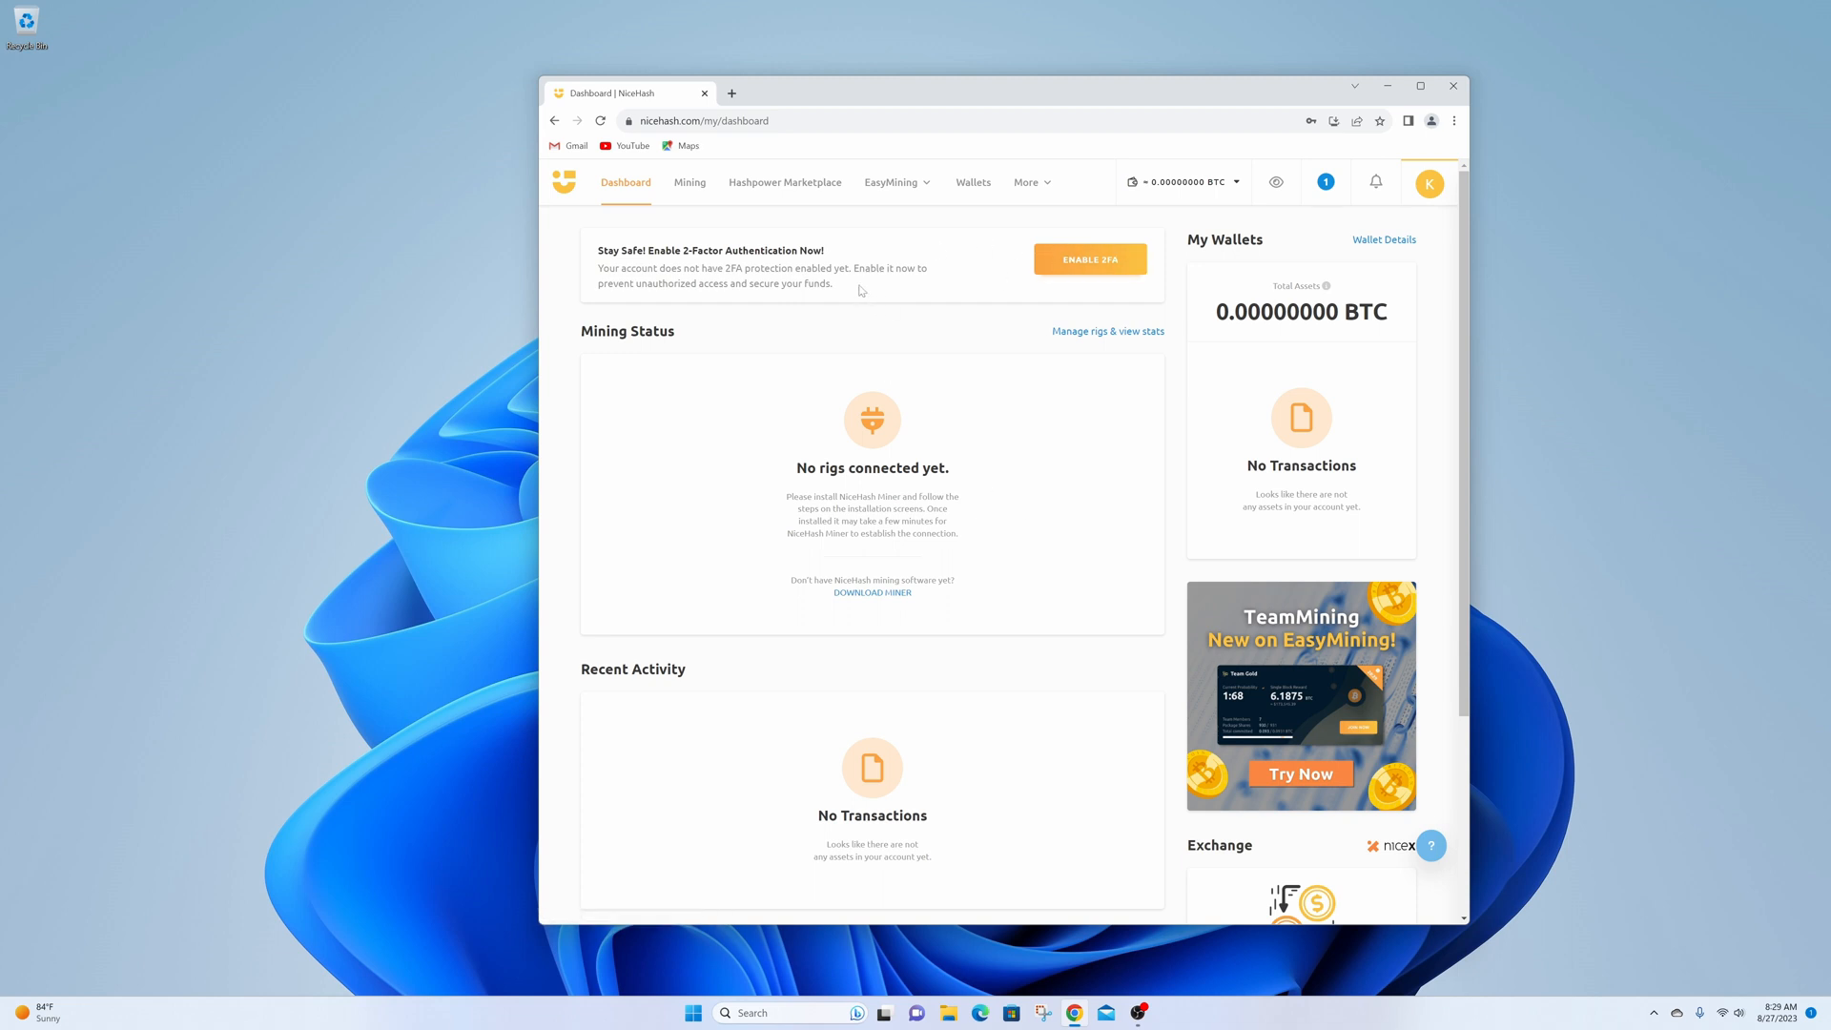
{"action": "mouse_move", "coordinate": [689, 184]}
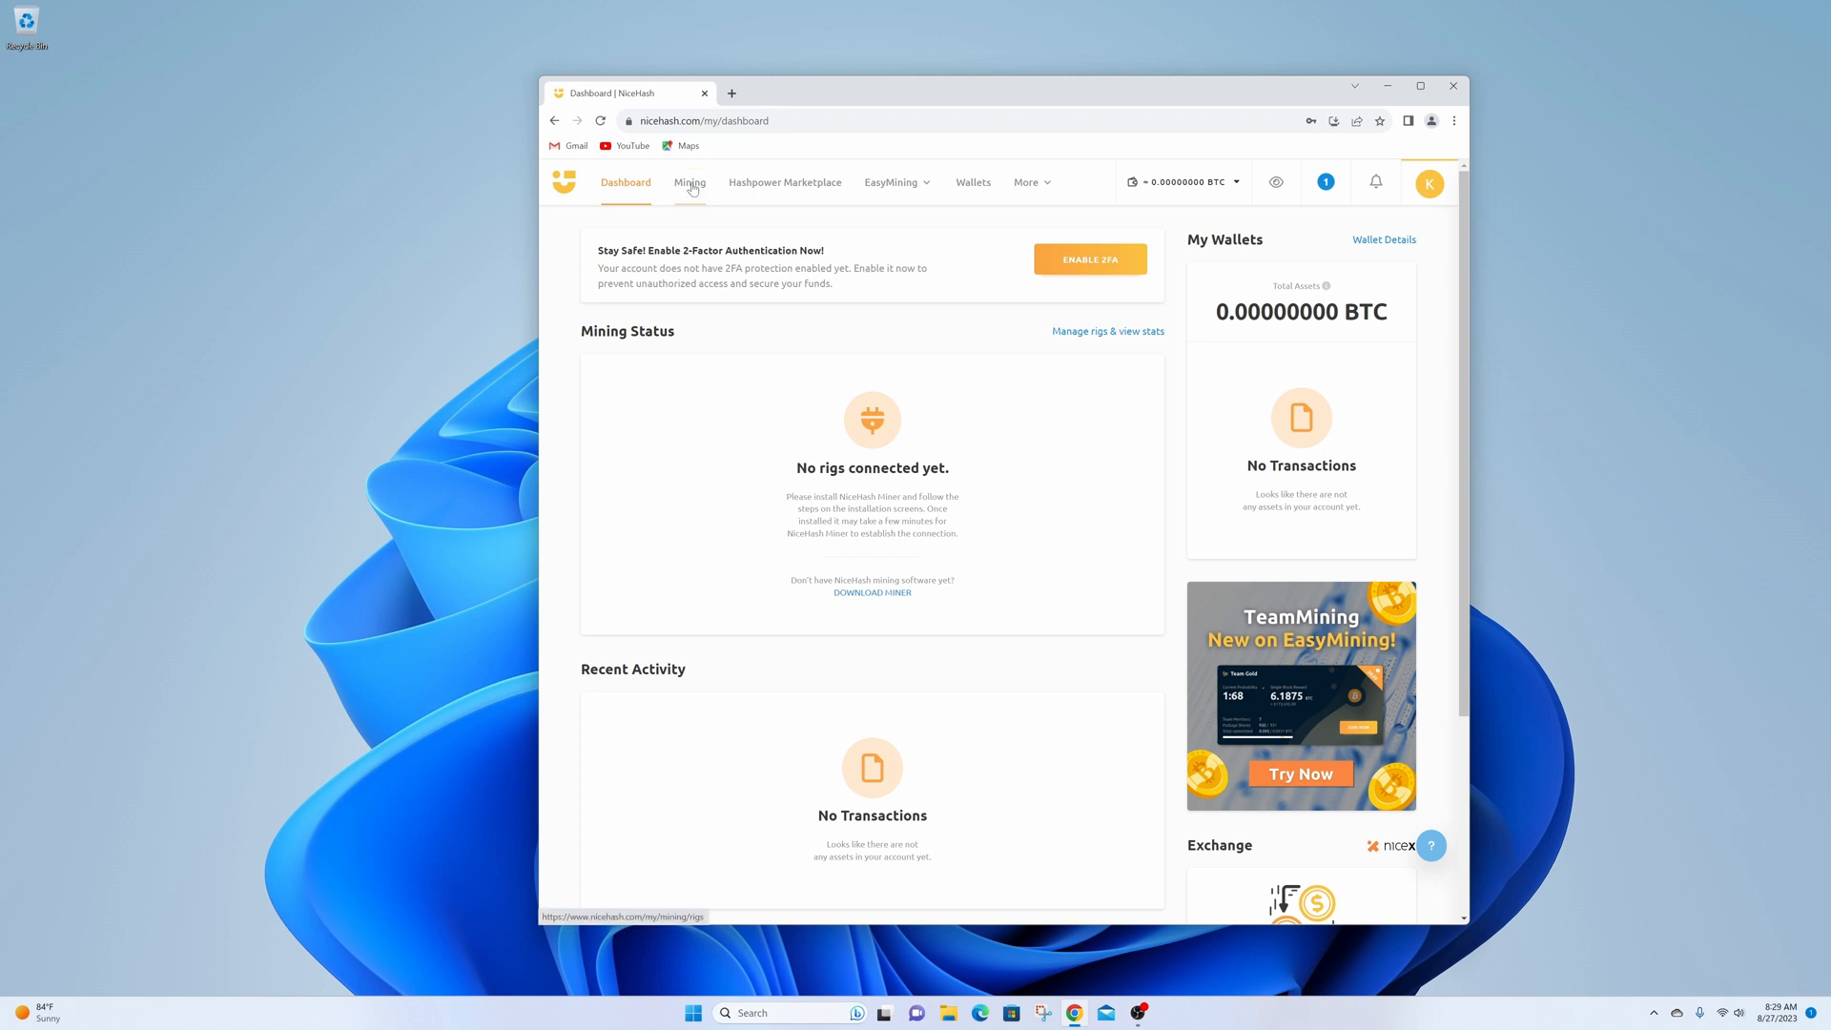
{"action": "left_click", "coordinate": [688, 183]}
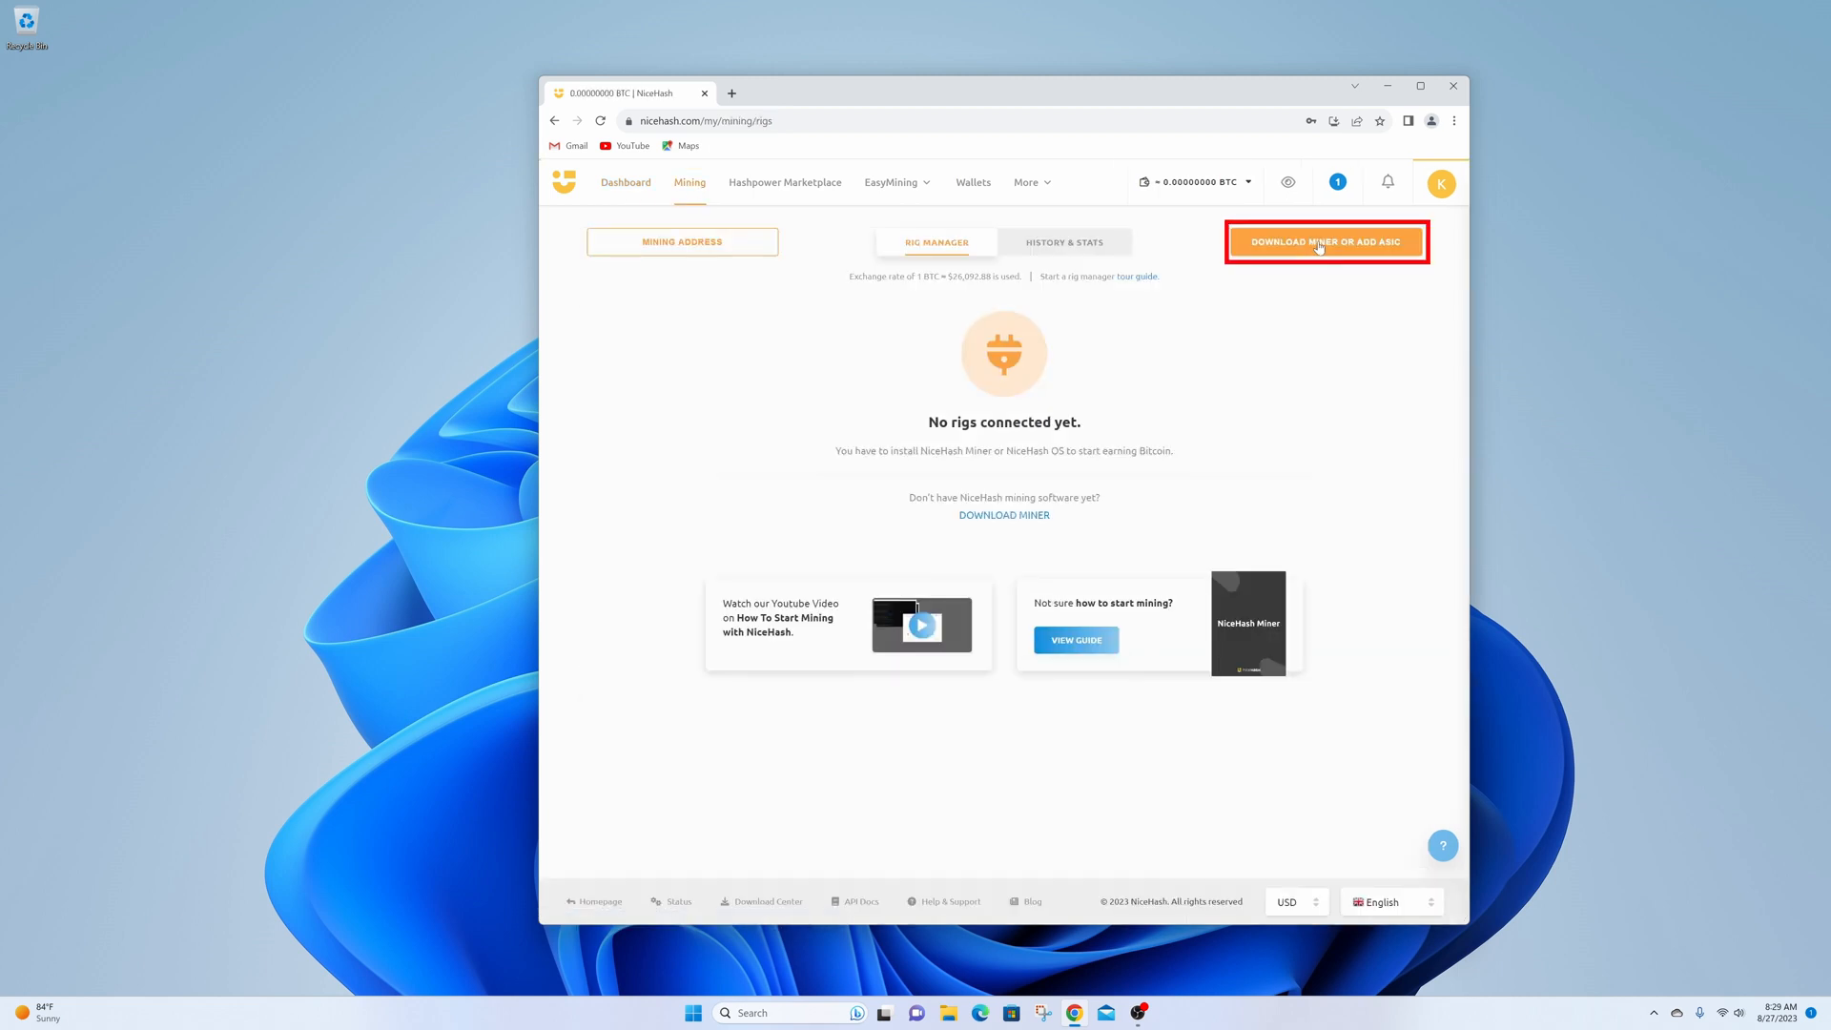
- Download the NiceHash QuickMiner installer and copy its mining address, then view the downloads
{"action": "left_click", "coordinate": [1326, 243]}
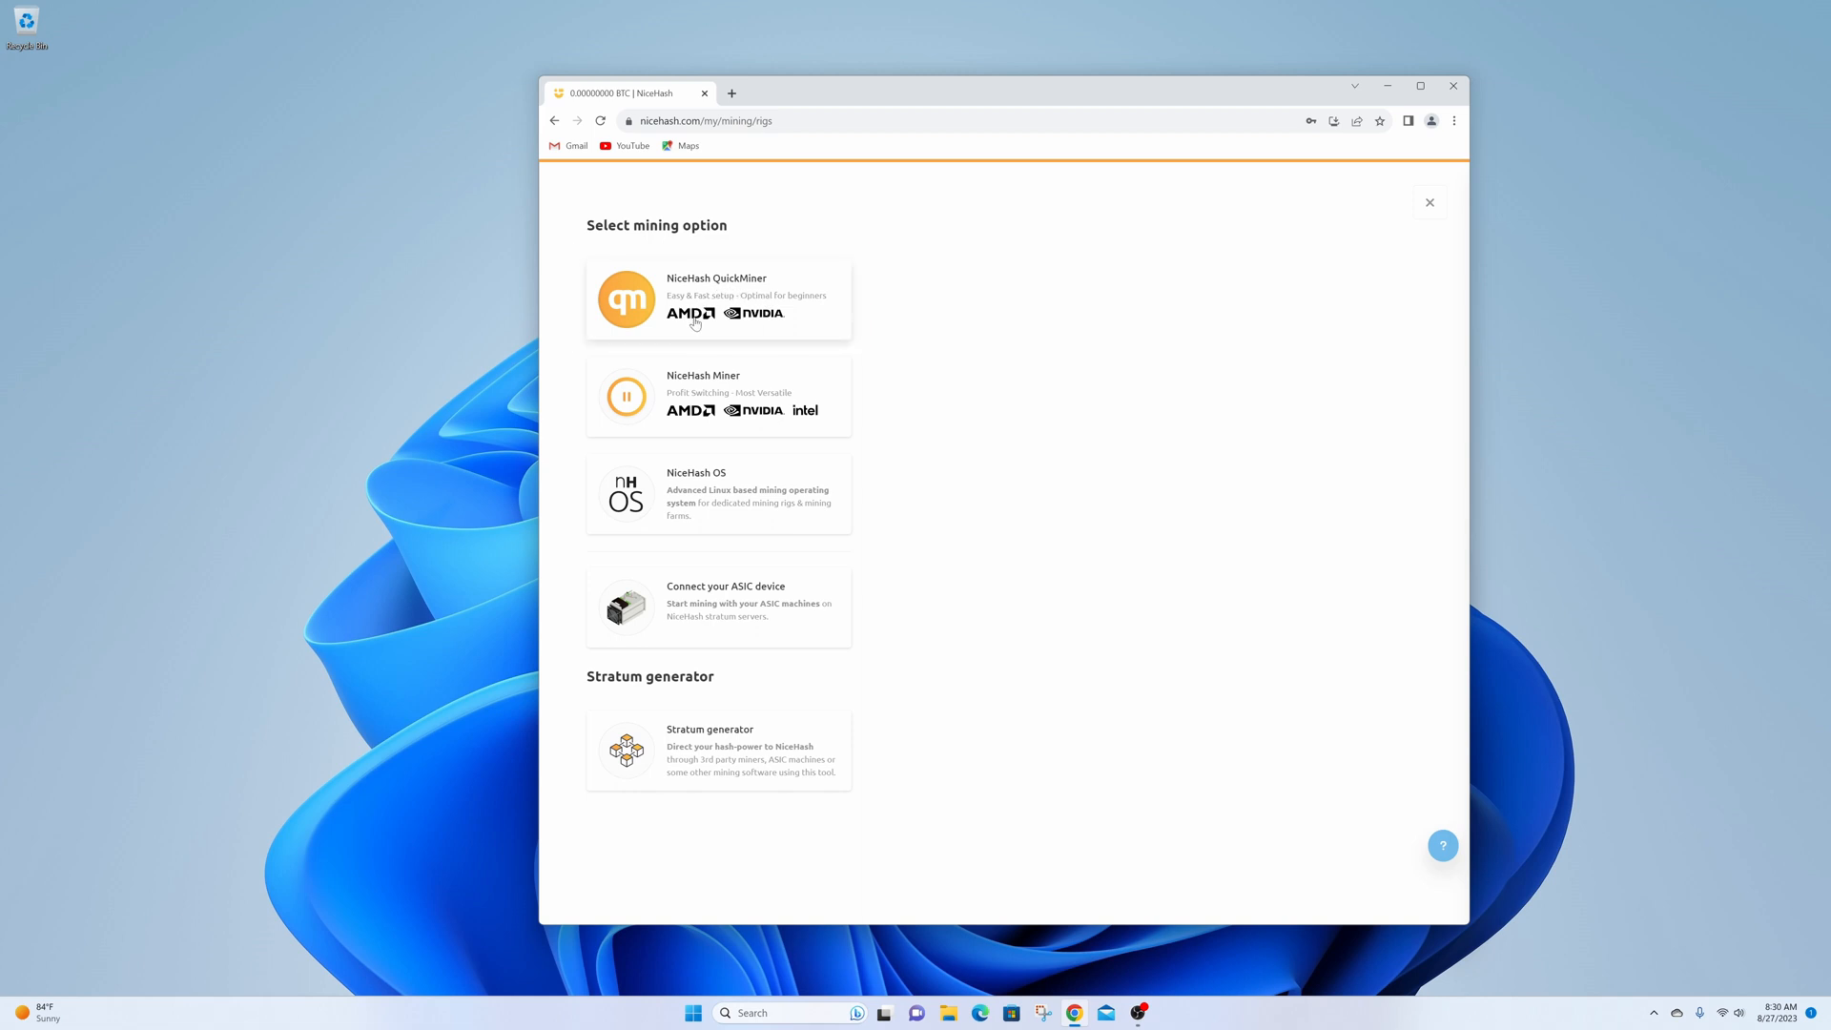
{"action": "mouse_move", "coordinate": [738, 301]}
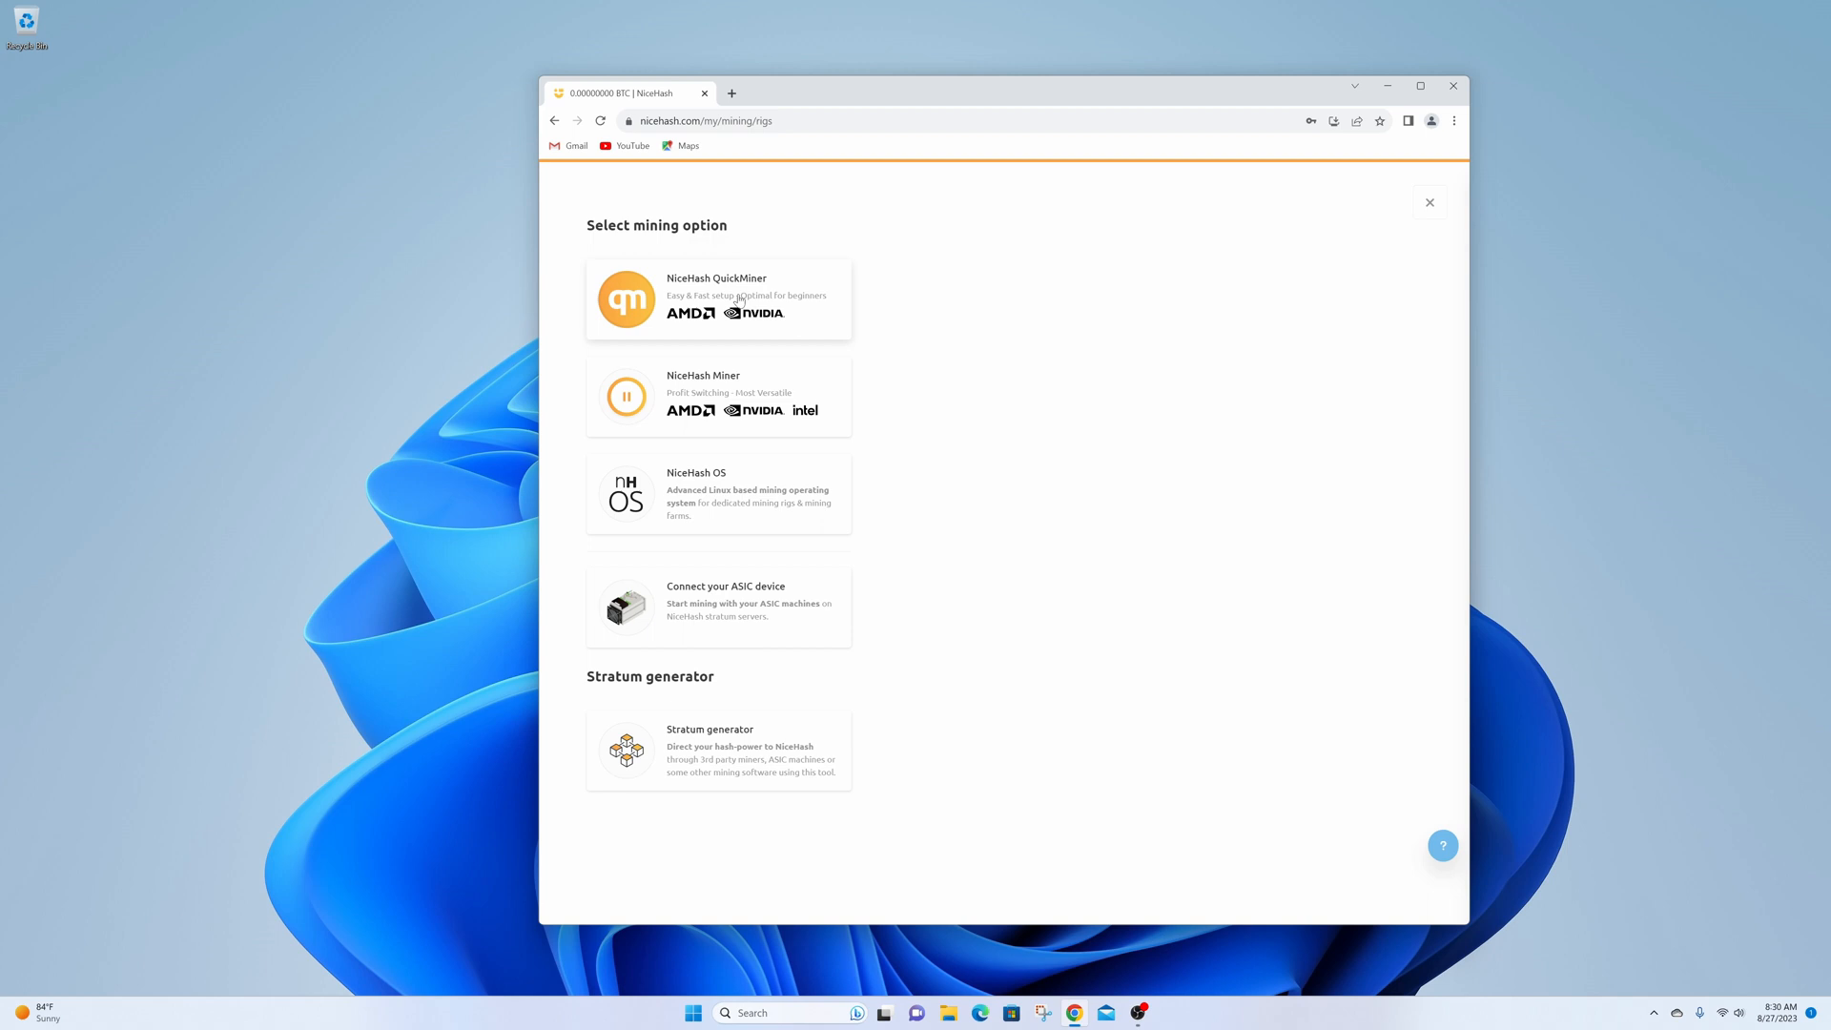
{"action": "left_click", "coordinate": [718, 300]}
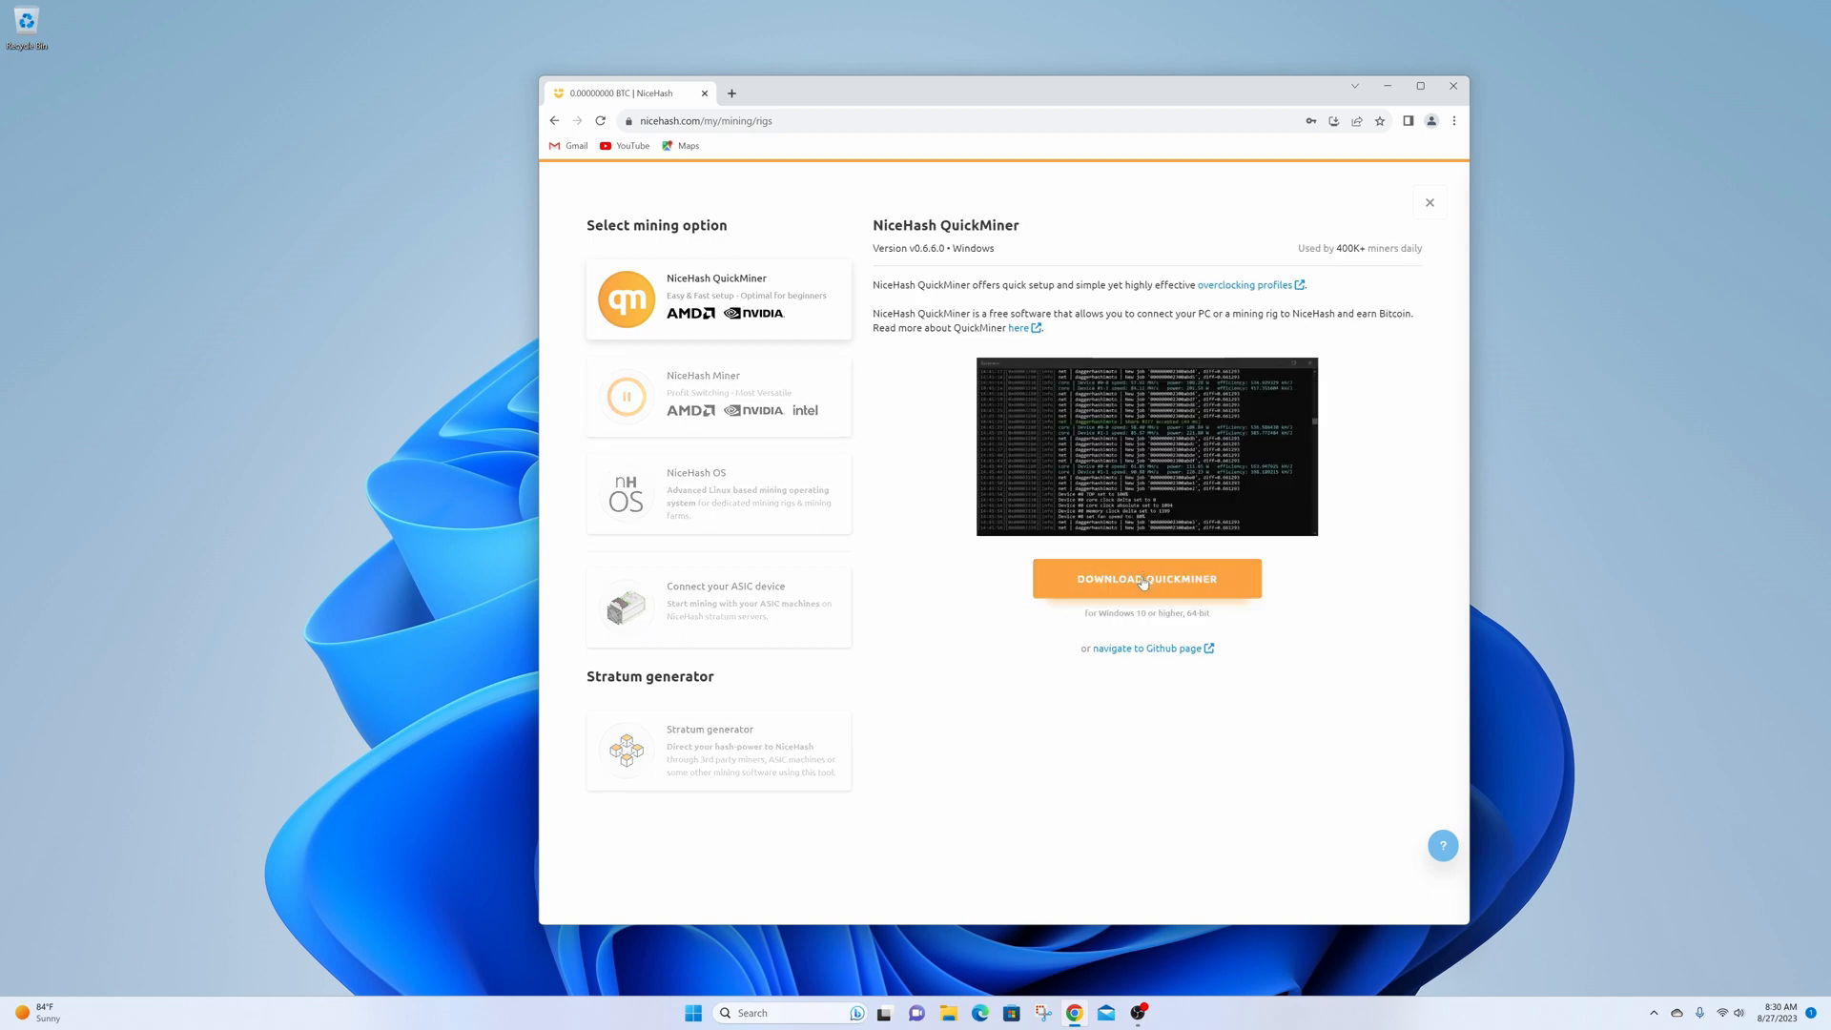
{"action": "left_click", "coordinate": [1146, 578]}
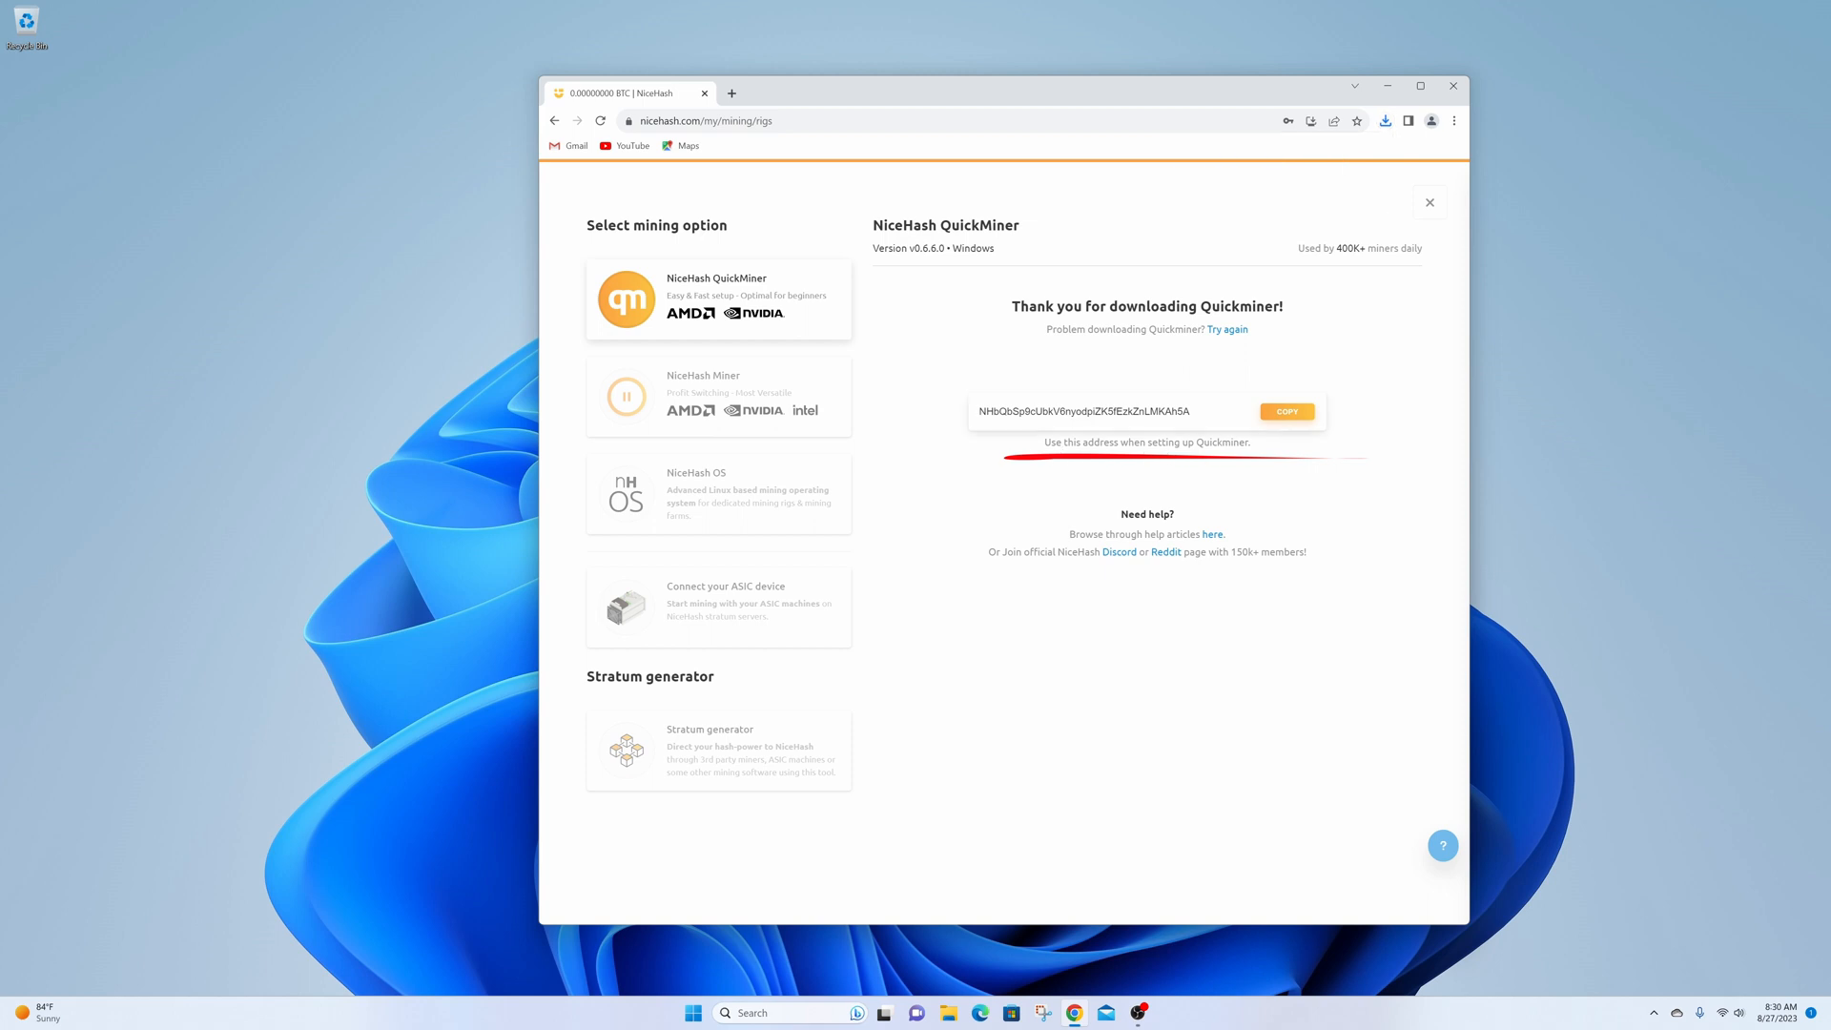
{"action": "left_click", "coordinate": [1288, 412]}
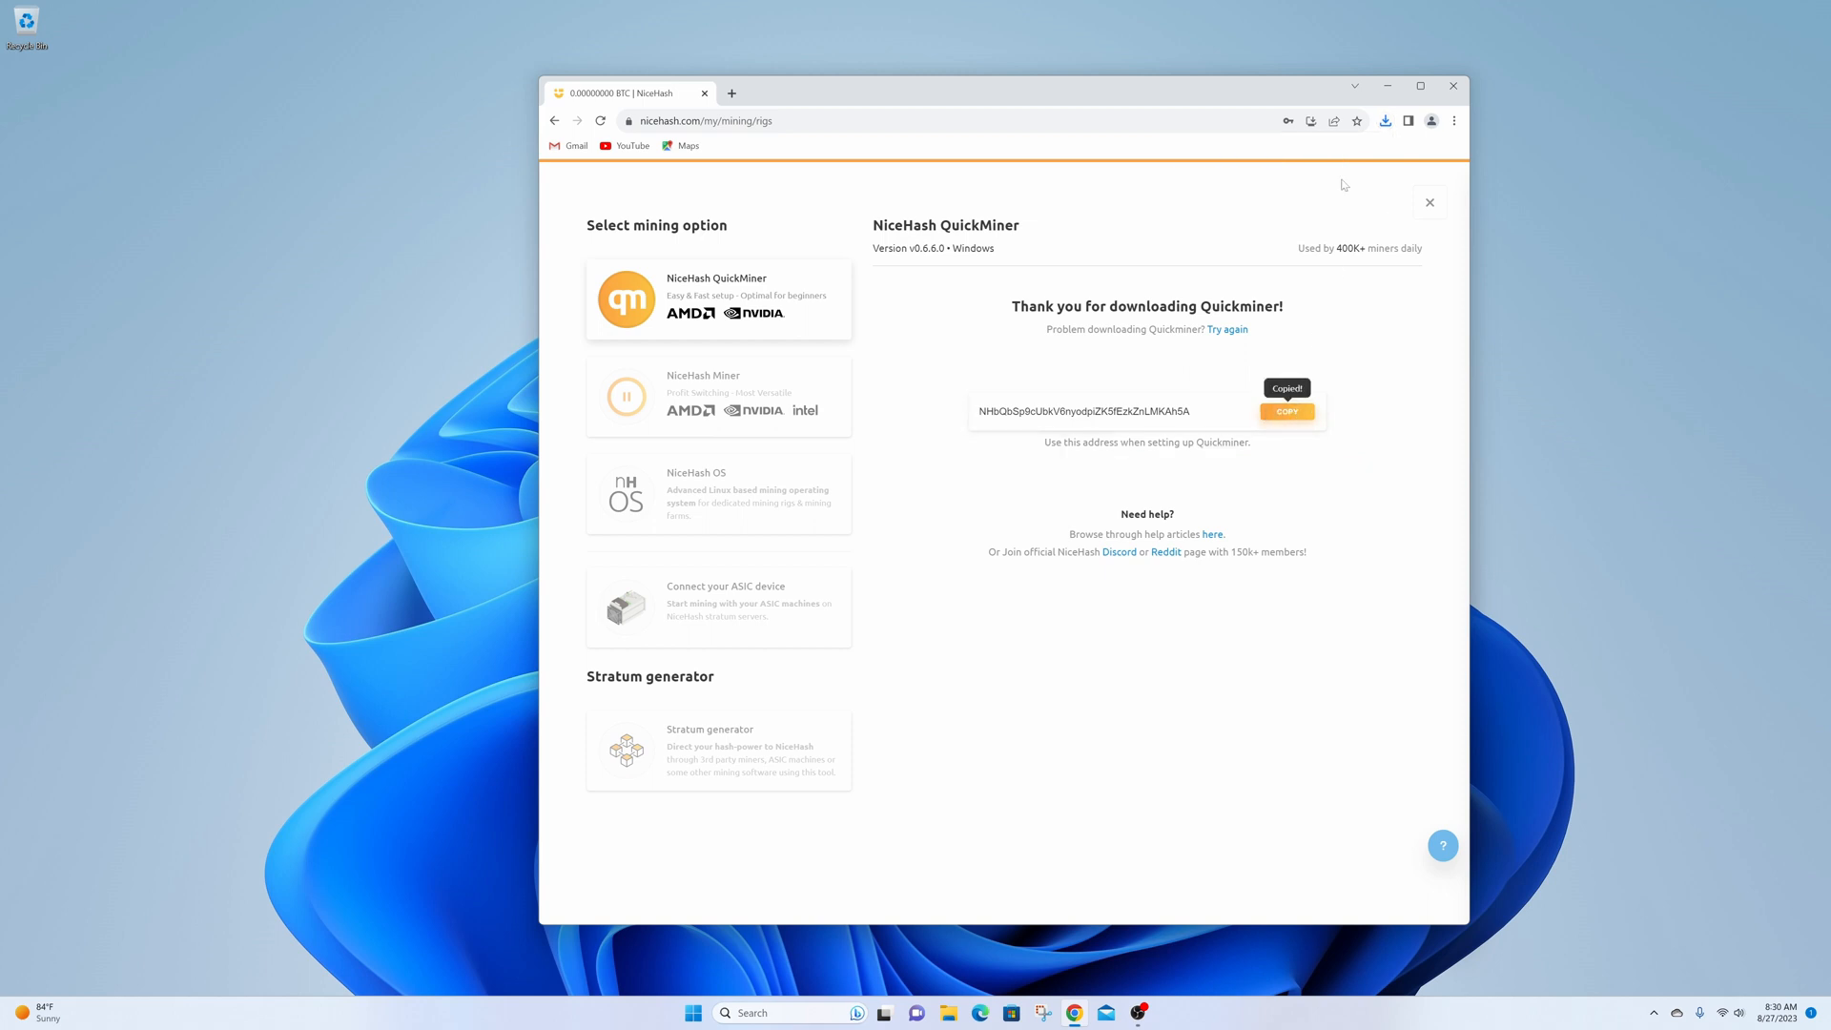
{"action": "left_click", "coordinate": [1385, 120]}
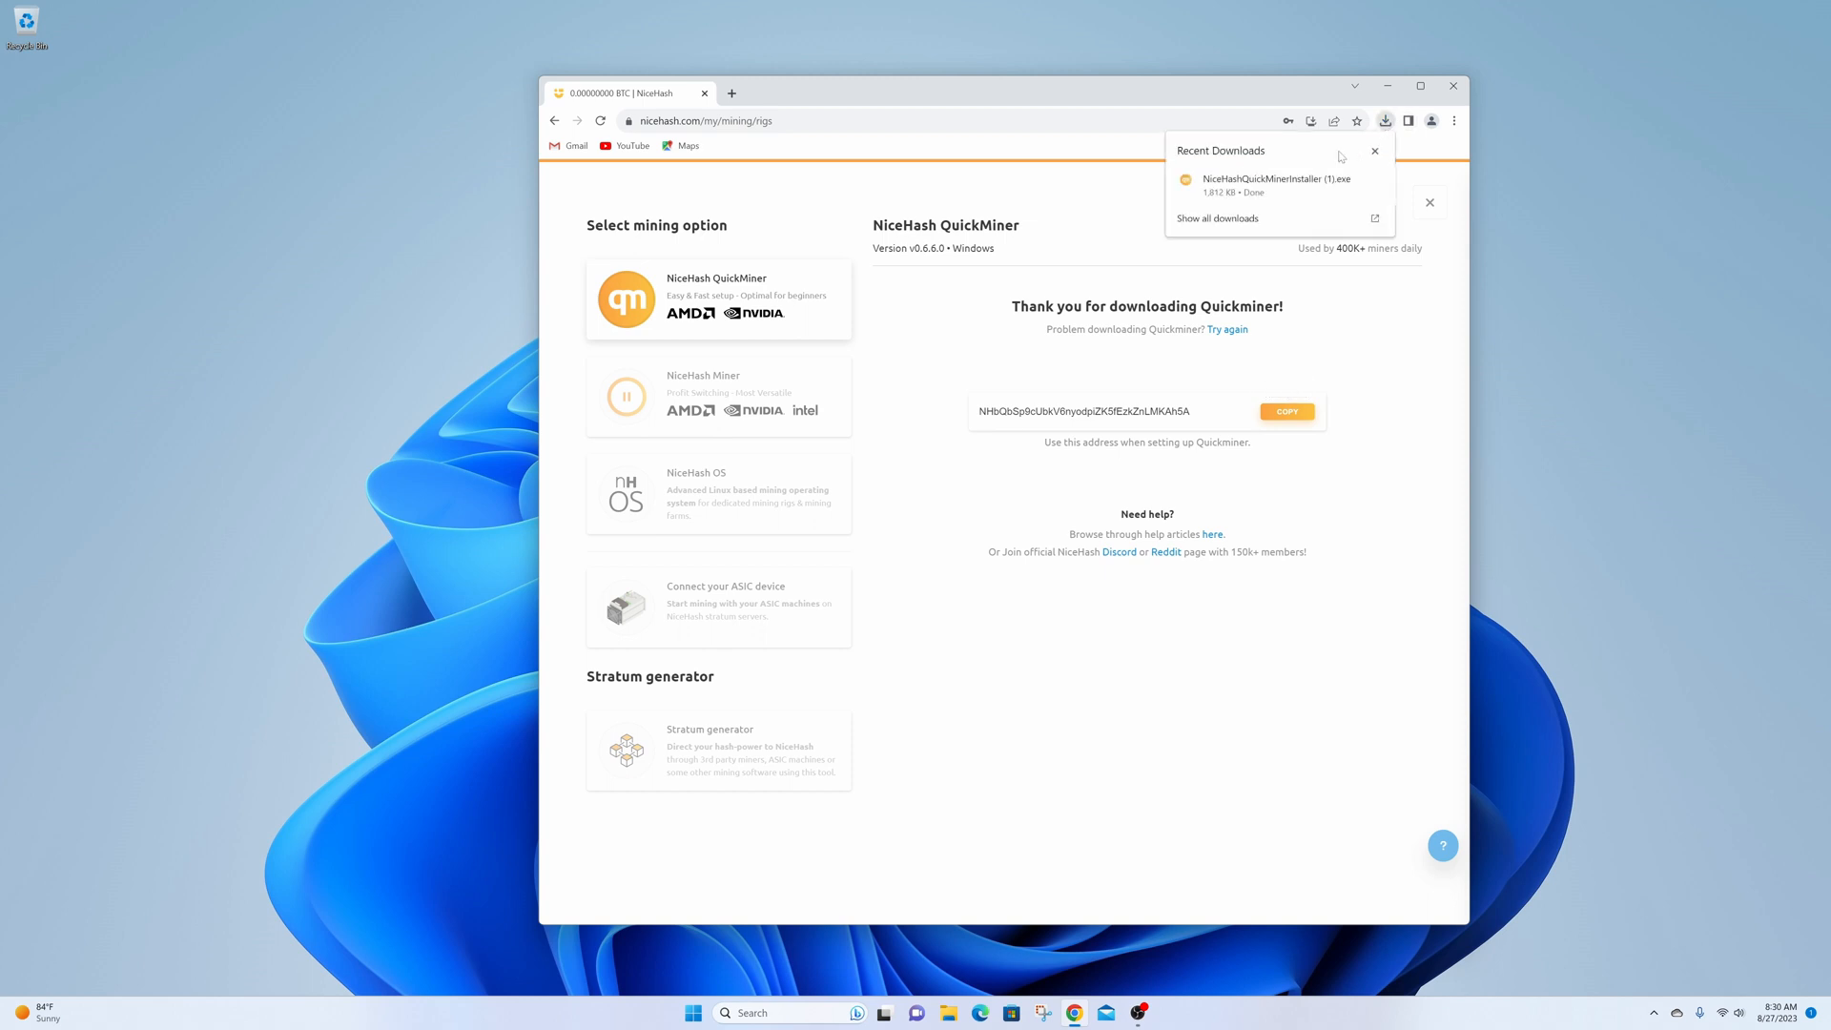
- Run the QuickMiner installer, confirm being 13 or older and complete the installation
{"action": "left_click", "coordinate": [1277, 179]}
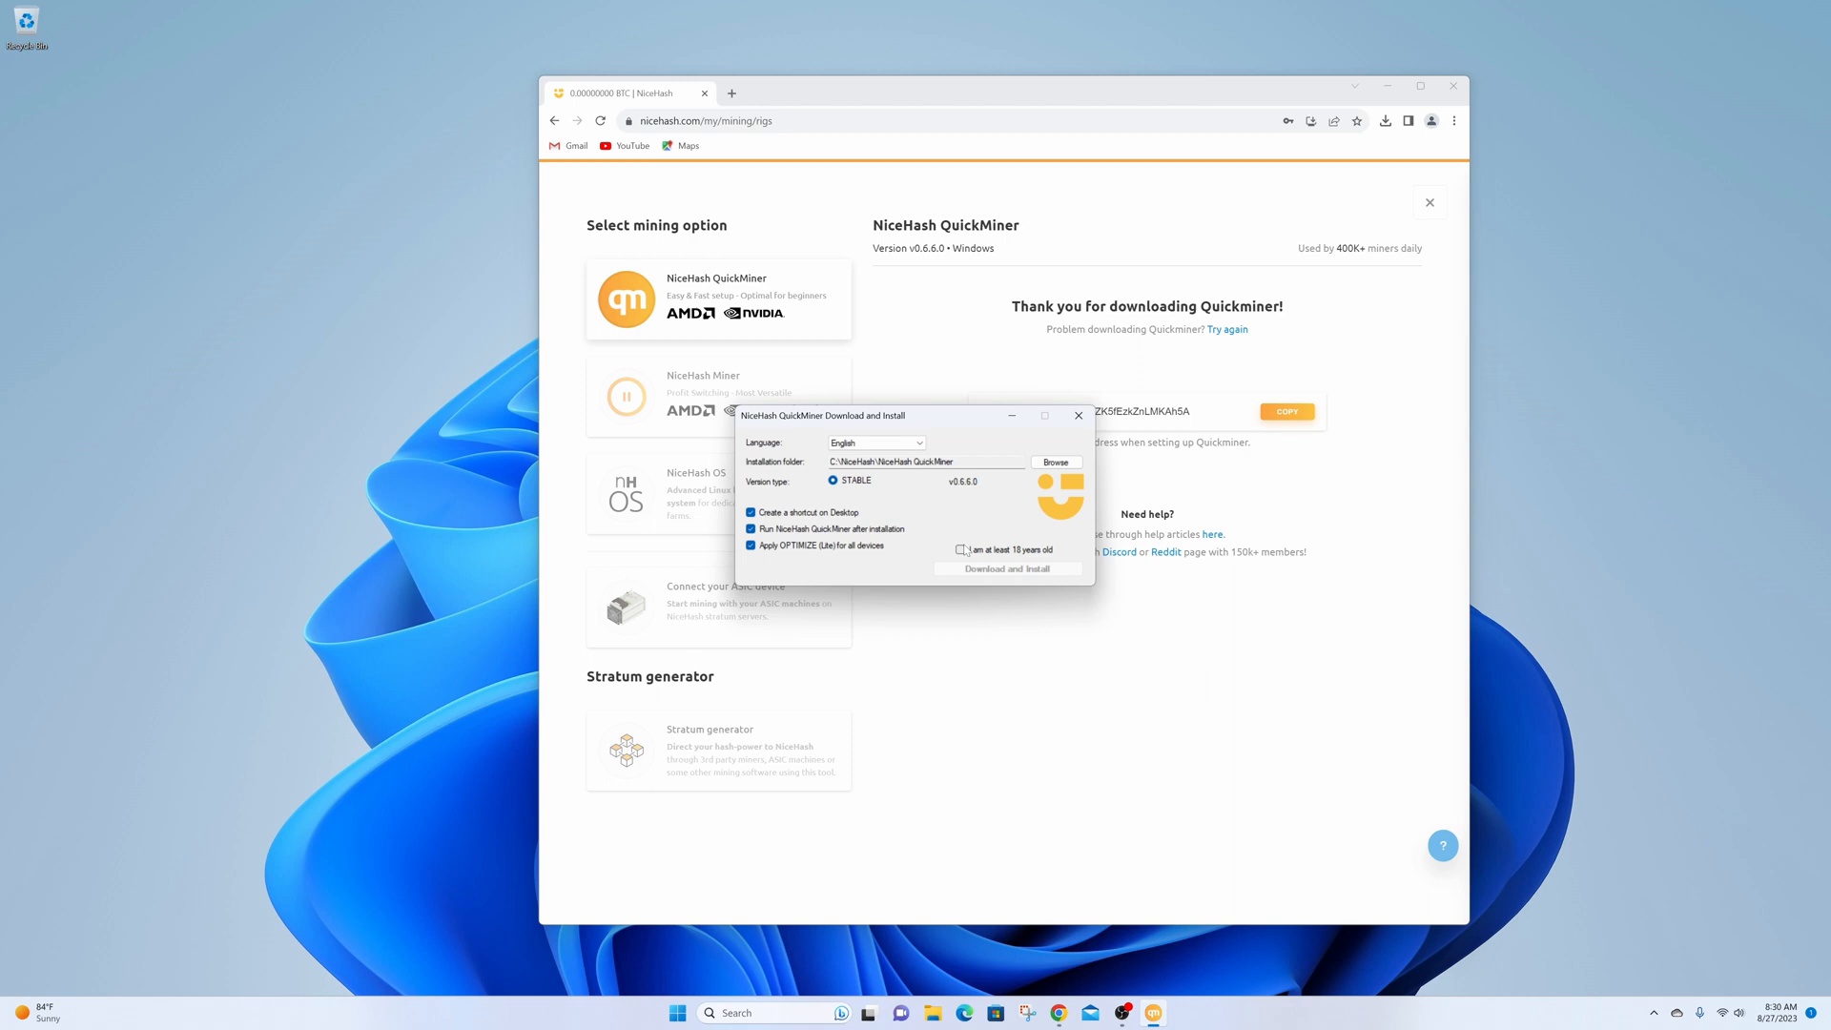
{"action": "left_click", "coordinate": [959, 549]}
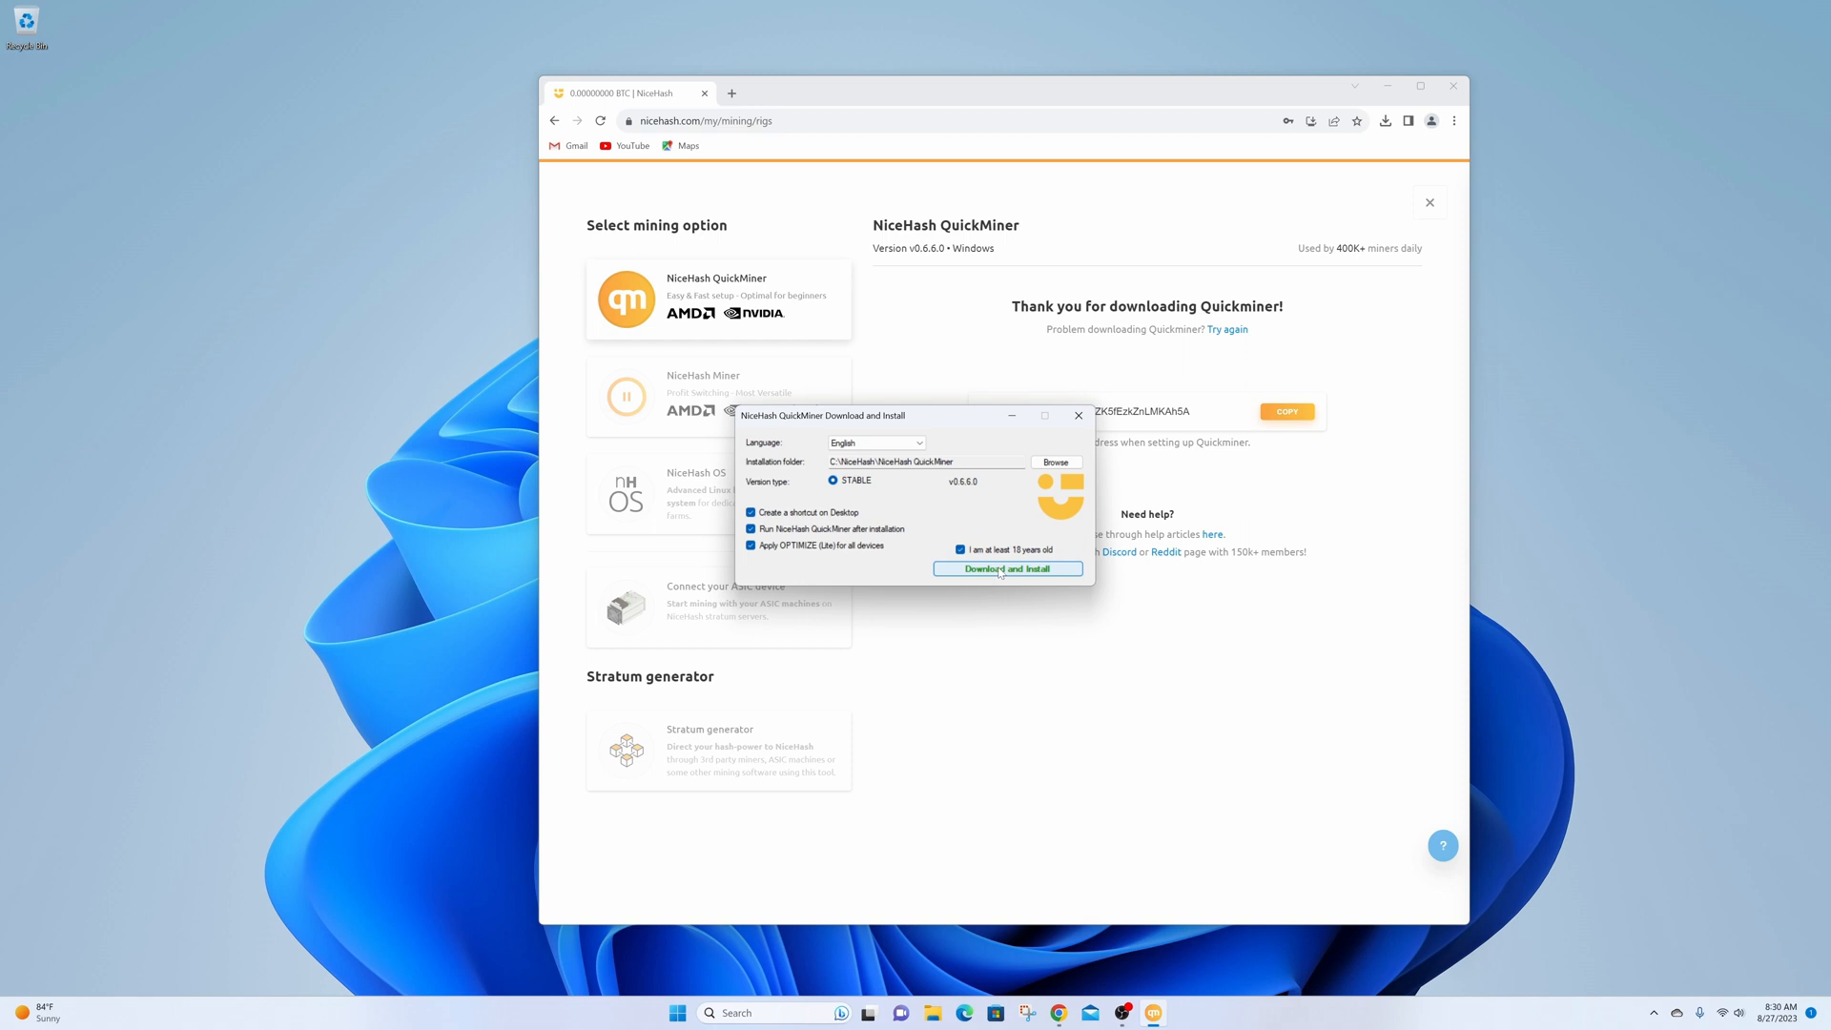
{"action": "left_click", "coordinate": [1007, 569]}
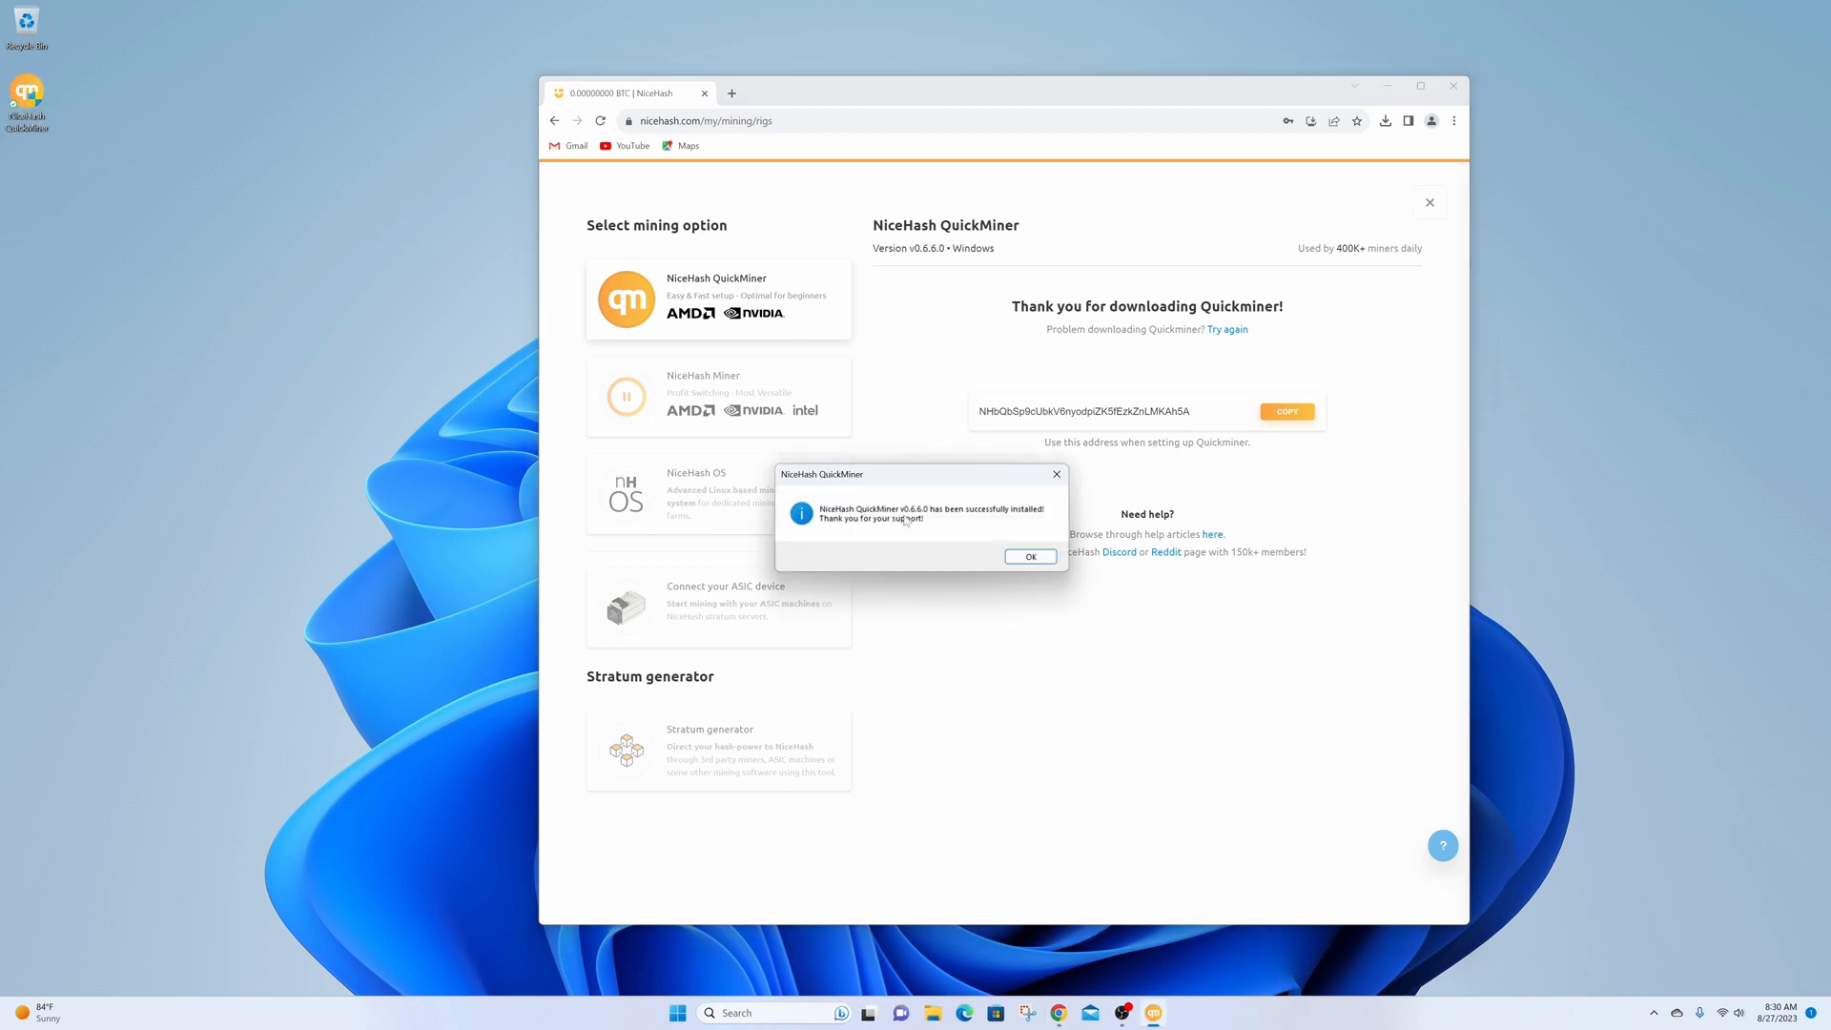
{"action": "left_click", "coordinate": [1028, 555]}
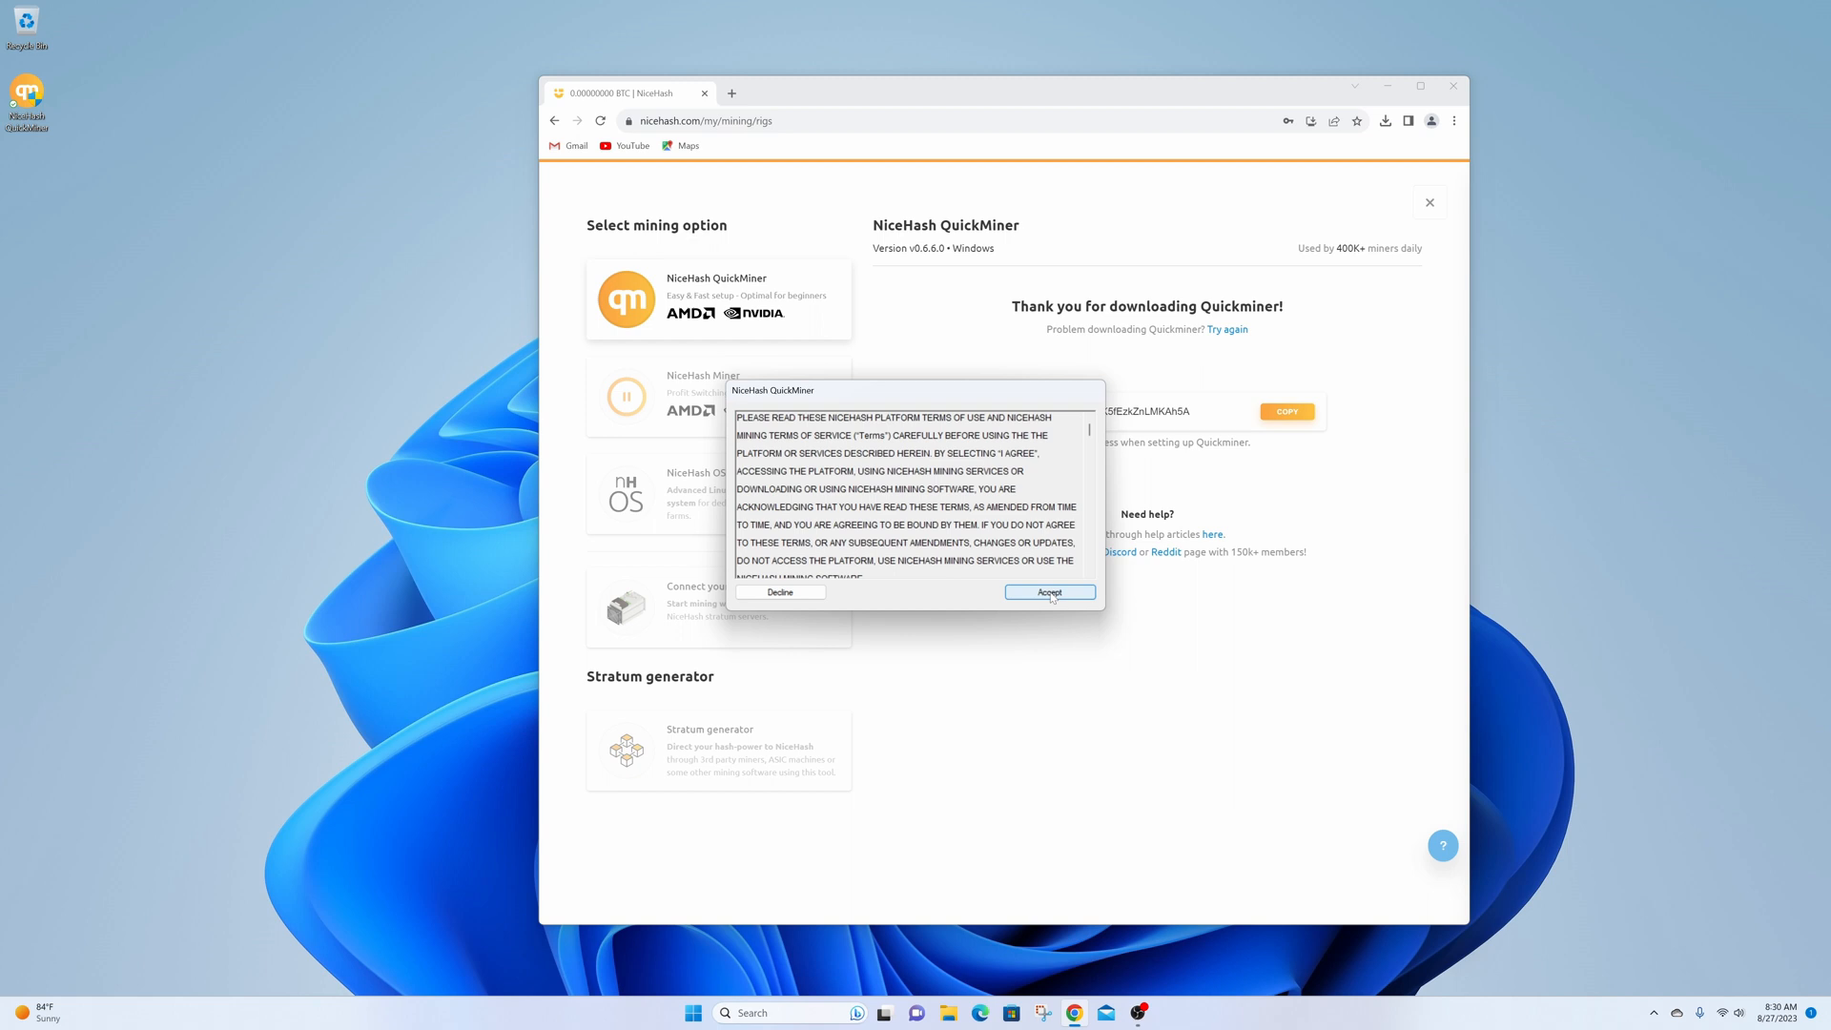
- Accept the NiceHash terms of service and paste in the copied mining address
{"action": "left_click", "coordinate": [1049, 591]}
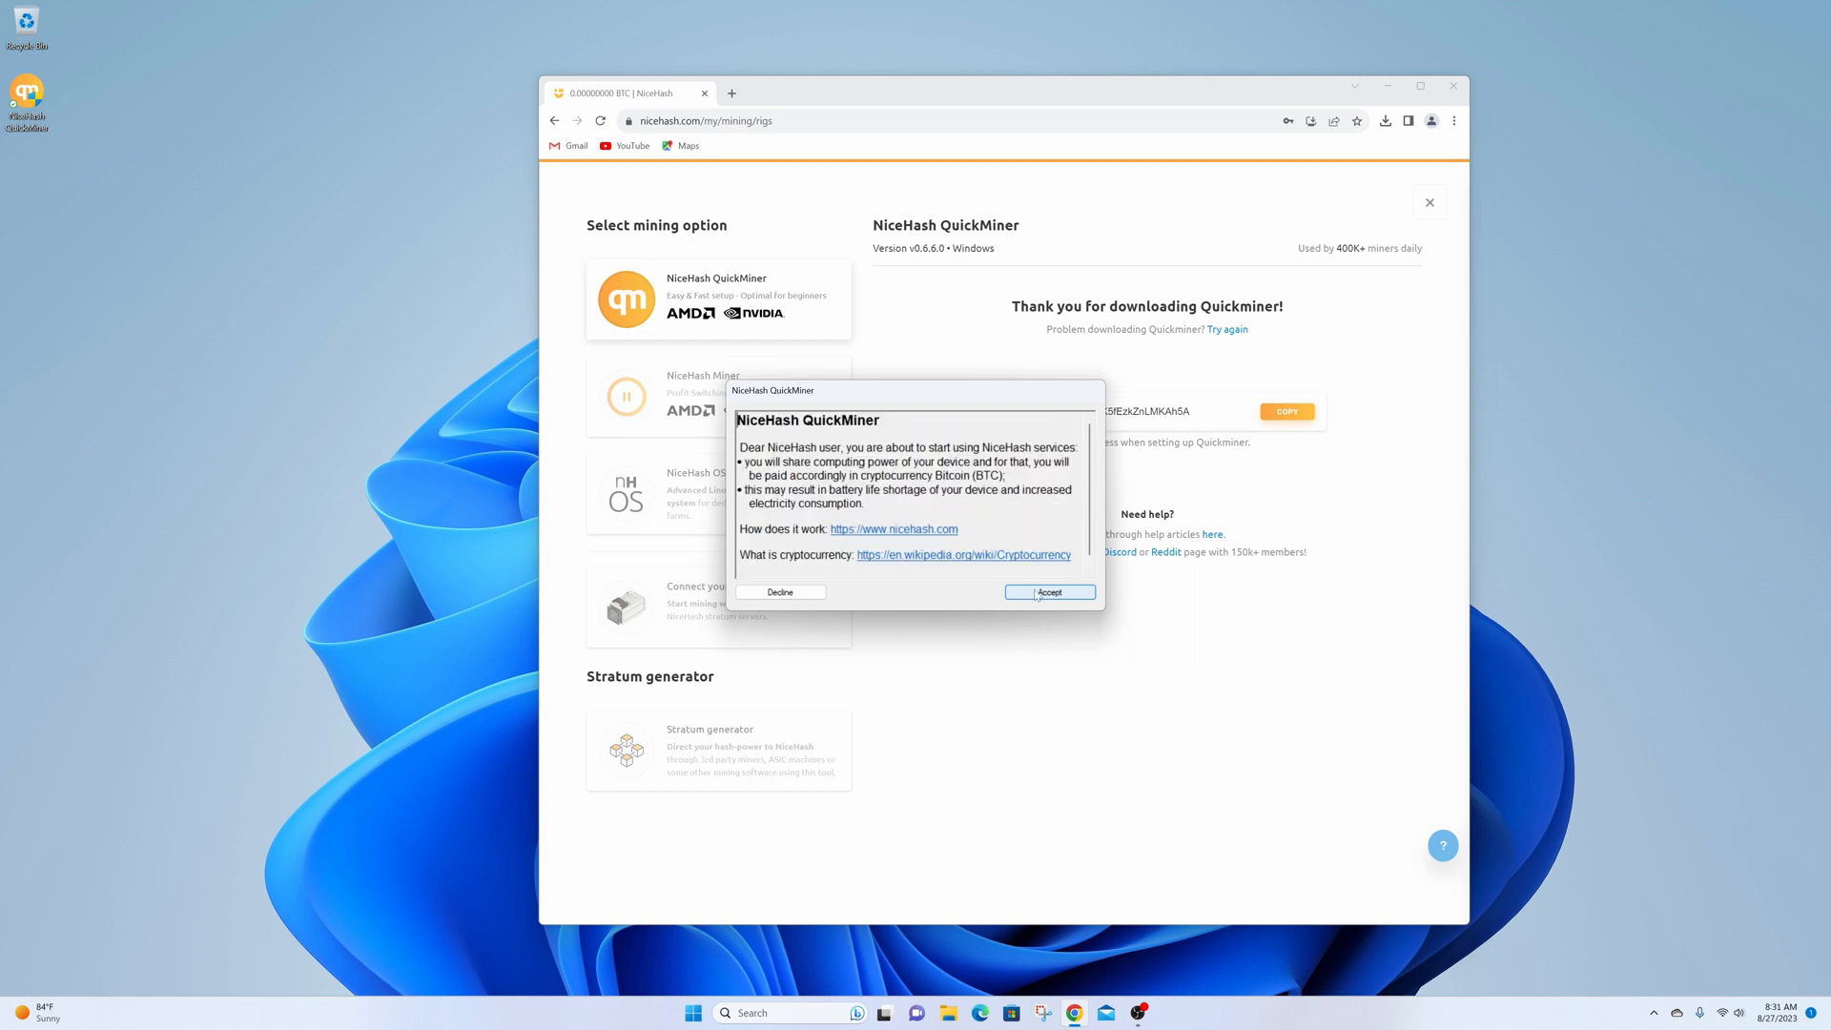
{"action": "left_click", "coordinate": [1047, 592]}
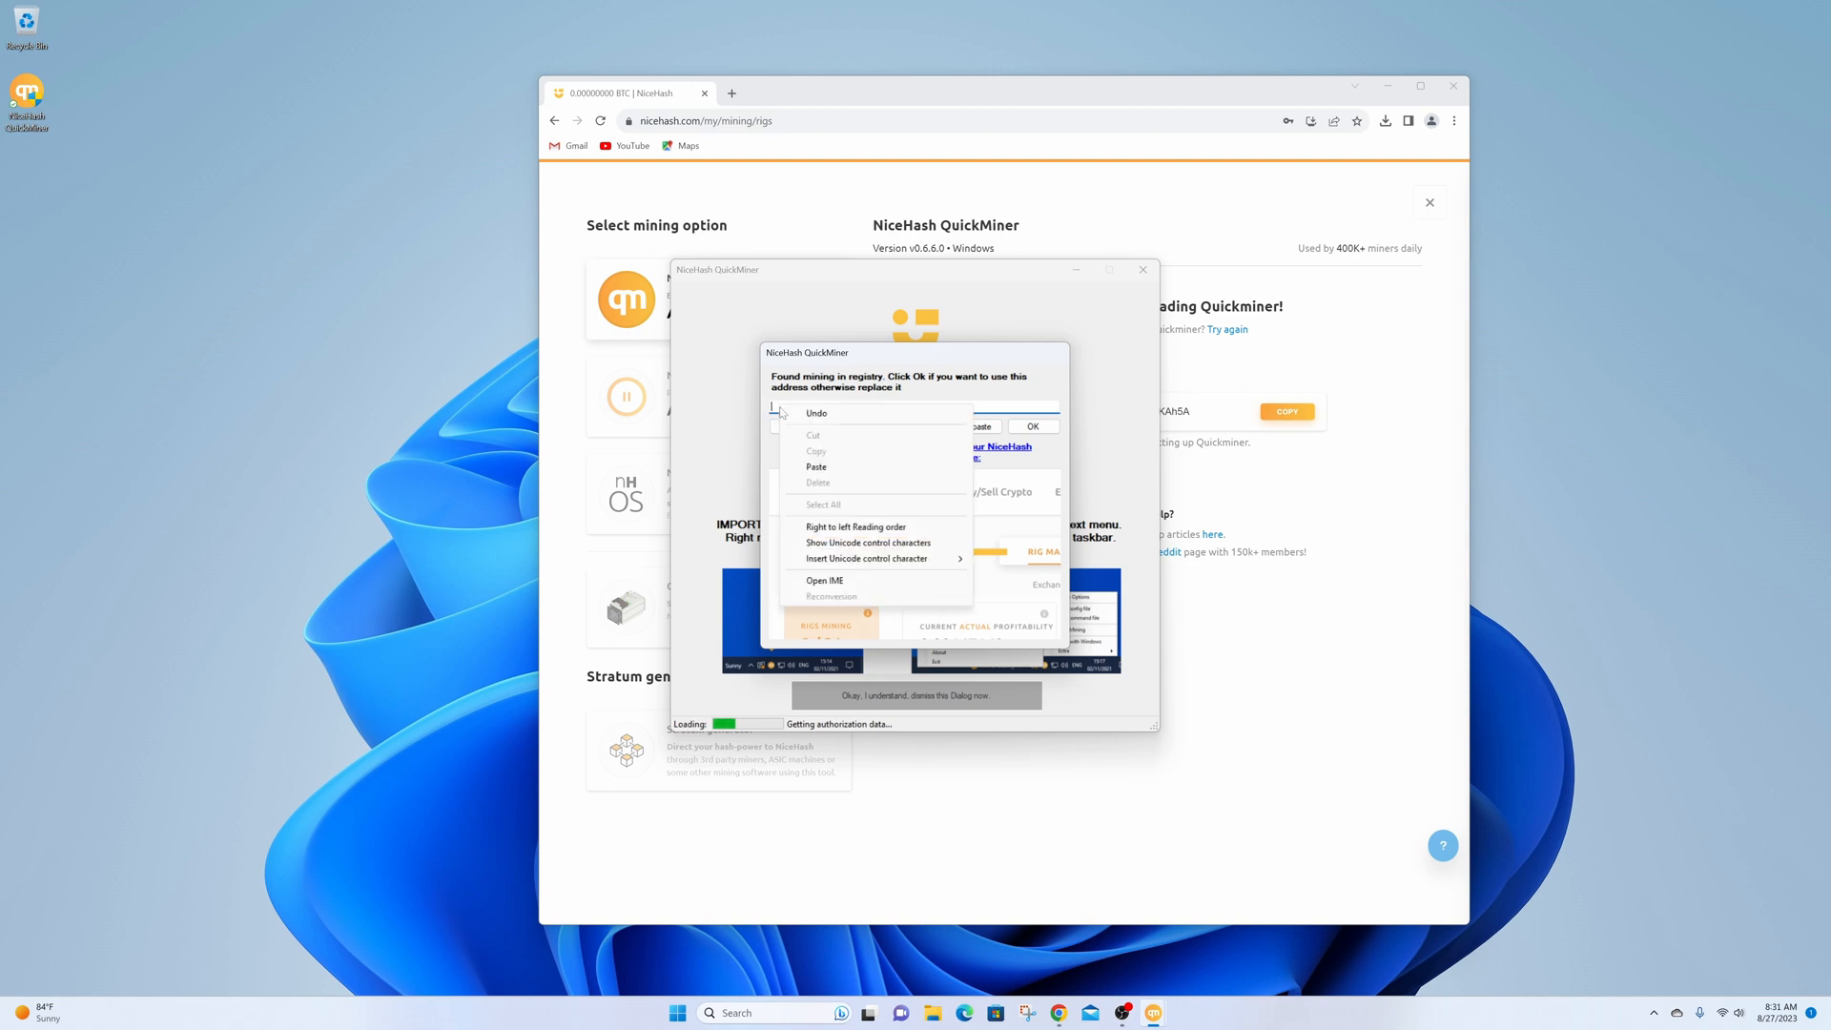
{"action": "left_click", "coordinate": [817, 467]}
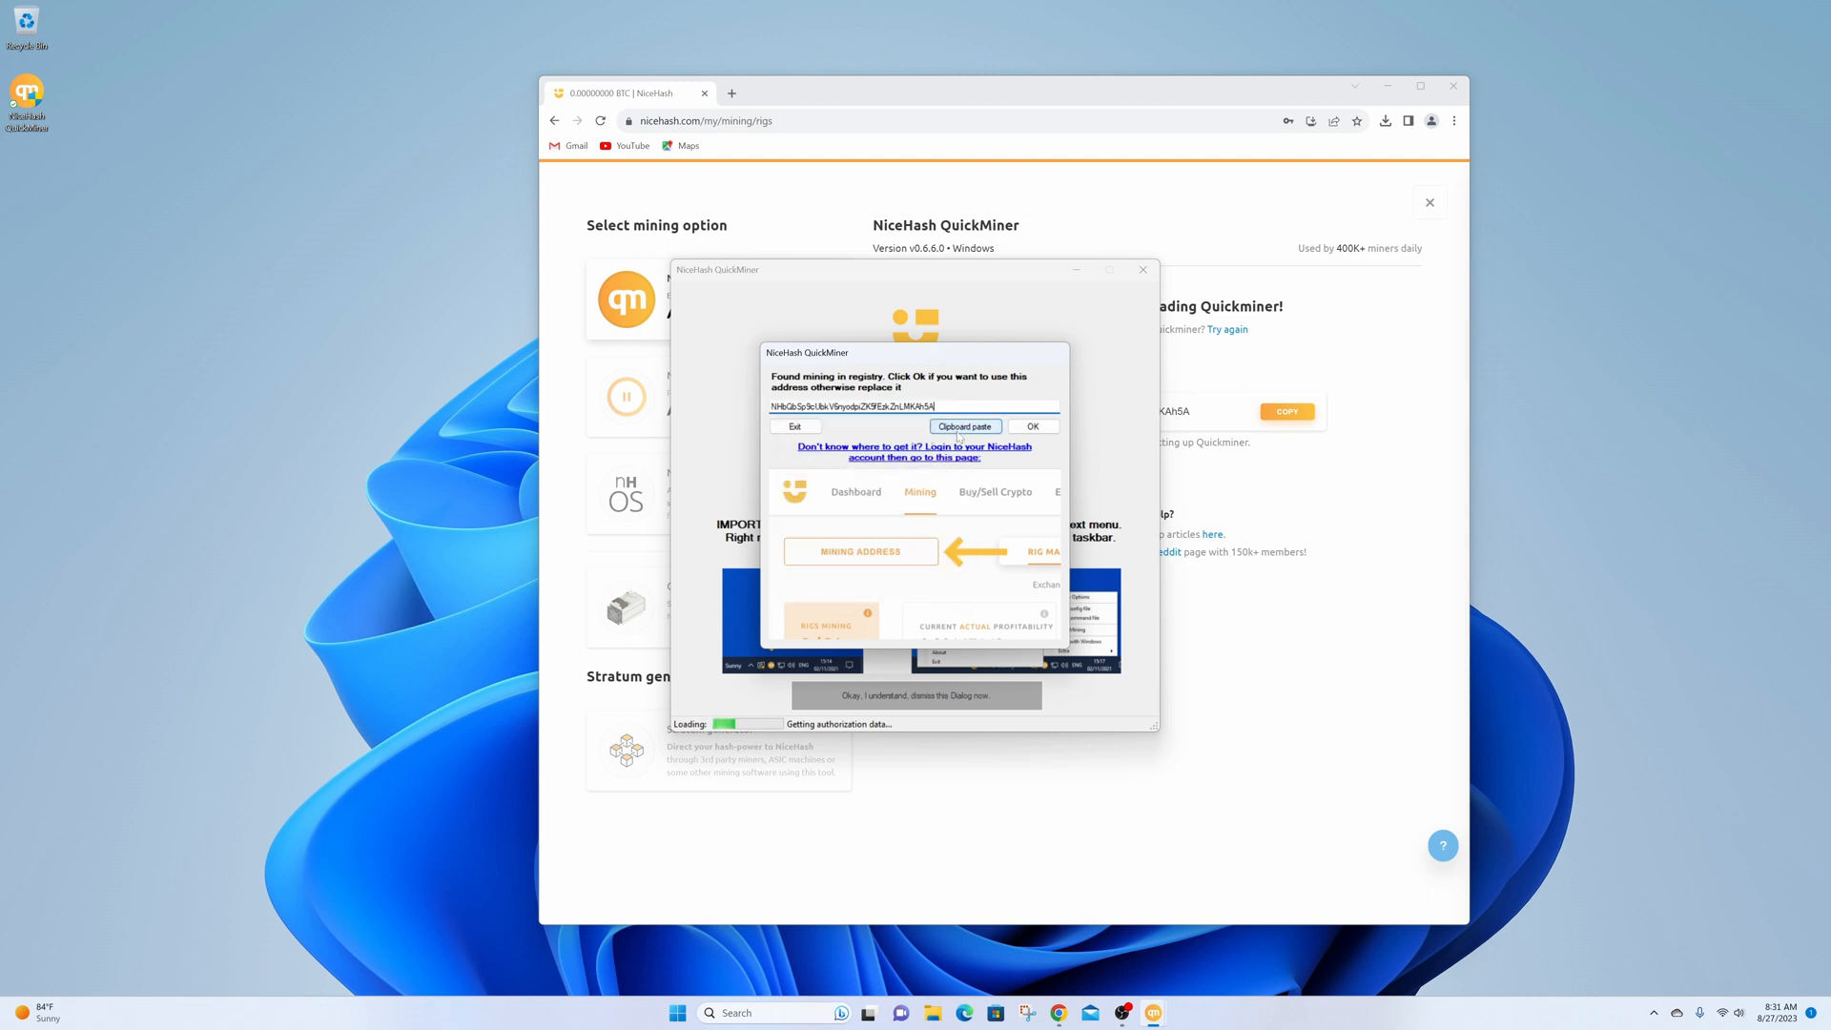
{"action": "left_click", "coordinate": [1032, 426]}
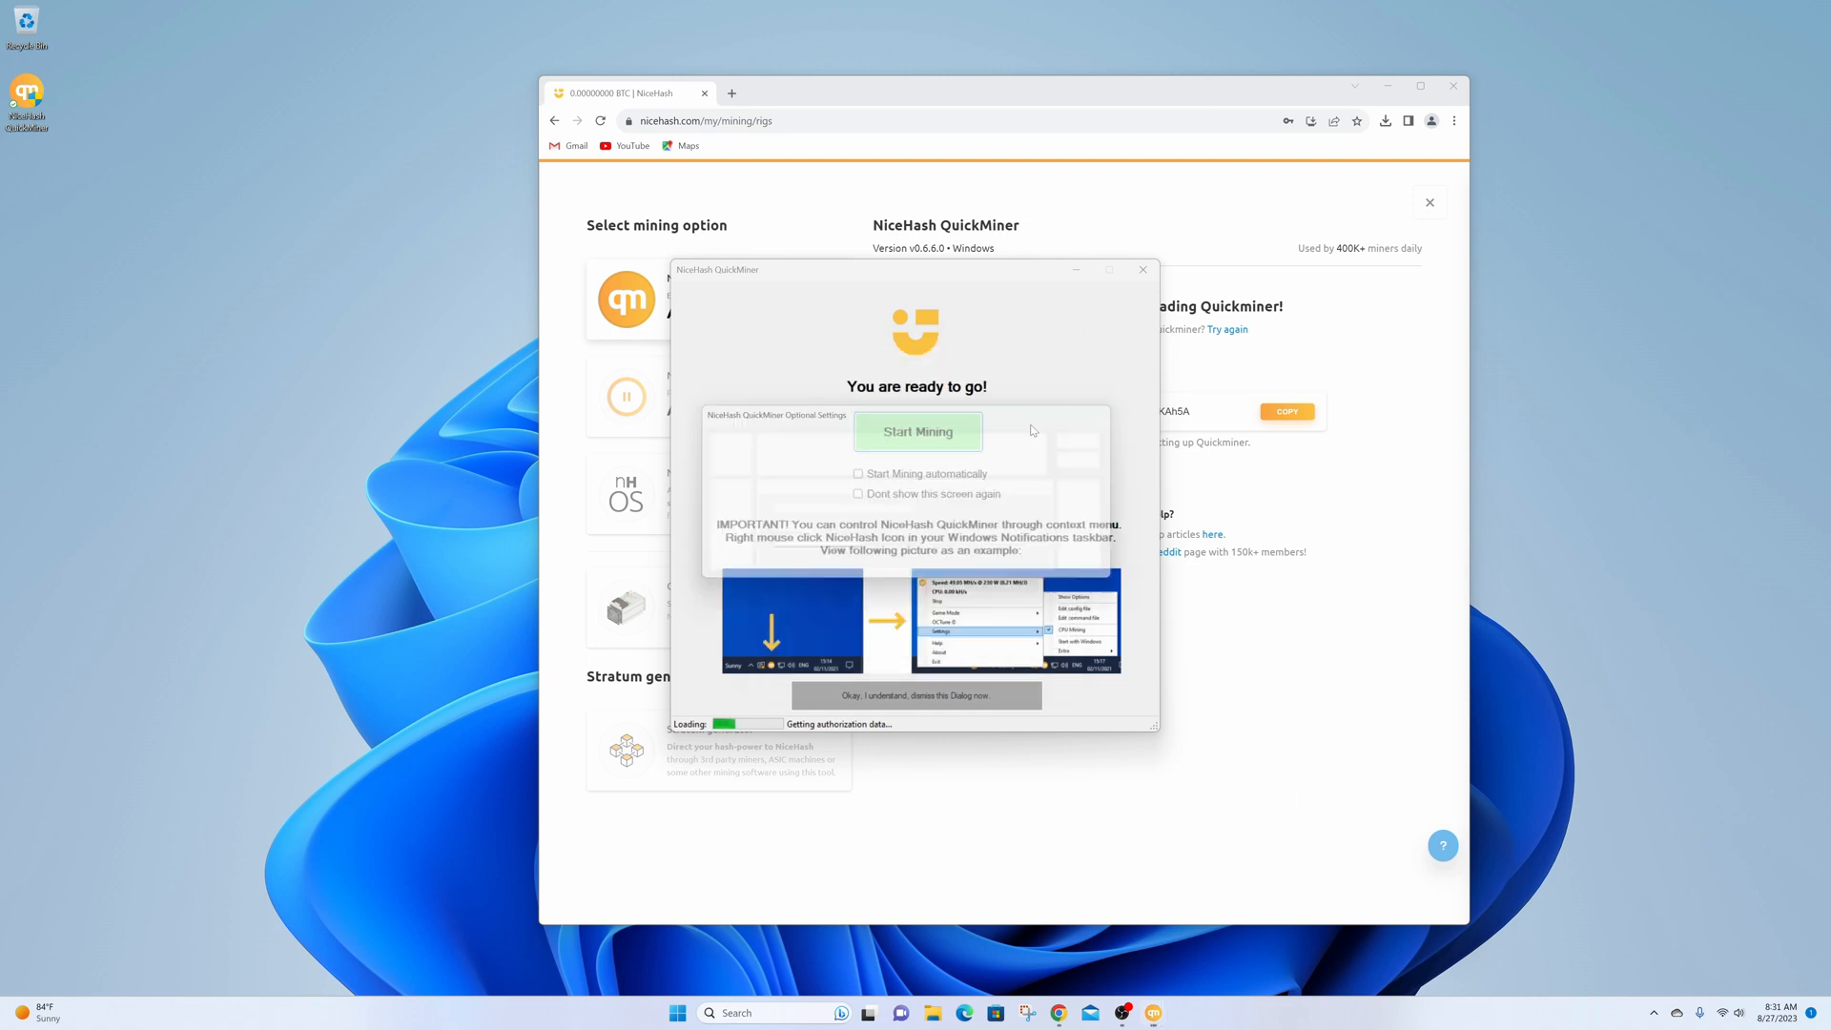
- Enable autostart with Windows in Optional Settings, step through the remaining tabs and save
{"action": "left_click", "coordinate": [918, 431]}
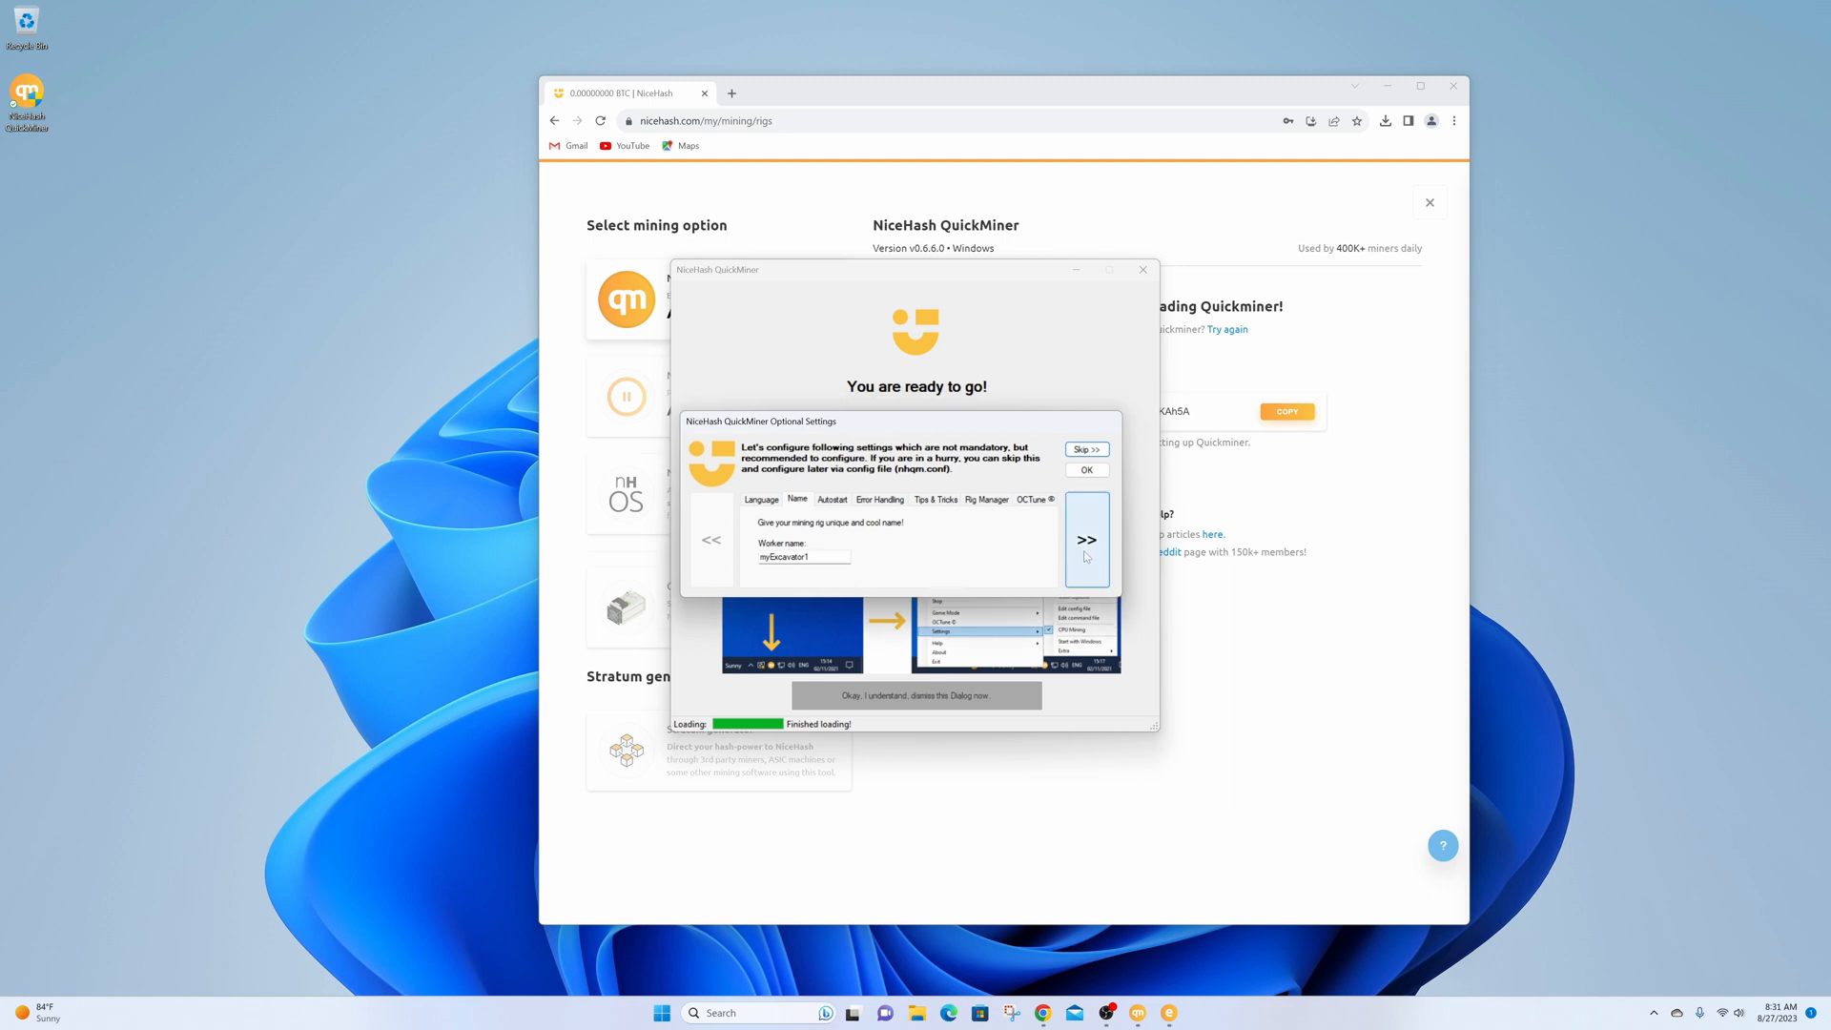
{"action": "left_click", "coordinate": [1086, 538]}
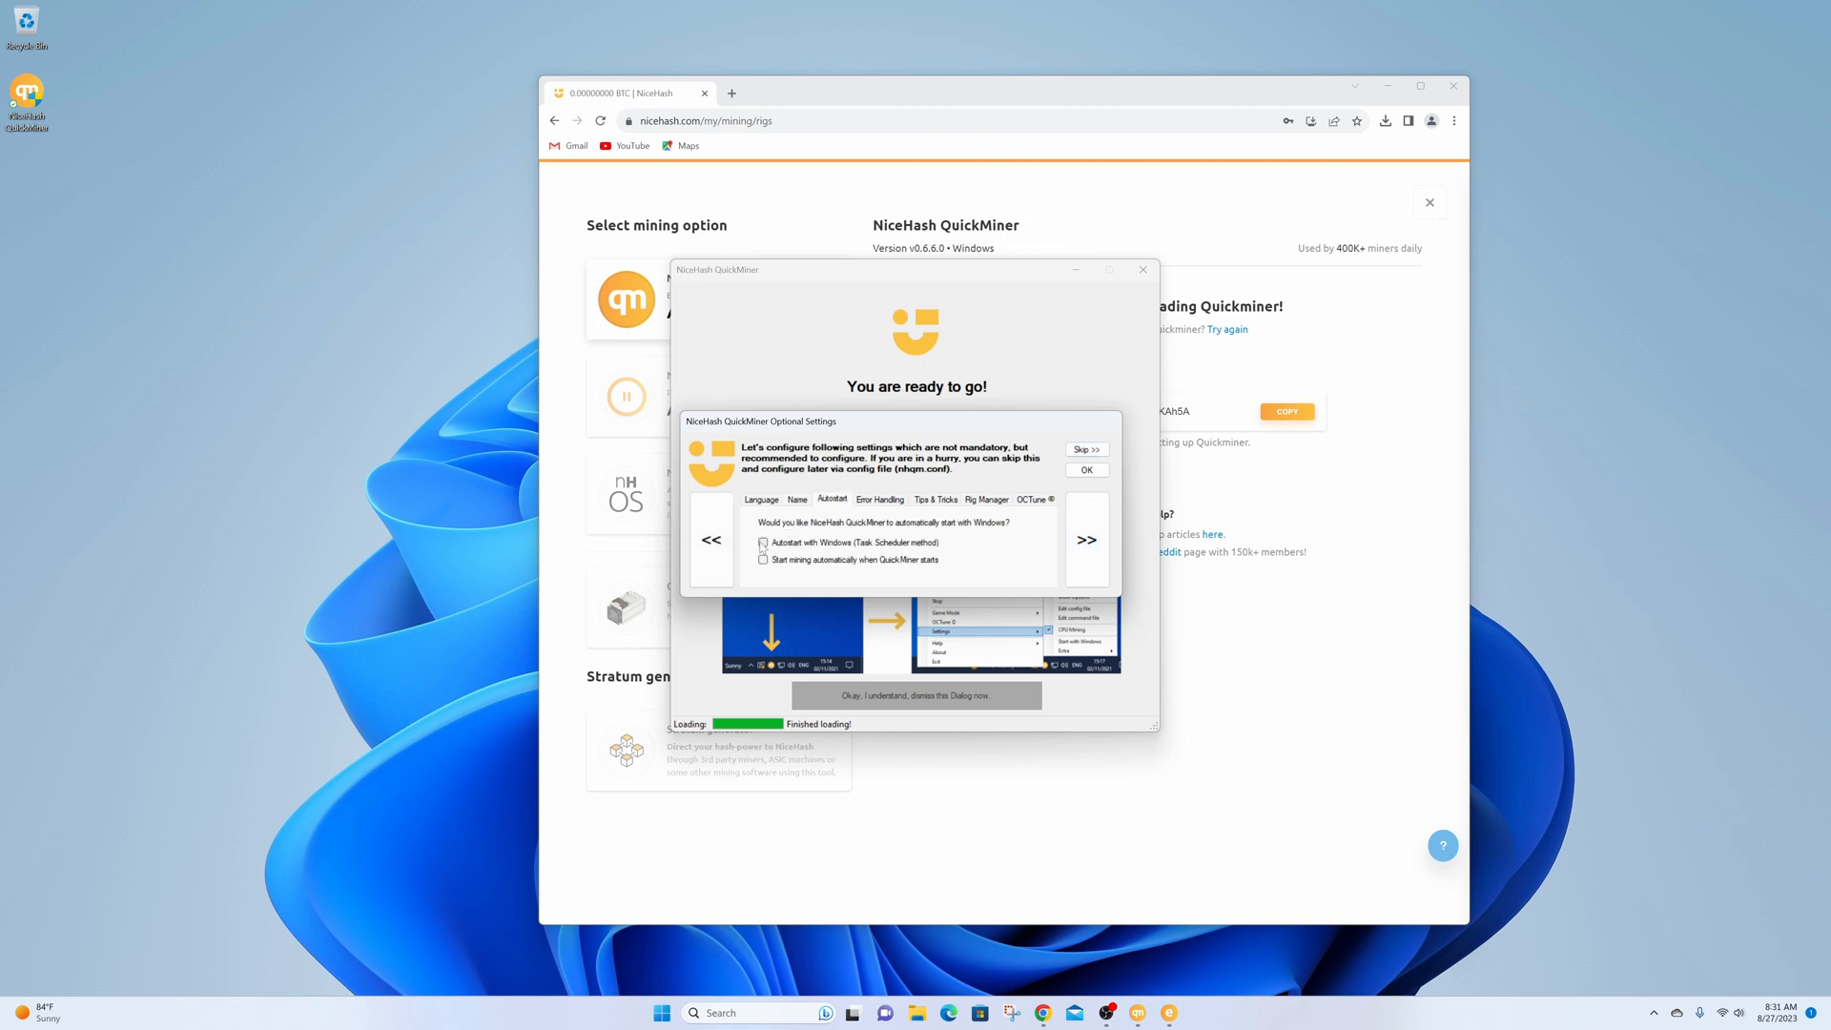
{"action": "left_click", "coordinate": [763, 559]}
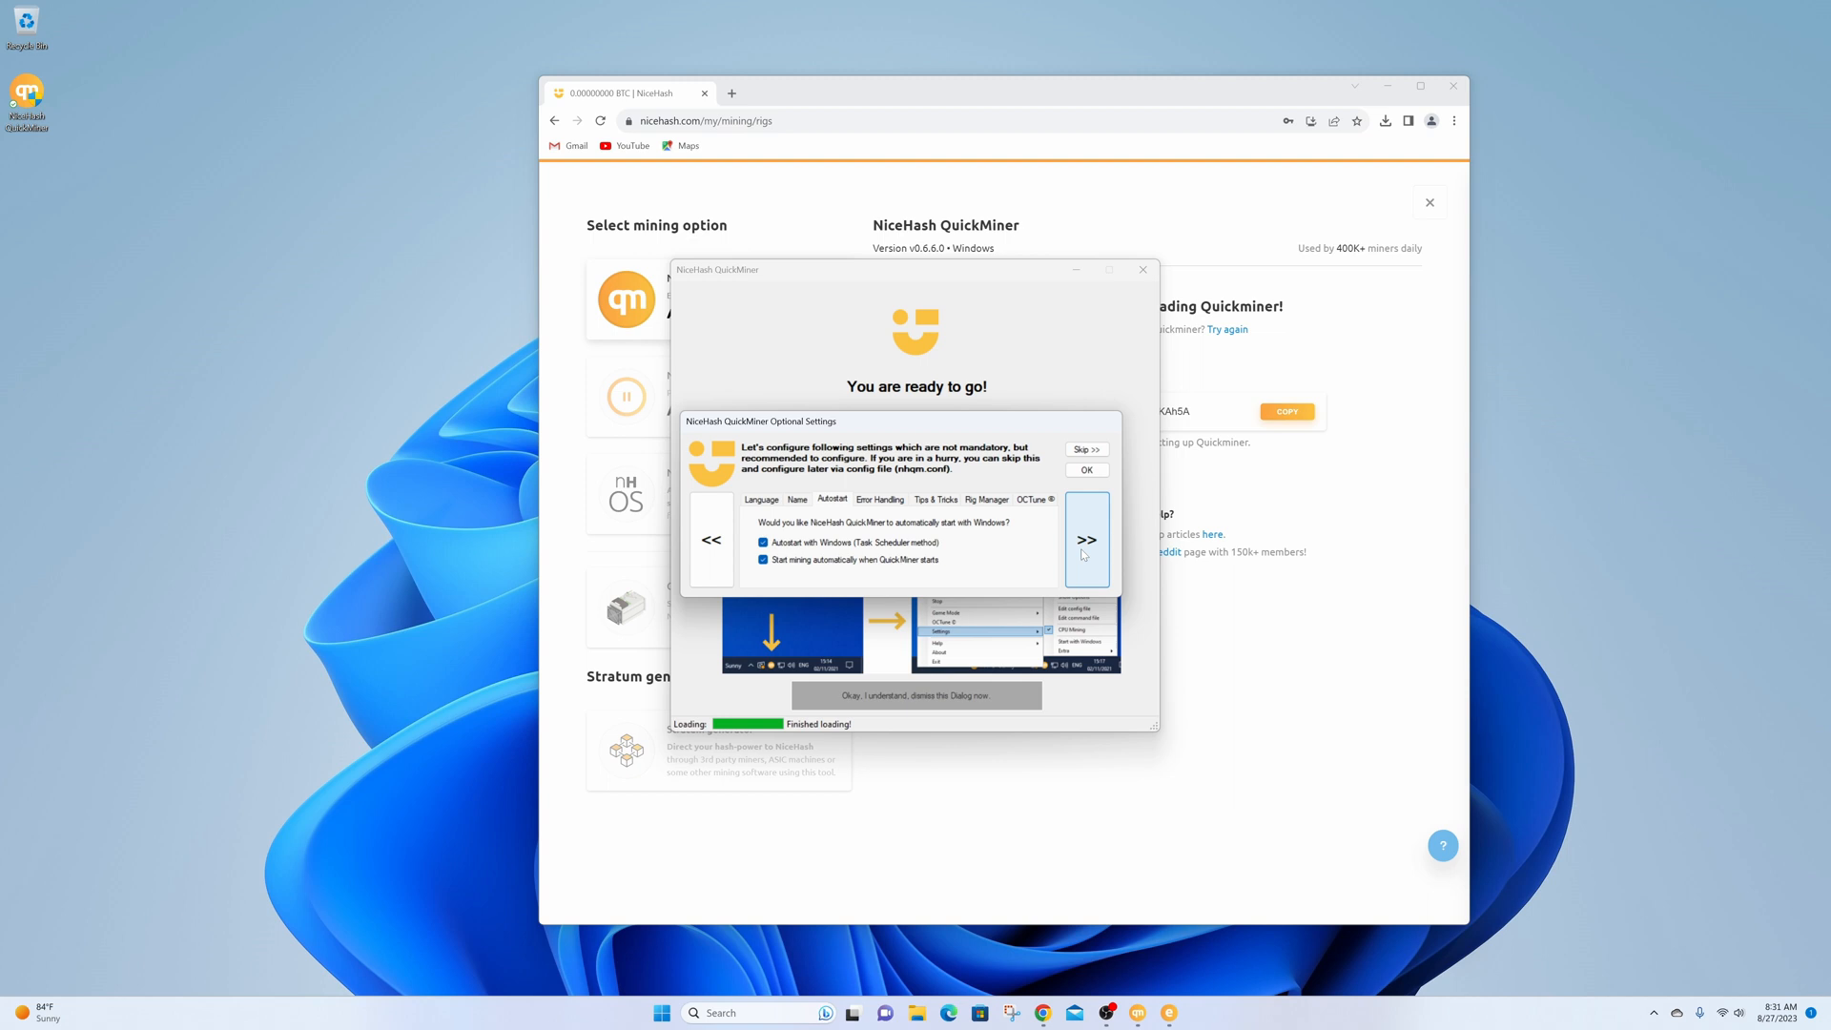
{"action": "left_click", "coordinate": [880, 498]}
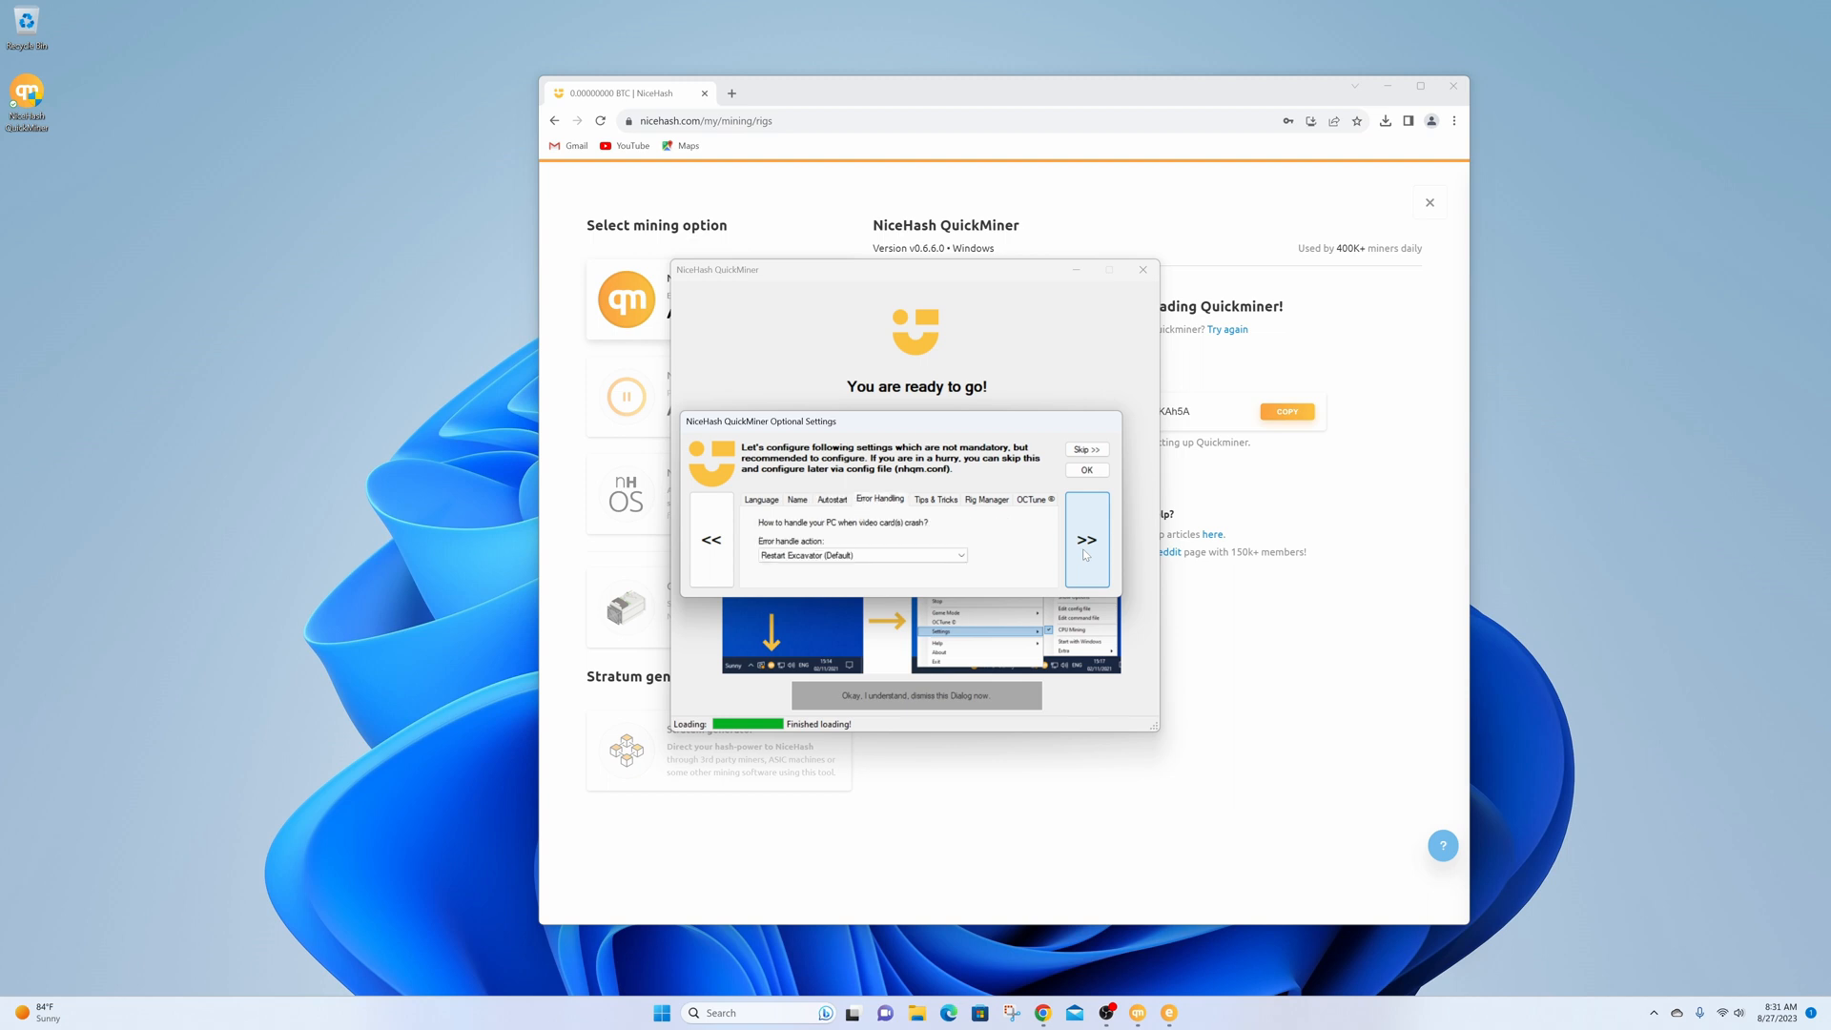
{"action": "left_click", "coordinate": [937, 498]}
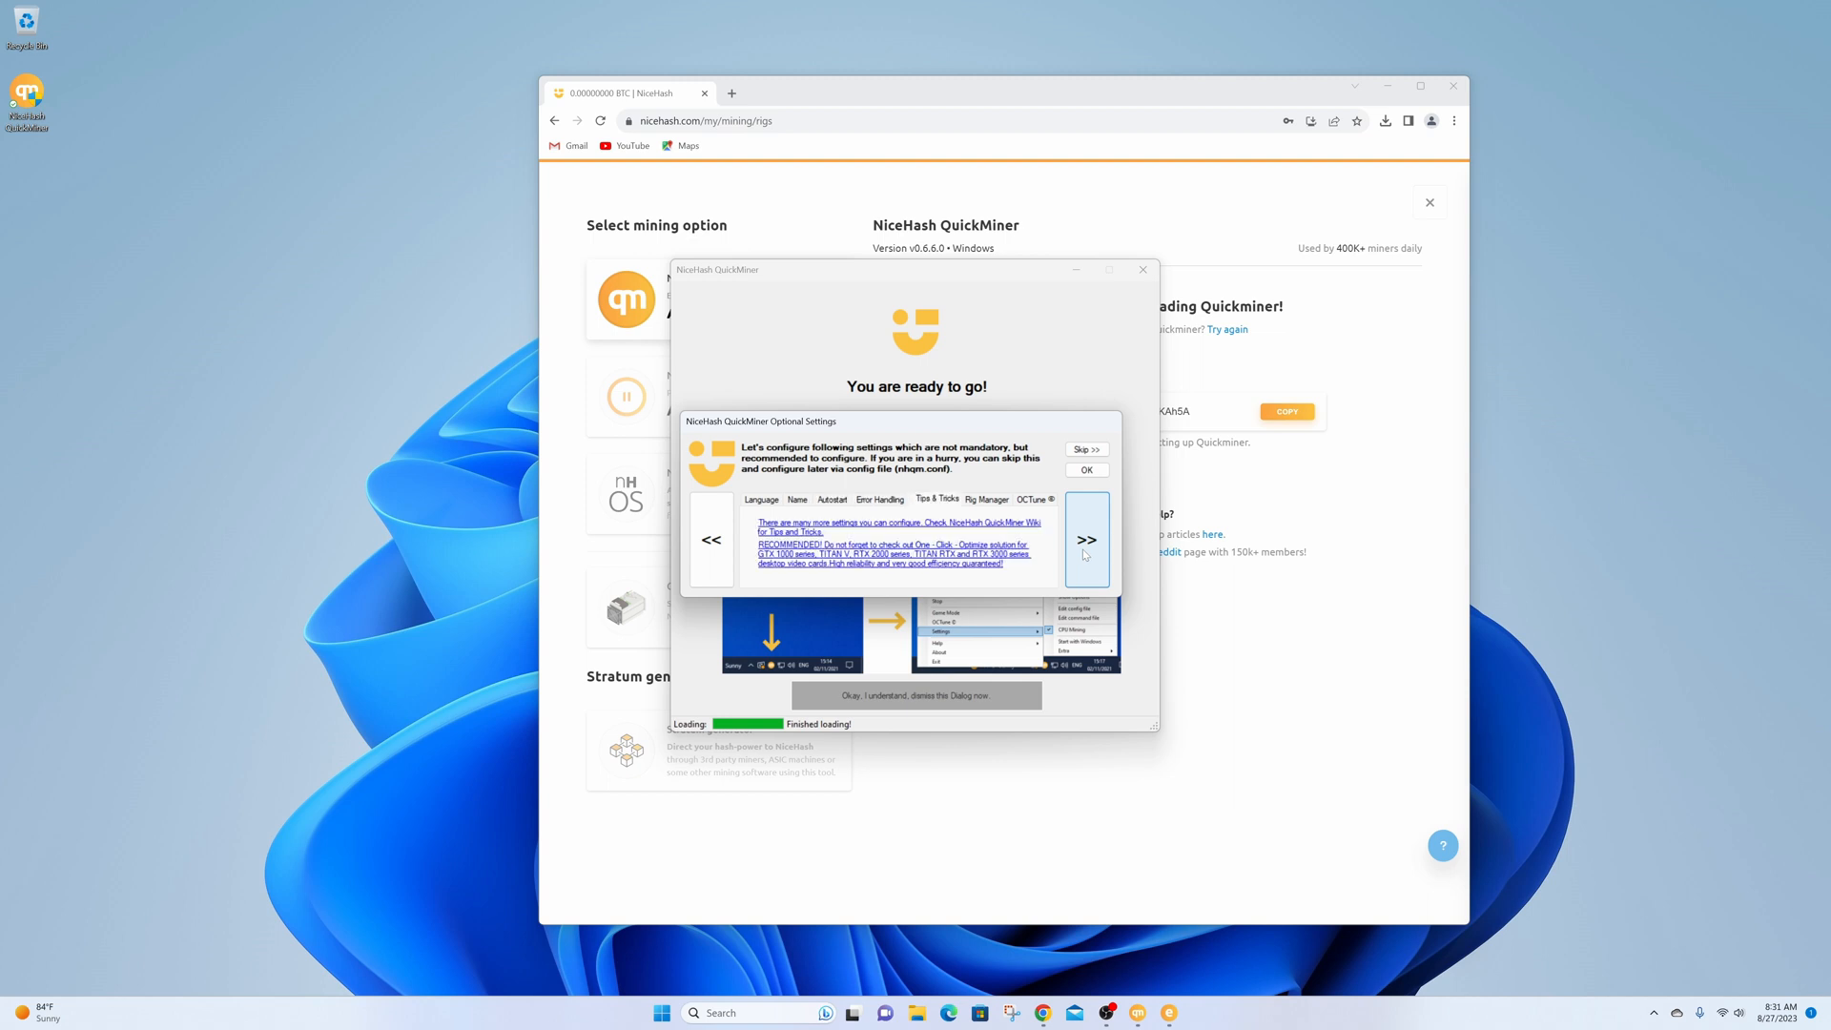
{"action": "left_click", "coordinate": [1085, 538]}
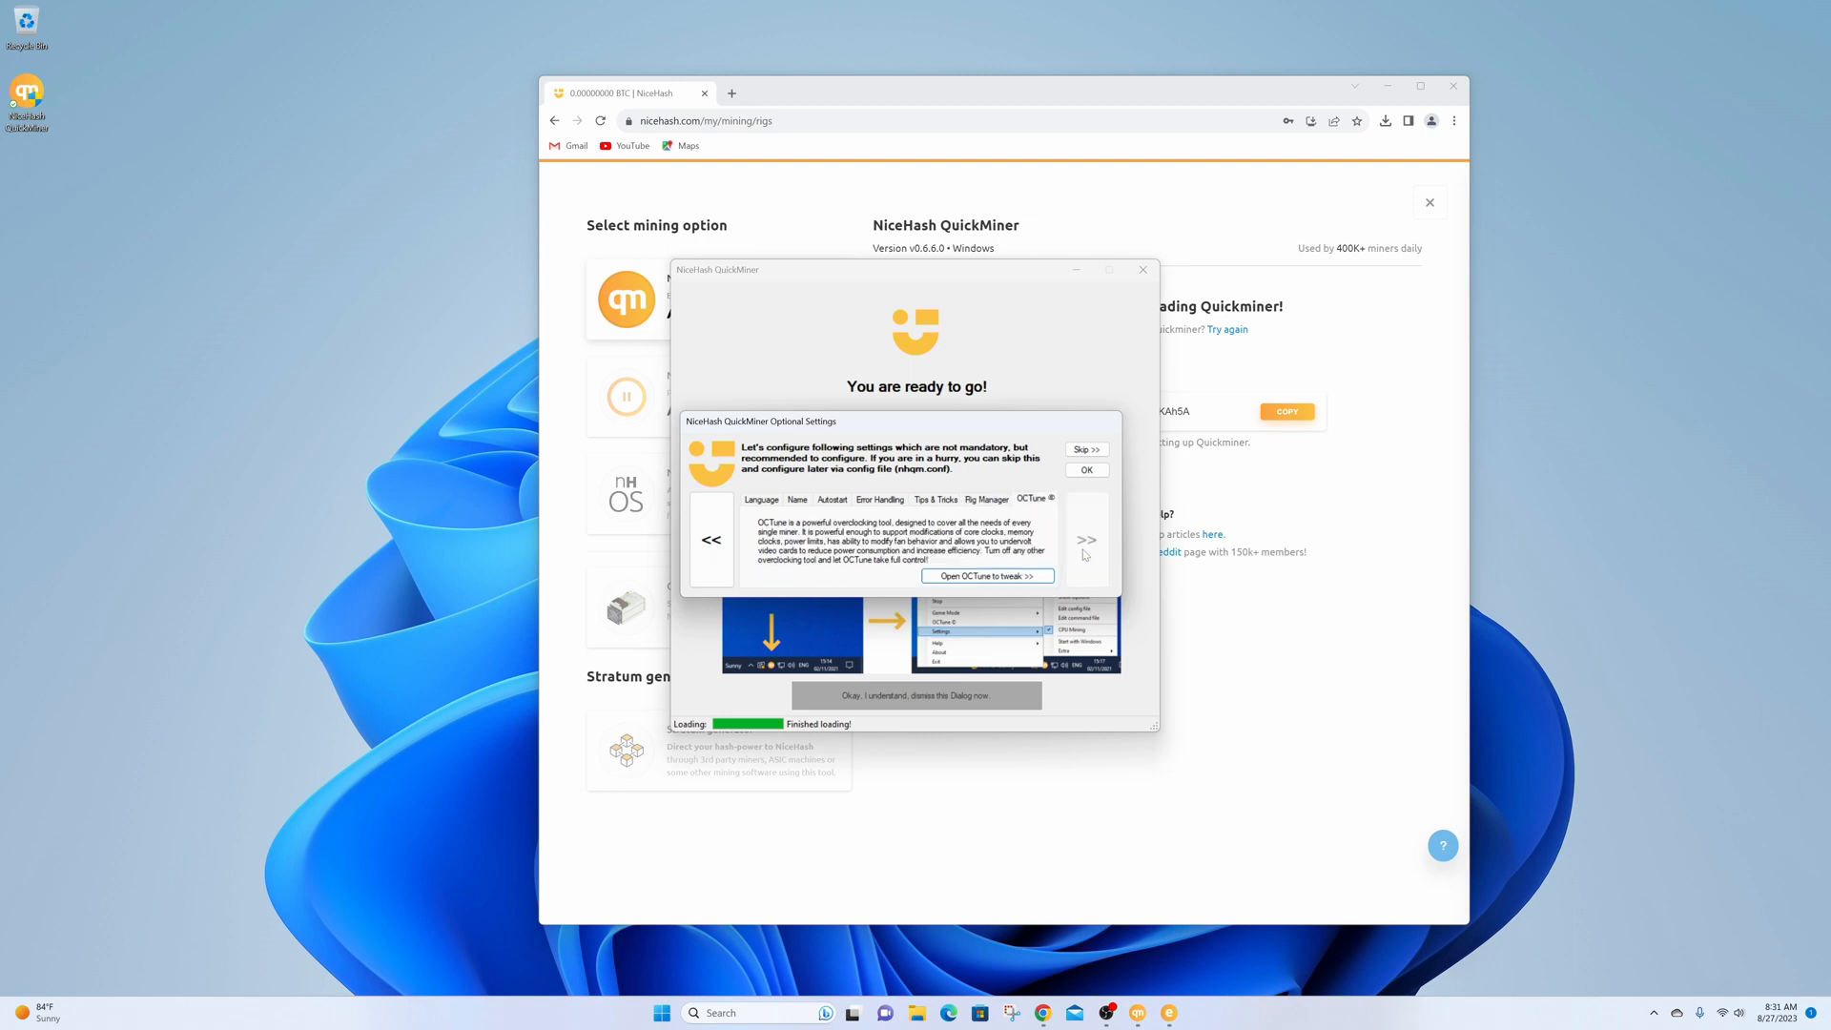
{"action": "mouse_move", "coordinate": [1074, 519]}
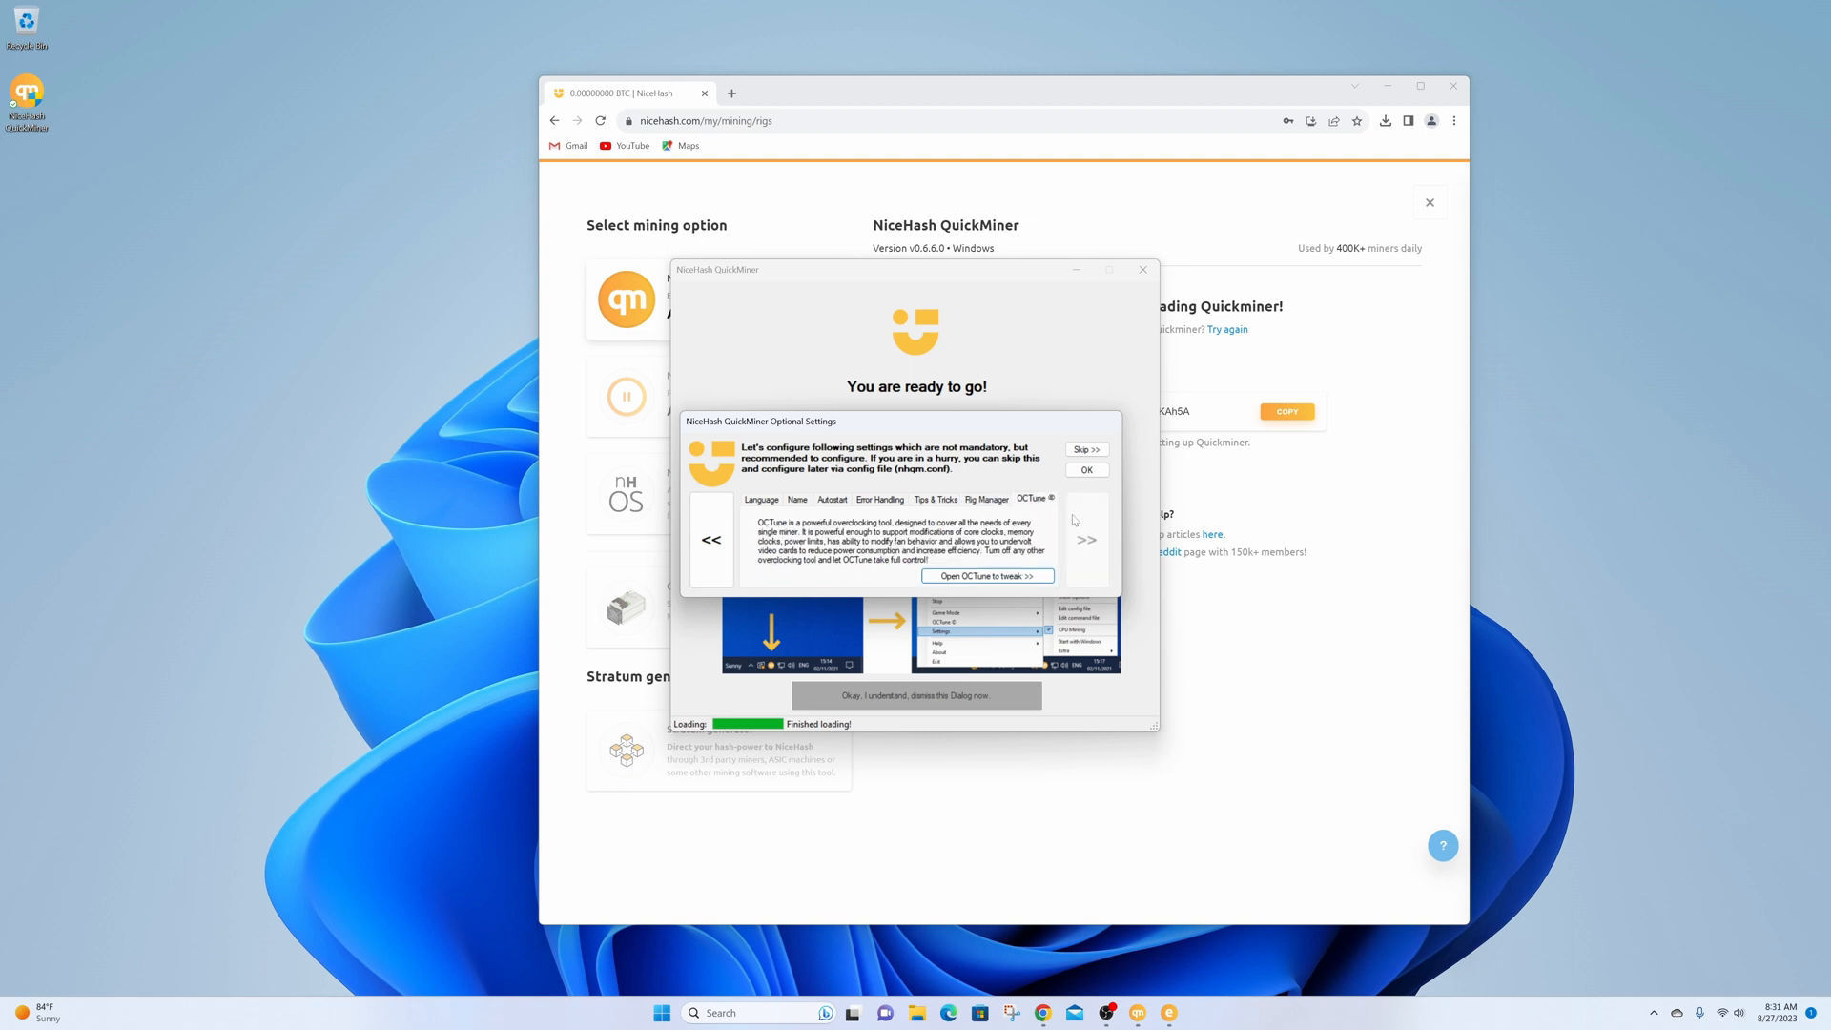
{"action": "left_click", "coordinate": [1084, 450]}
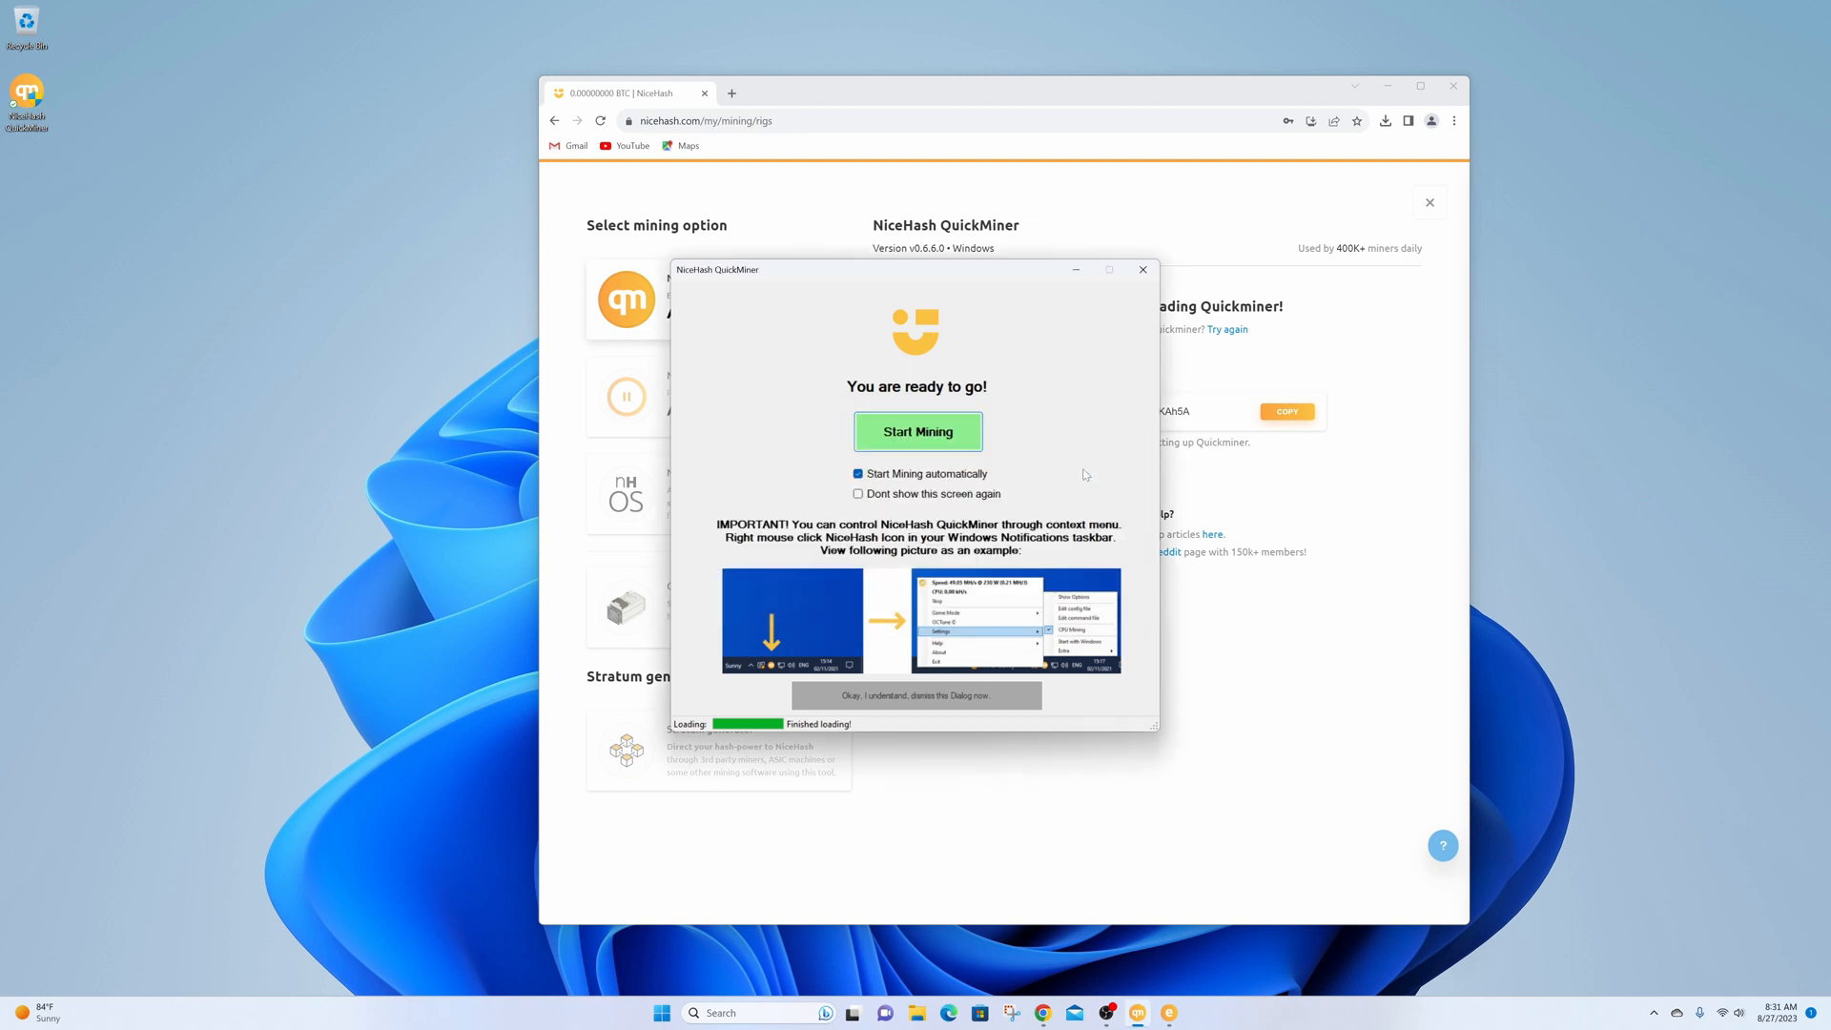
{"action": "mouse_move", "coordinate": [870, 399]}
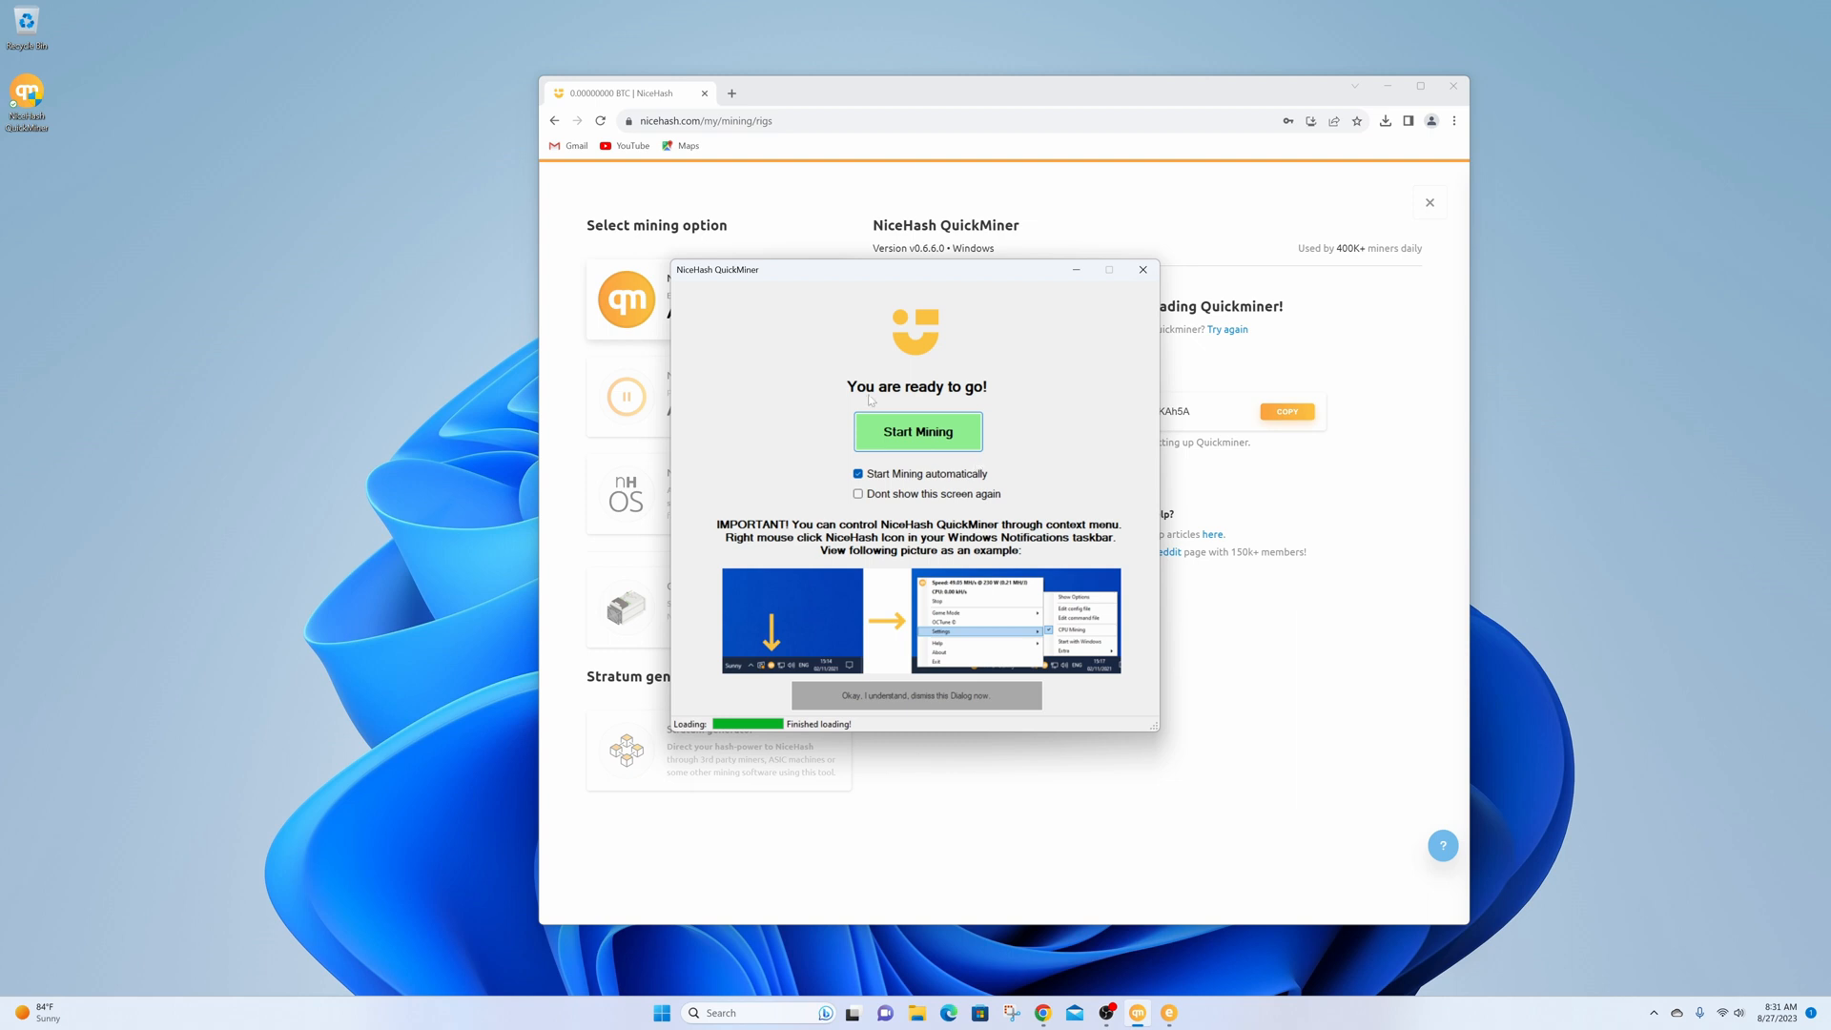
- Start mining and bring up QuickMiner's quick options from the notification area
{"action": "left_click", "coordinate": [918, 431]}
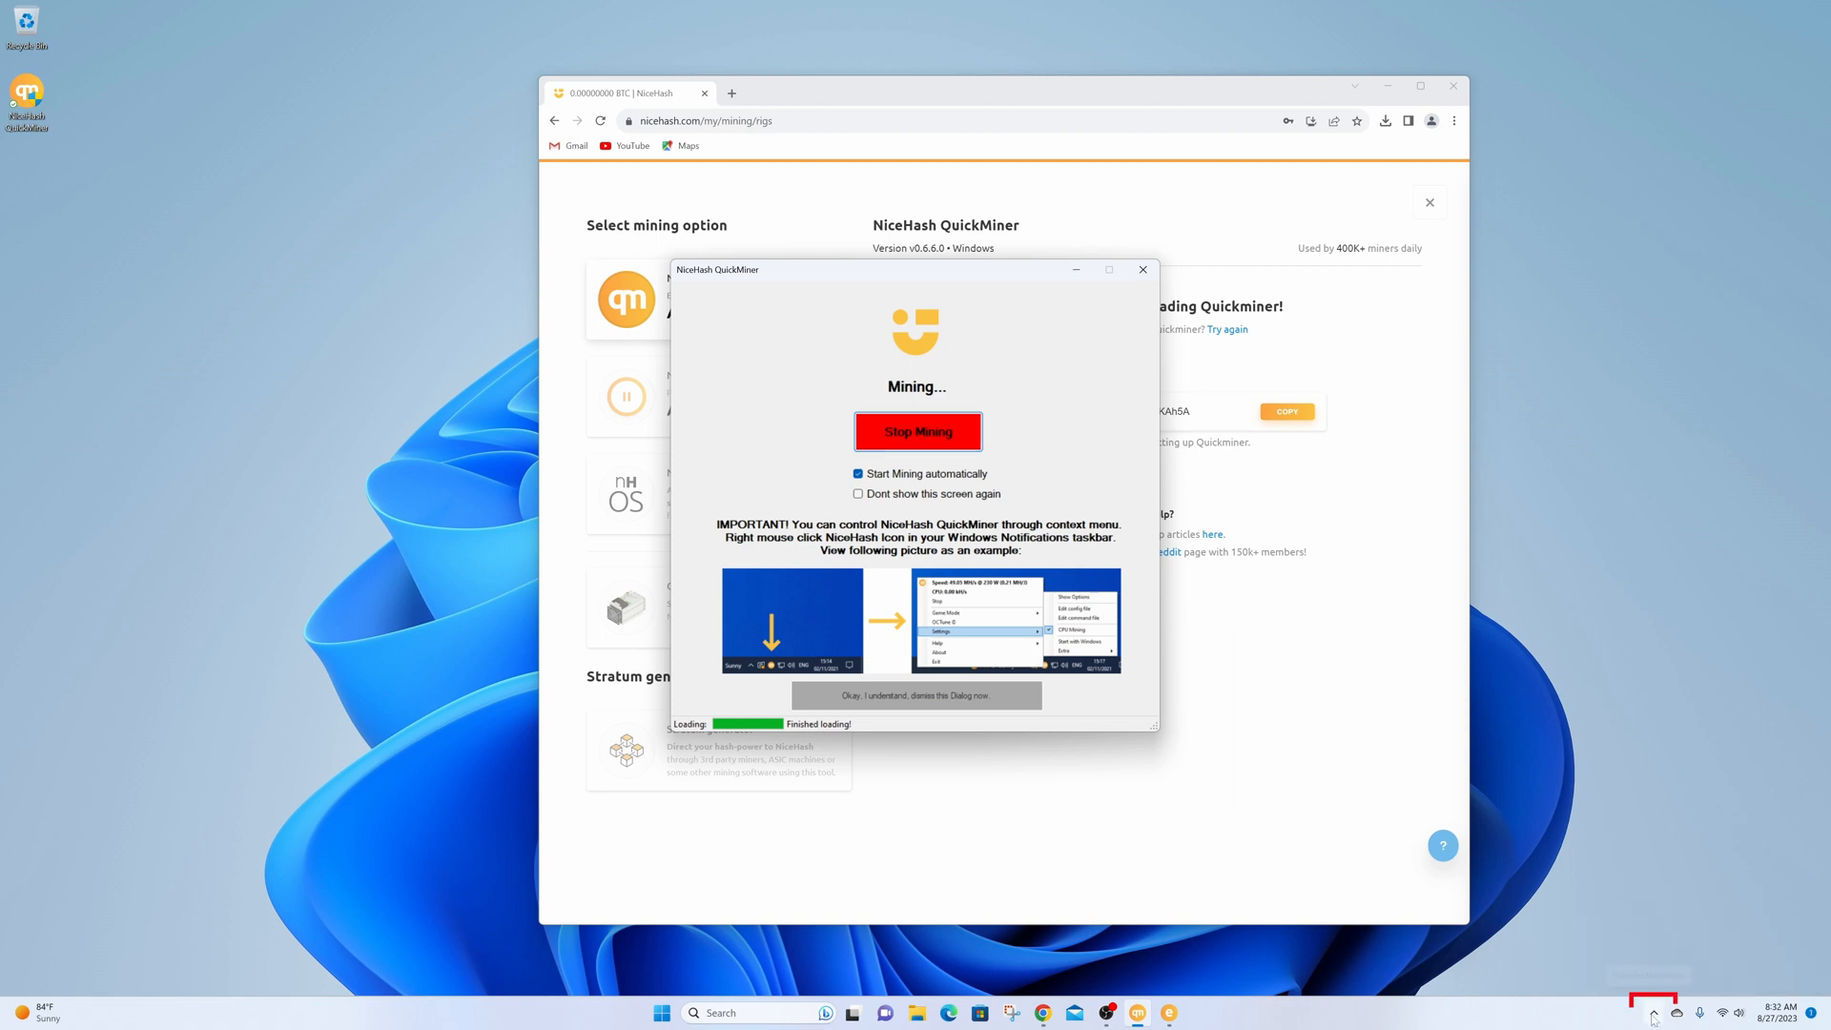
{"action": "mouse_move", "coordinate": [1655, 1013]}
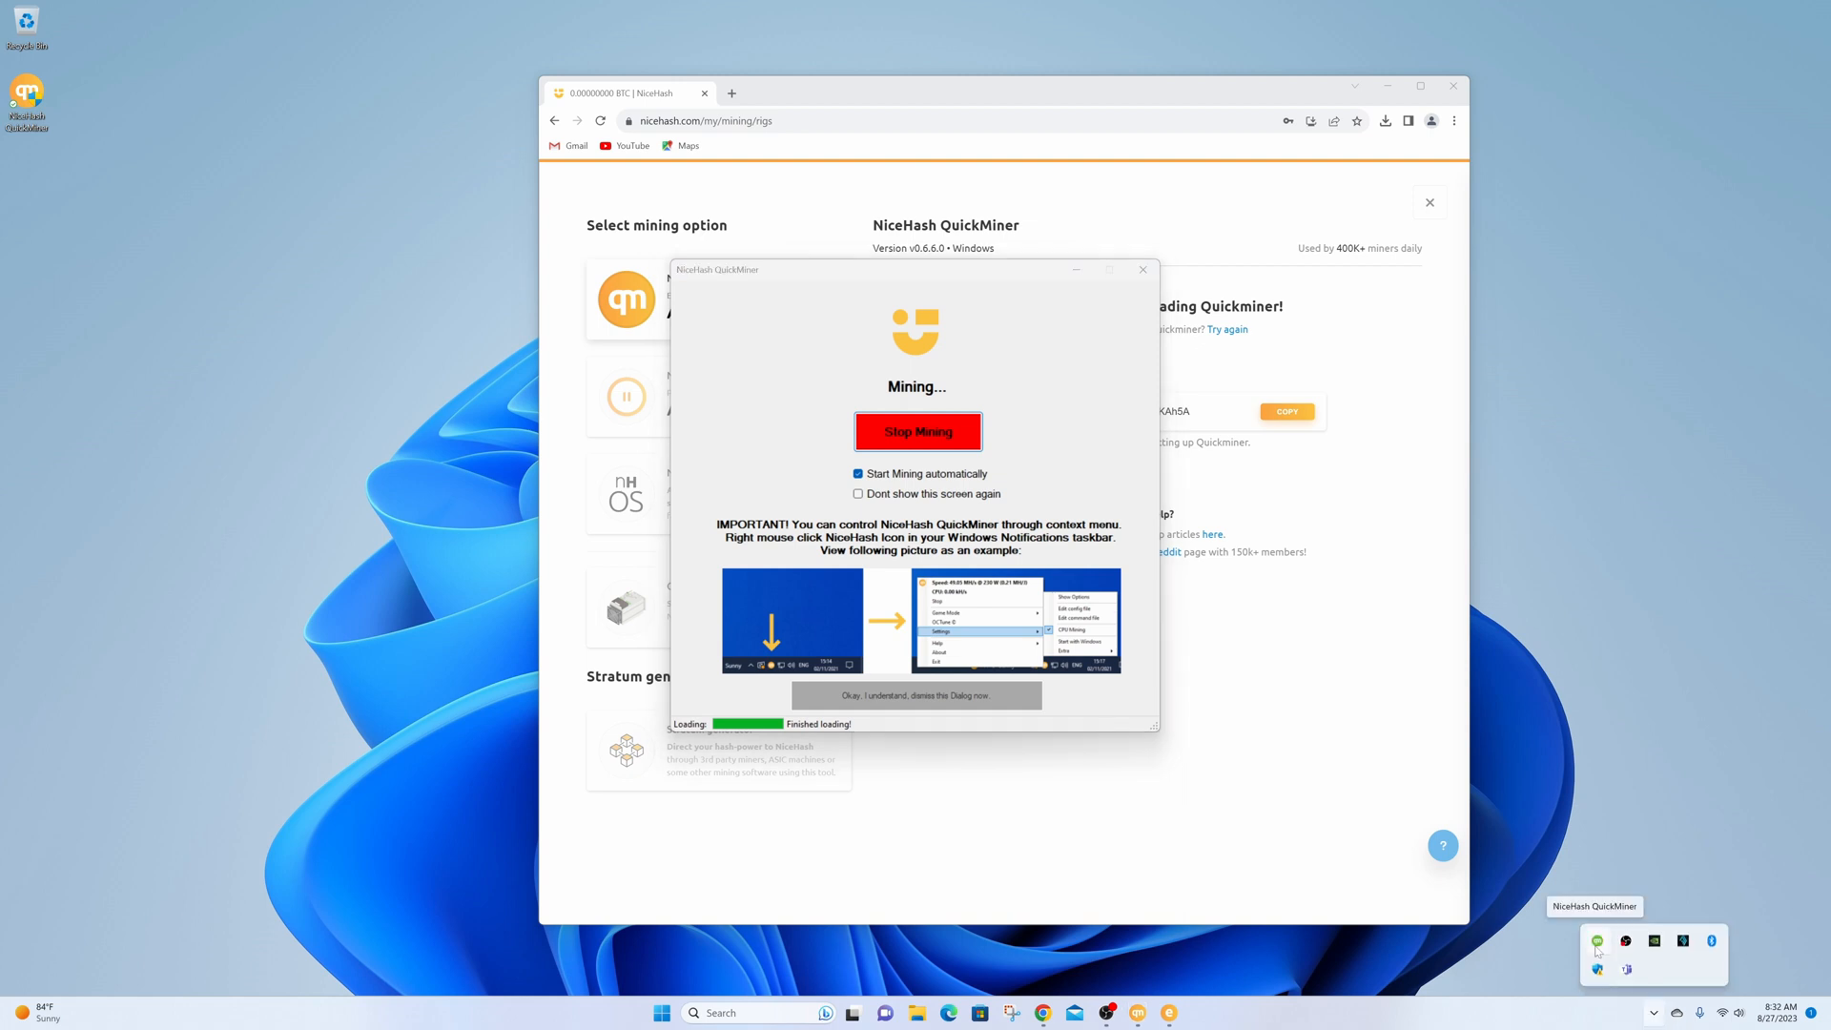
{"action": "right_click", "coordinate": [1597, 938]}
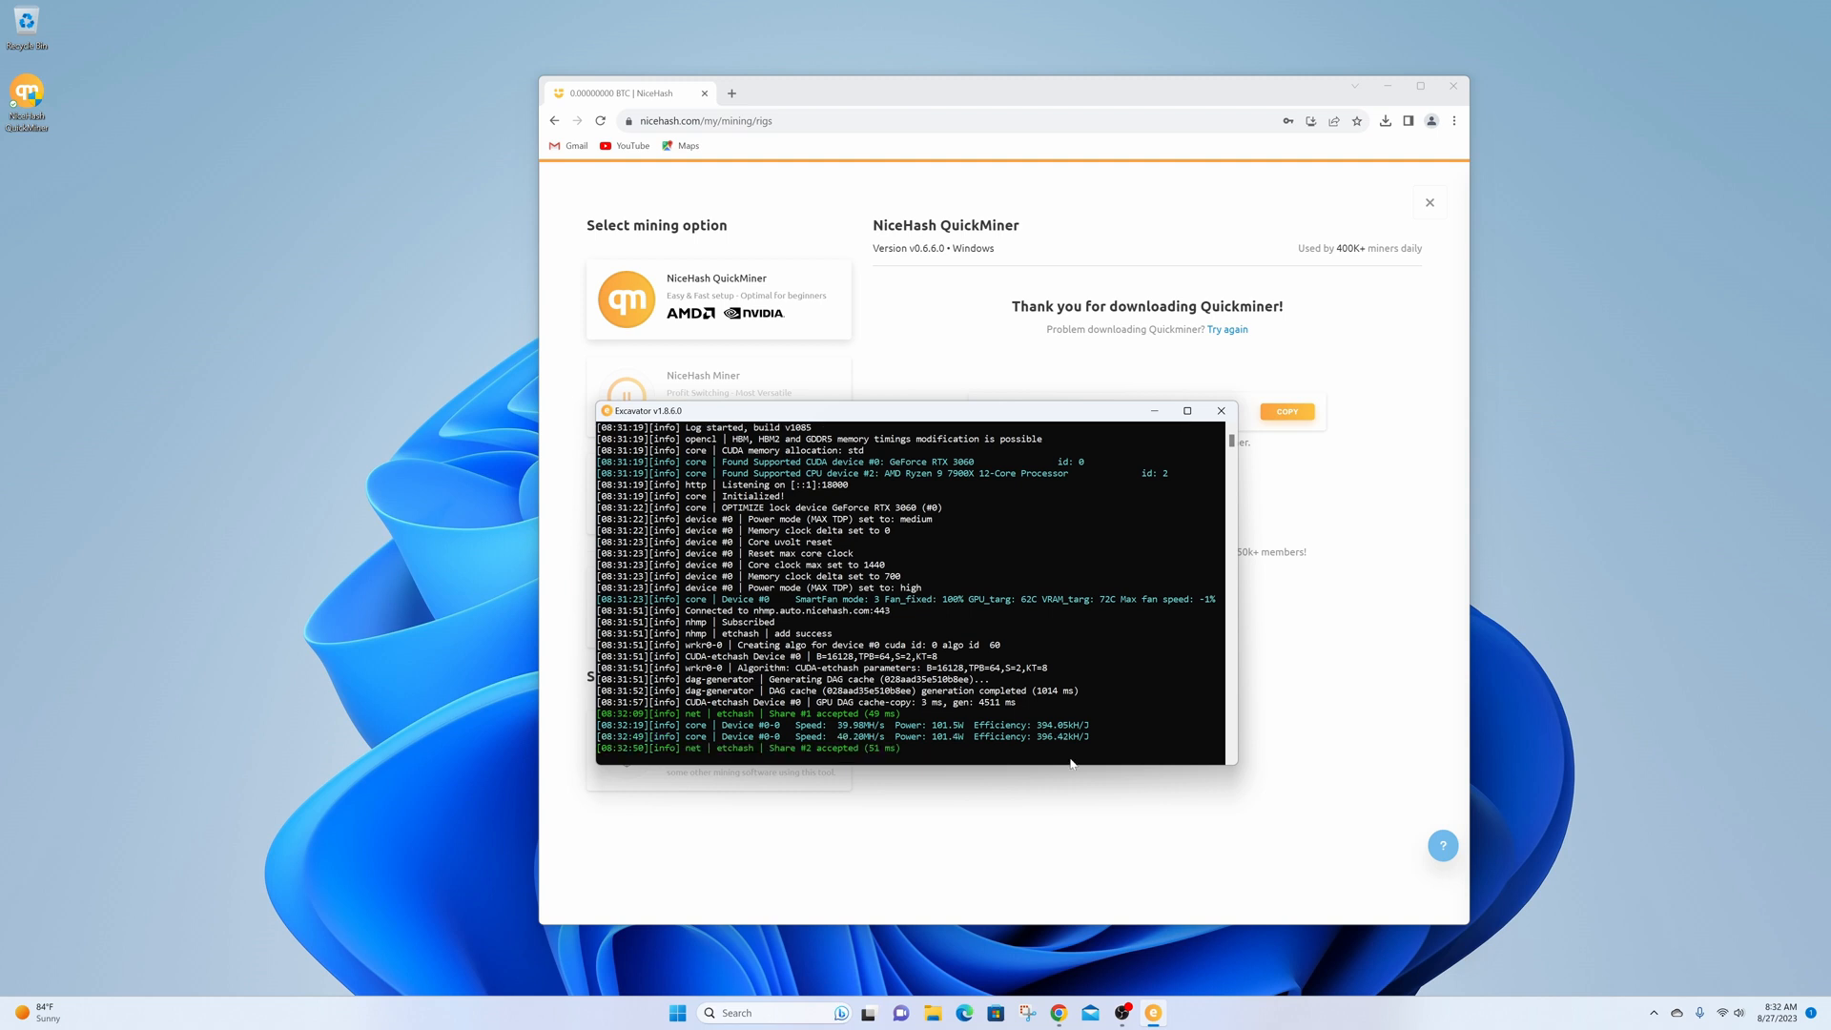
{"action": "mouse_move", "coordinate": [843, 744]}
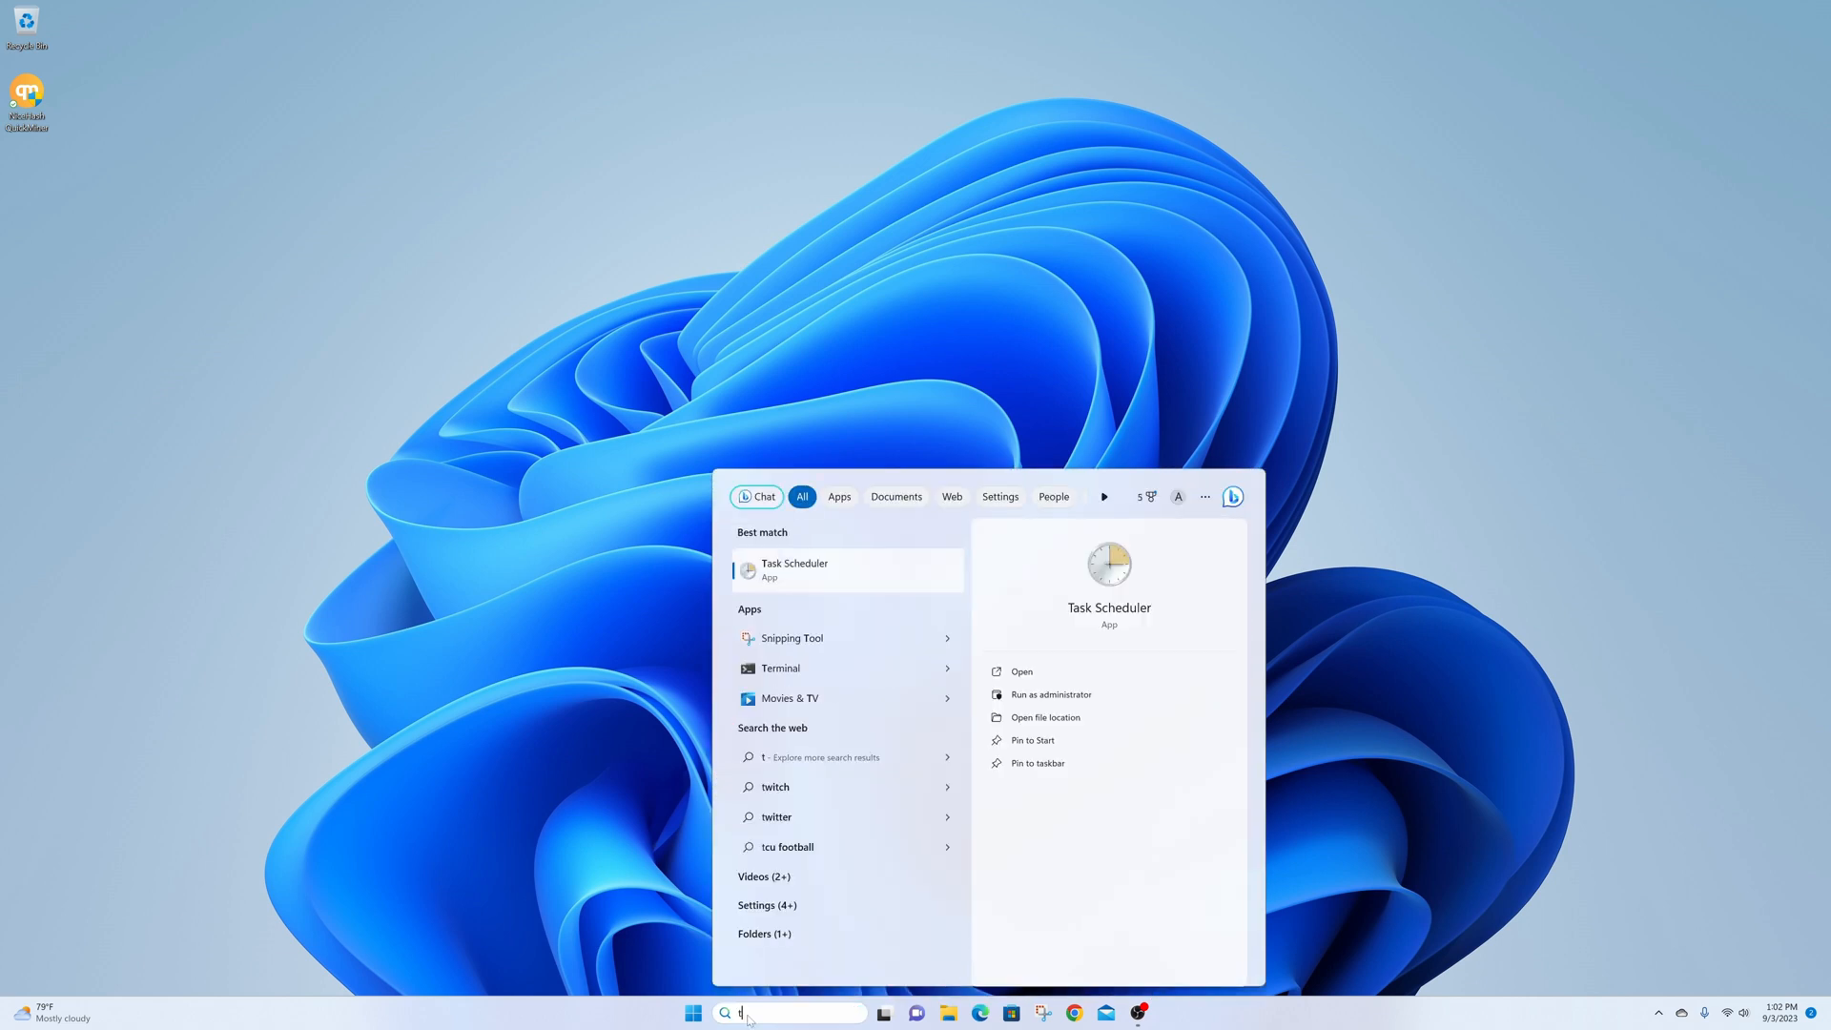
- Launch Task Scheduler and bring up the NiceHash QuickMiner task's properties
{"action": "type", "text": "ask"}
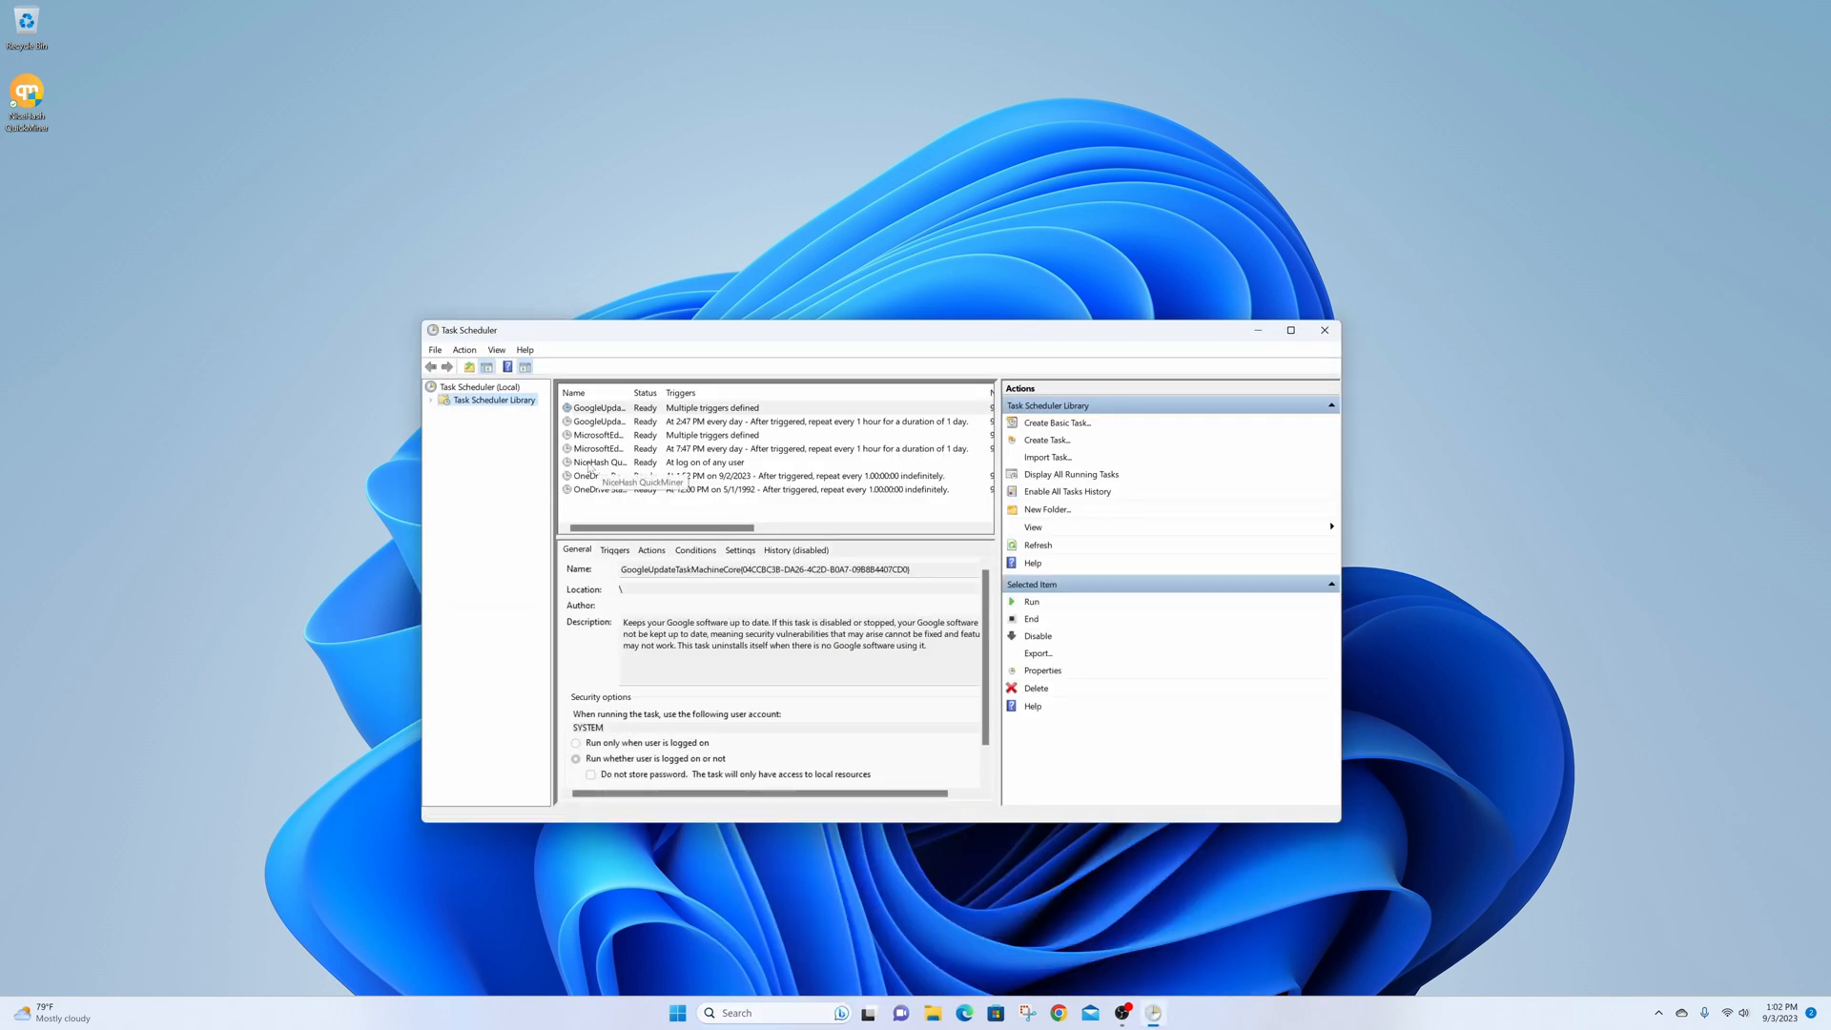
{"action": "left_click", "coordinate": [599, 462]}
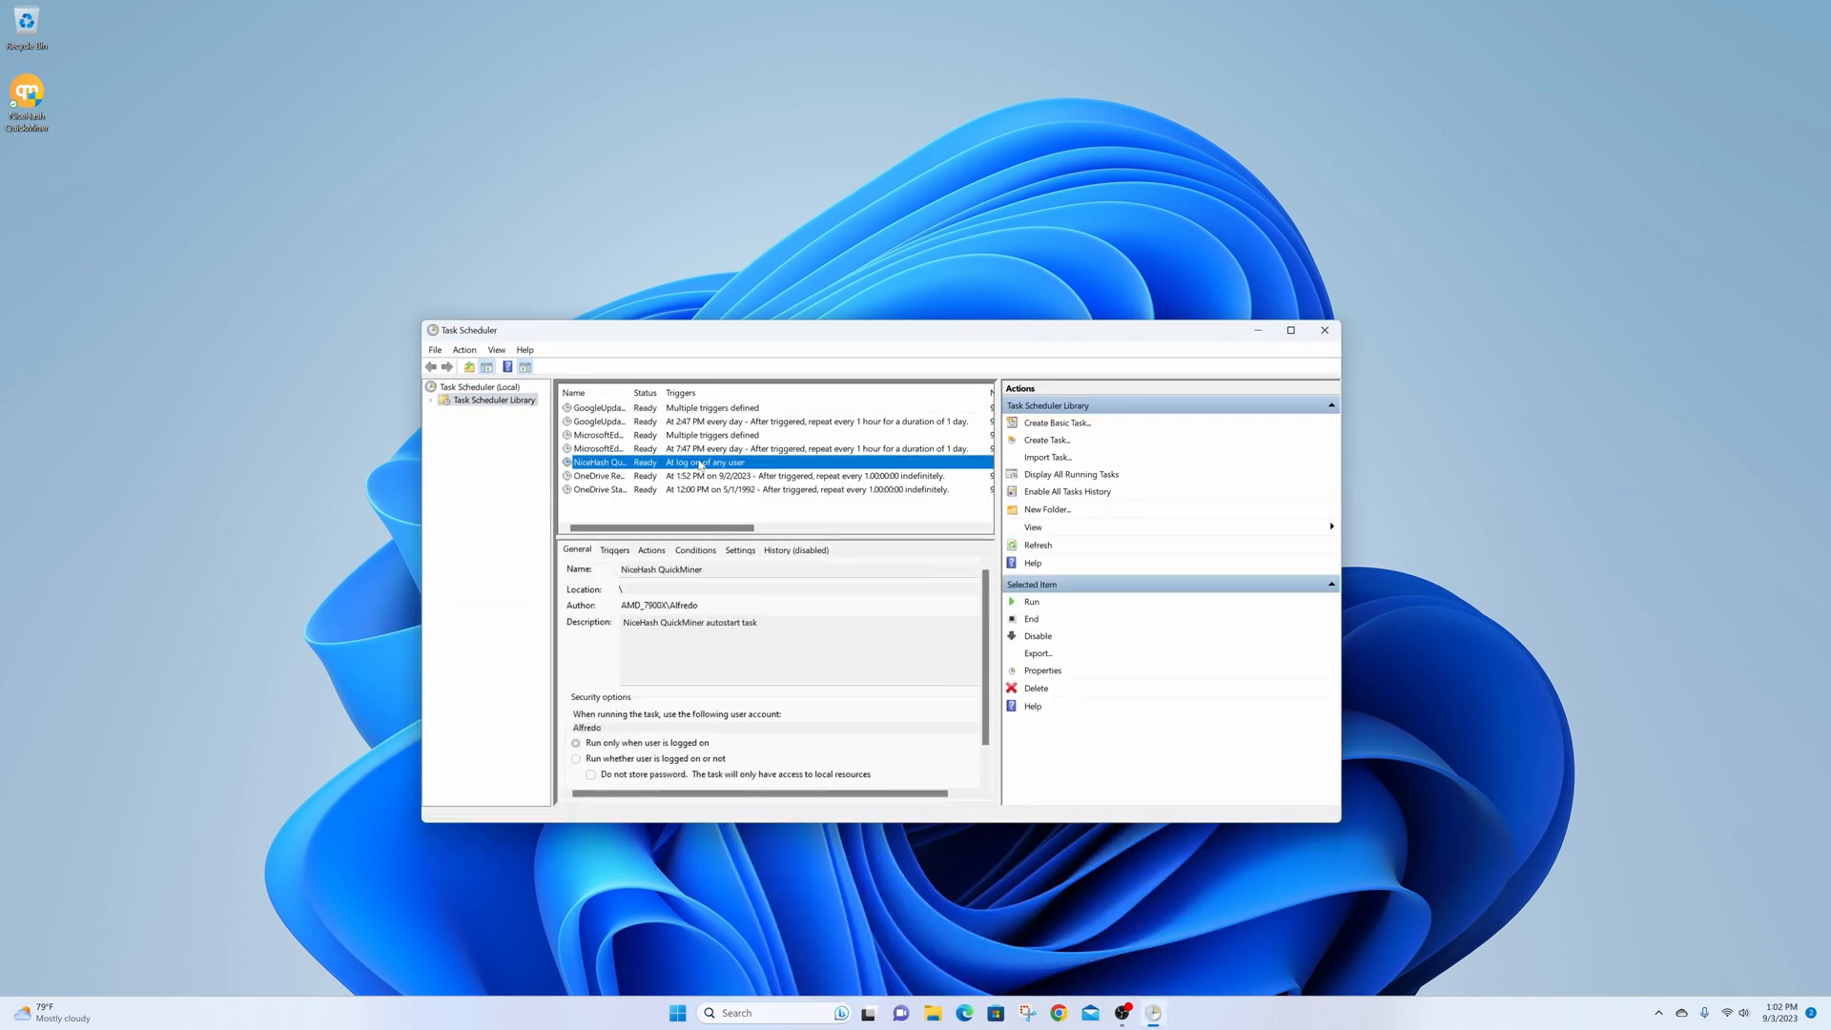
{"action": "mouse_move", "coordinate": [736, 465]}
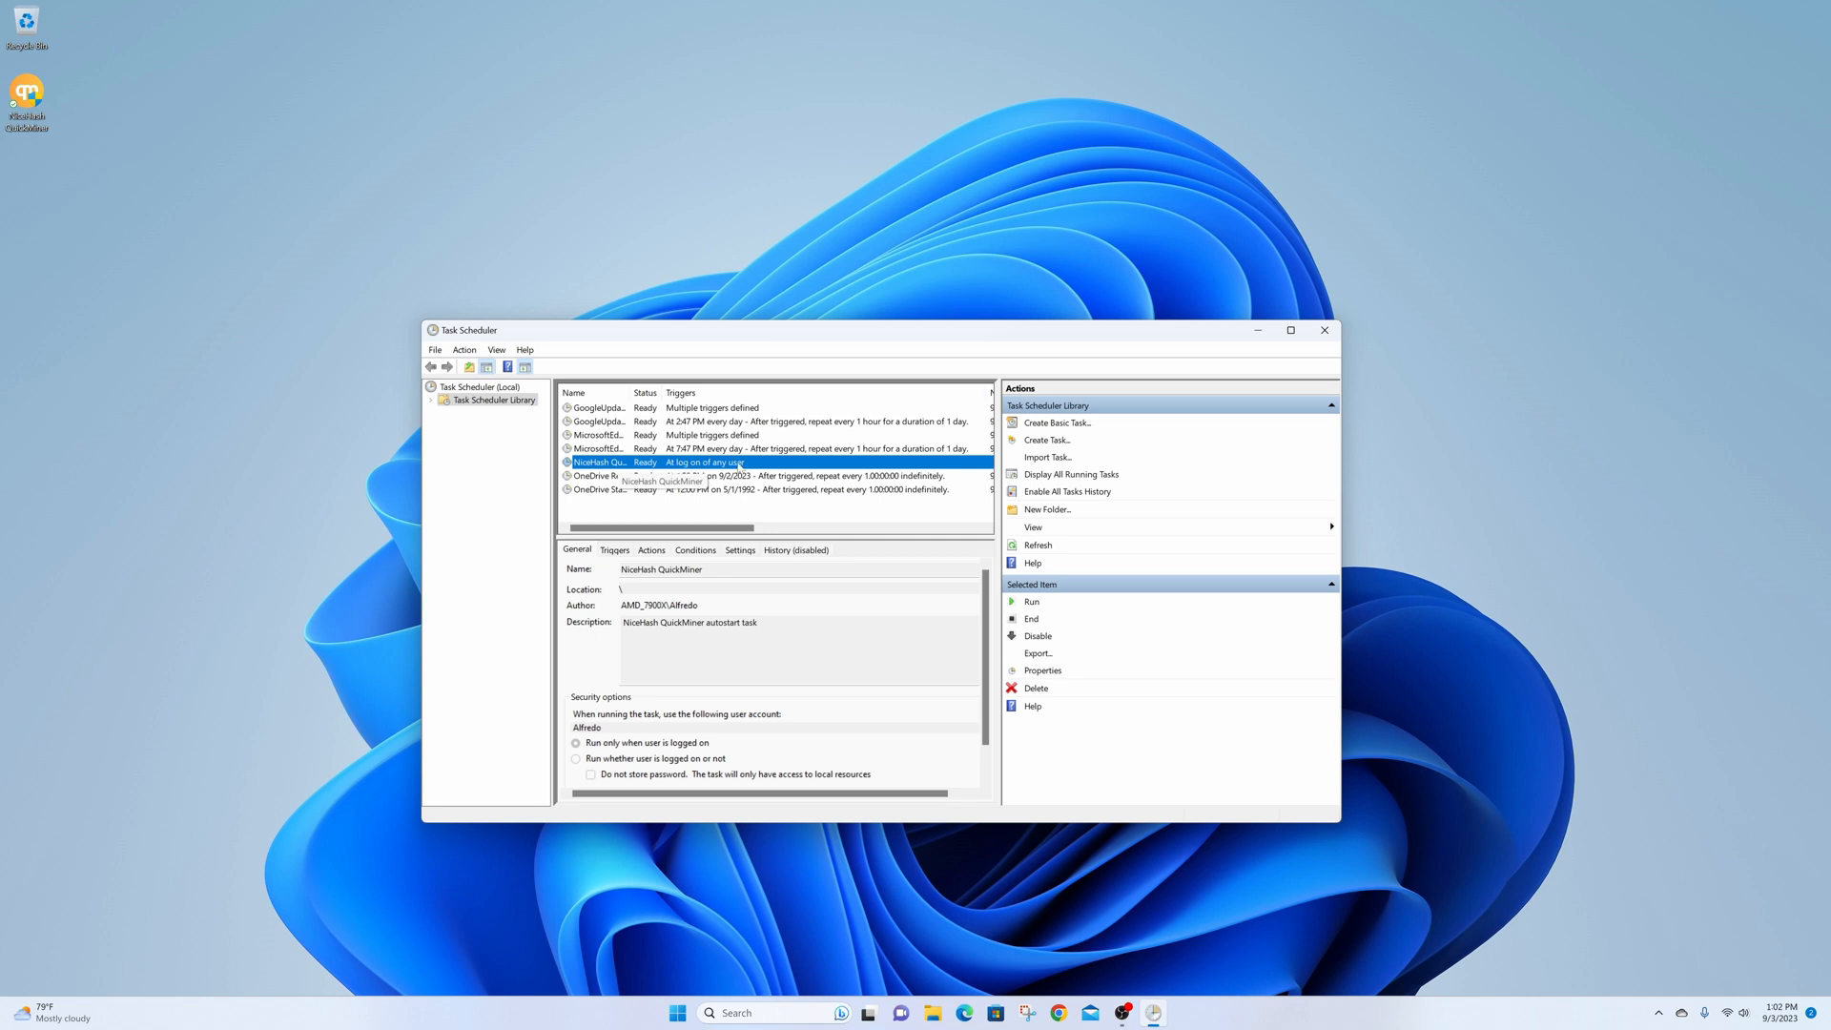
{"action": "left_click", "coordinate": [1041, 670]}
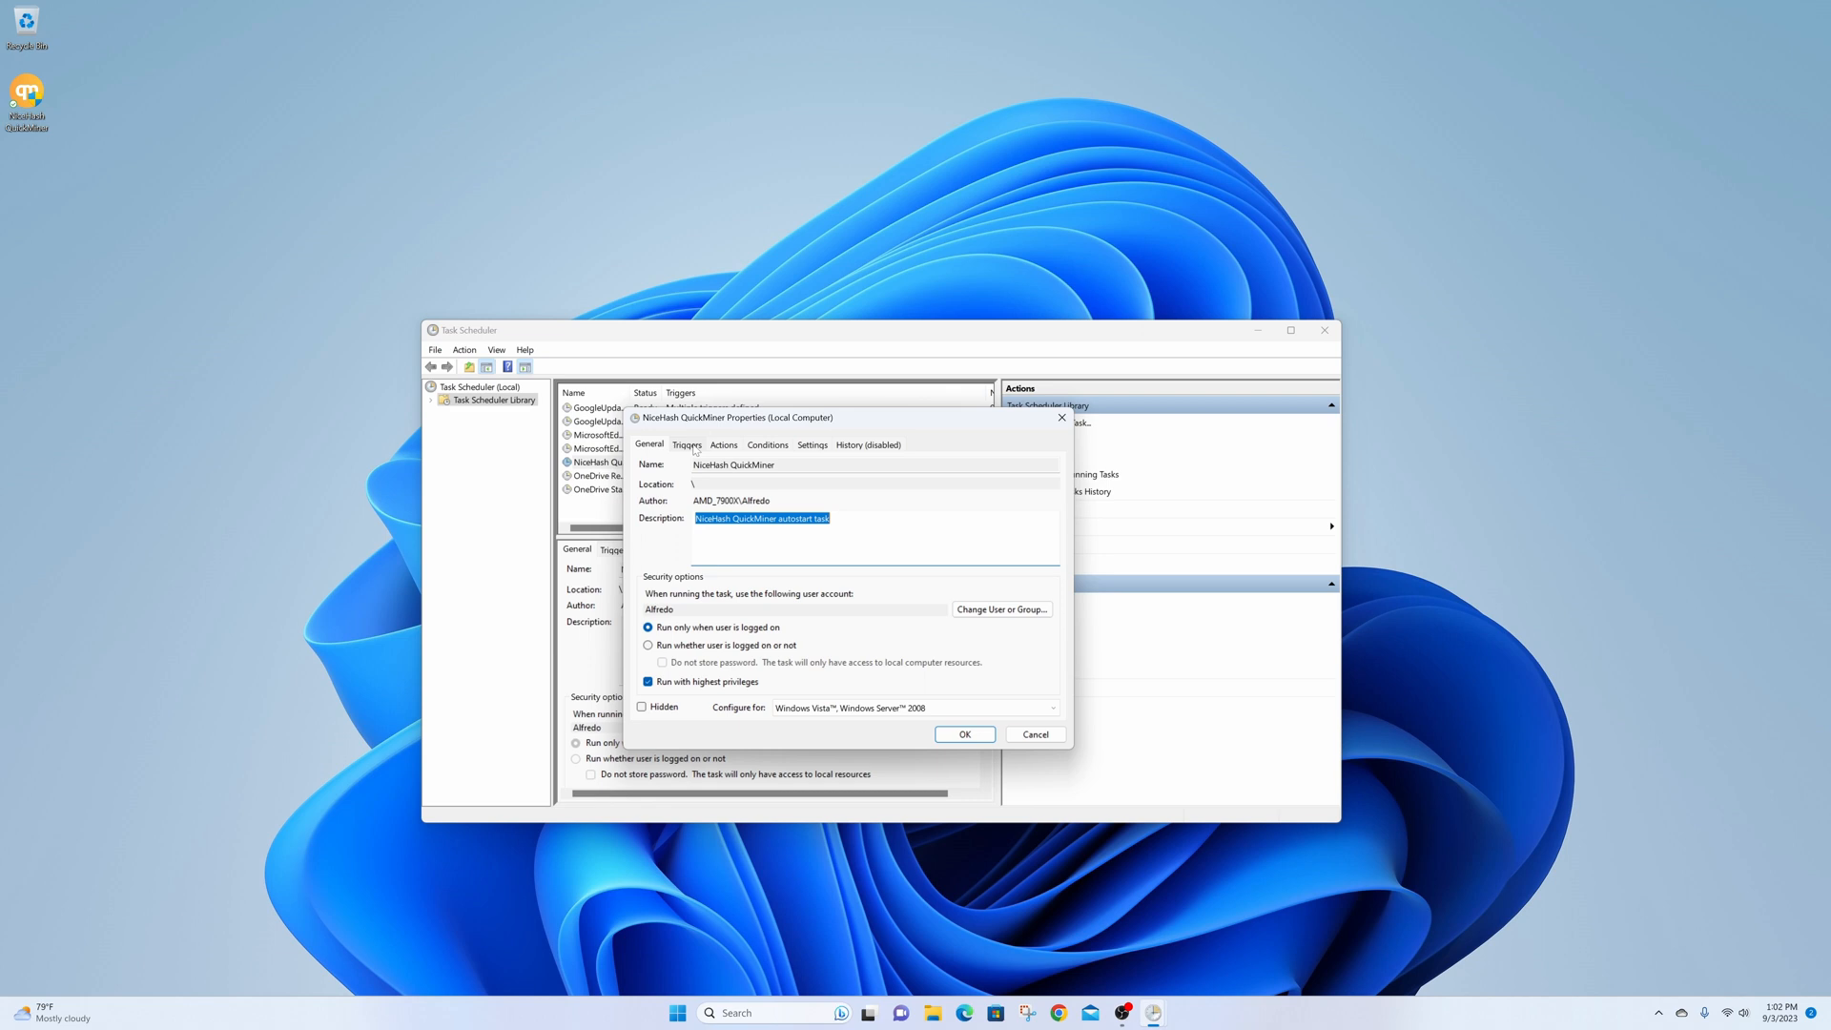
- Change the at-log-on trigger to a daily schedule at 10:00 PM and save the task
{"action": "left_click", "coordinate": [686, 445]}
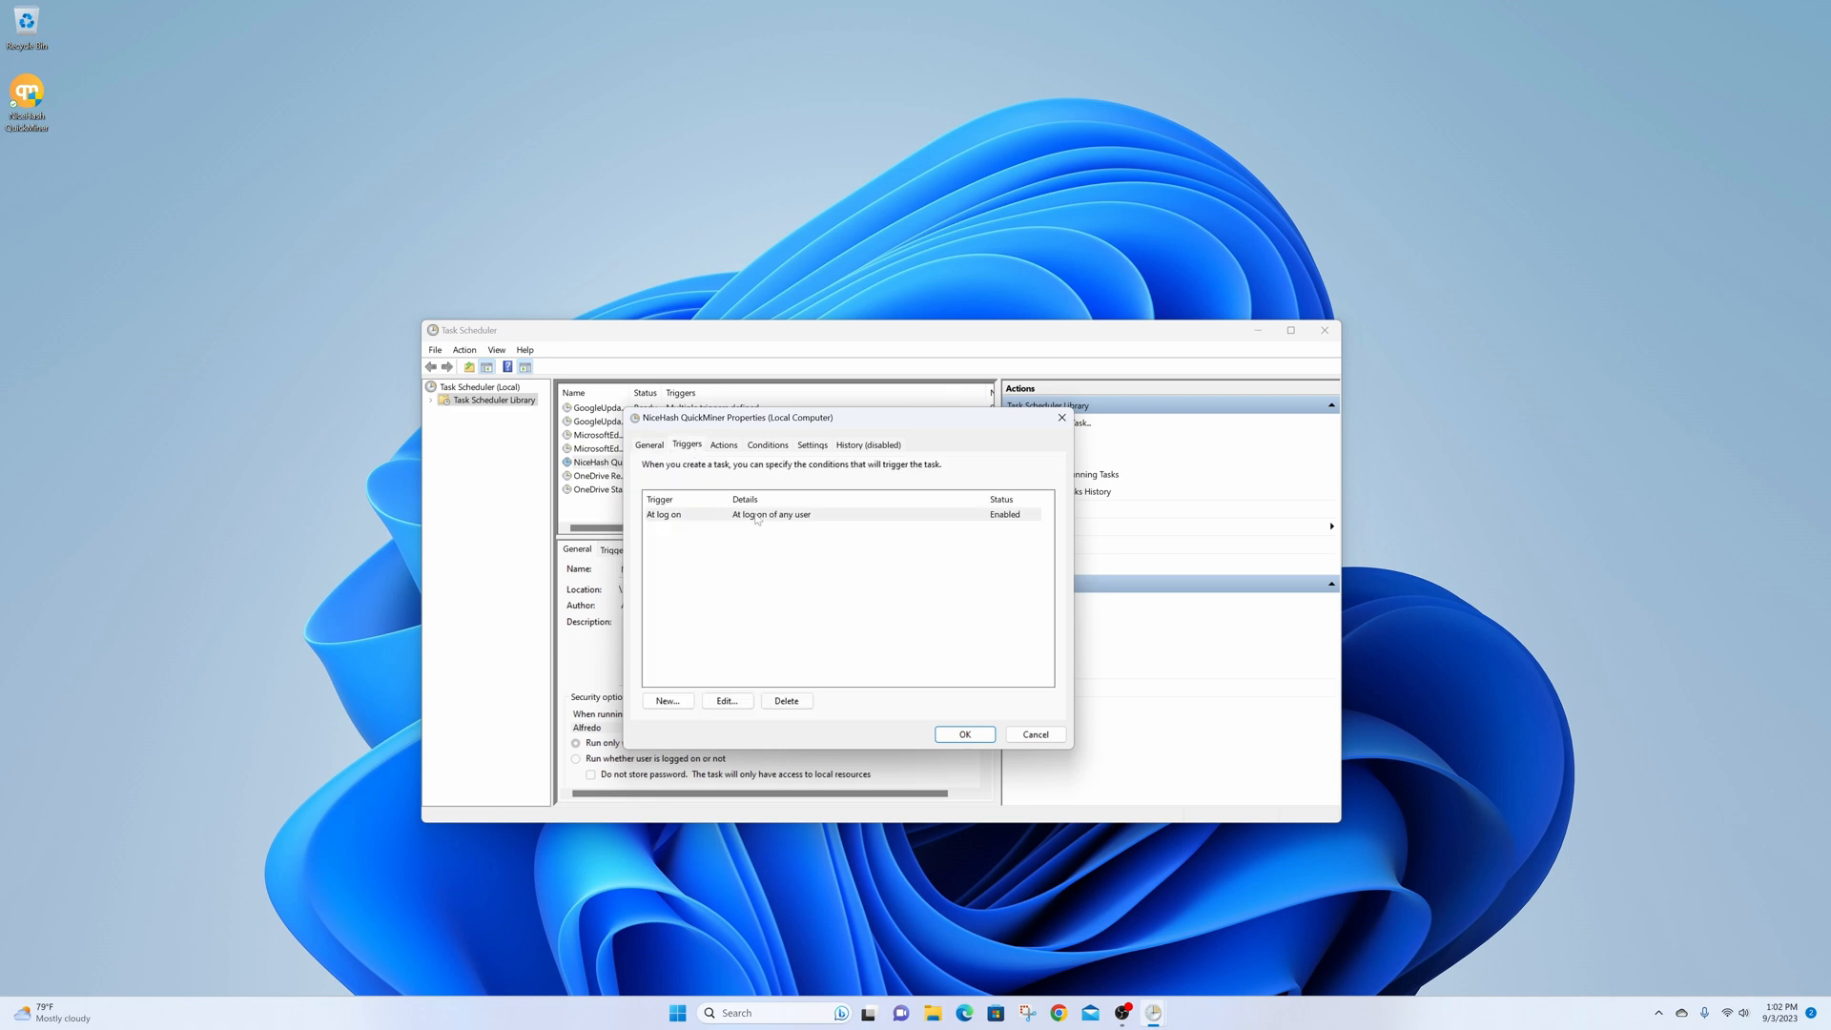
{"action": "left_click", "coordinate": [725, 700]}
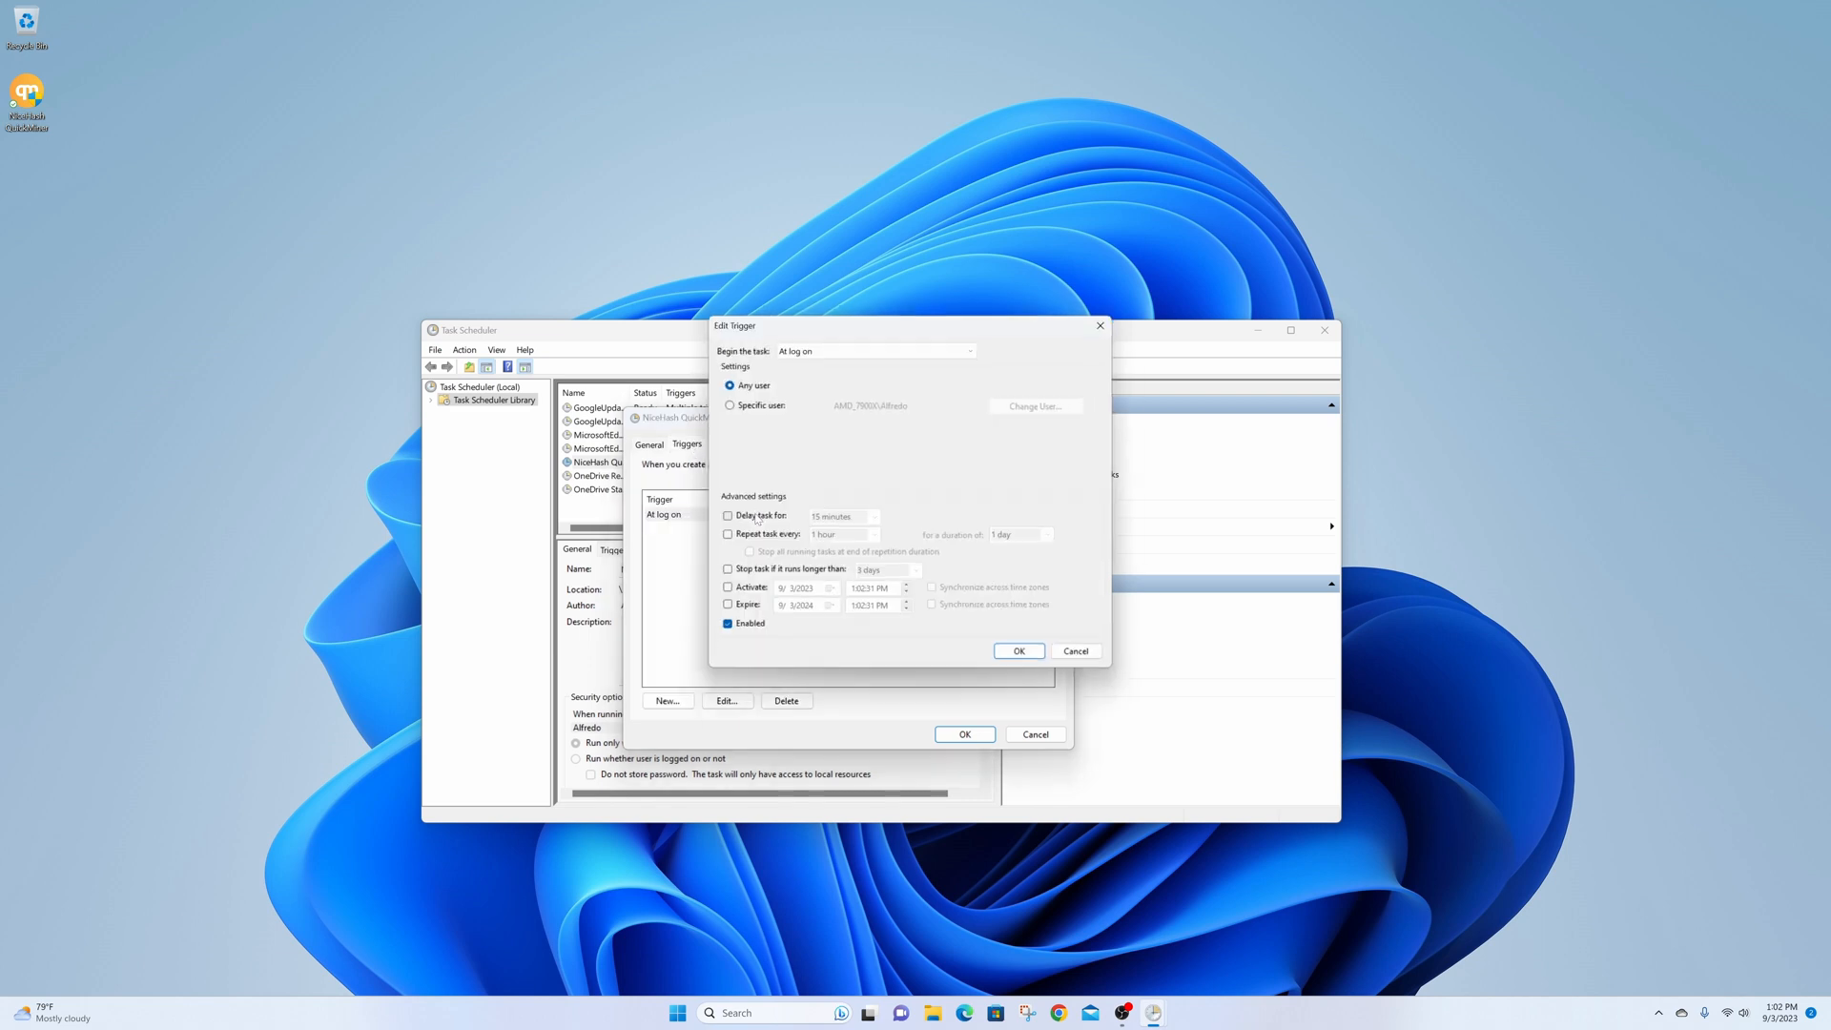
{"action": "left_click", "coordinate": [971, 351]}
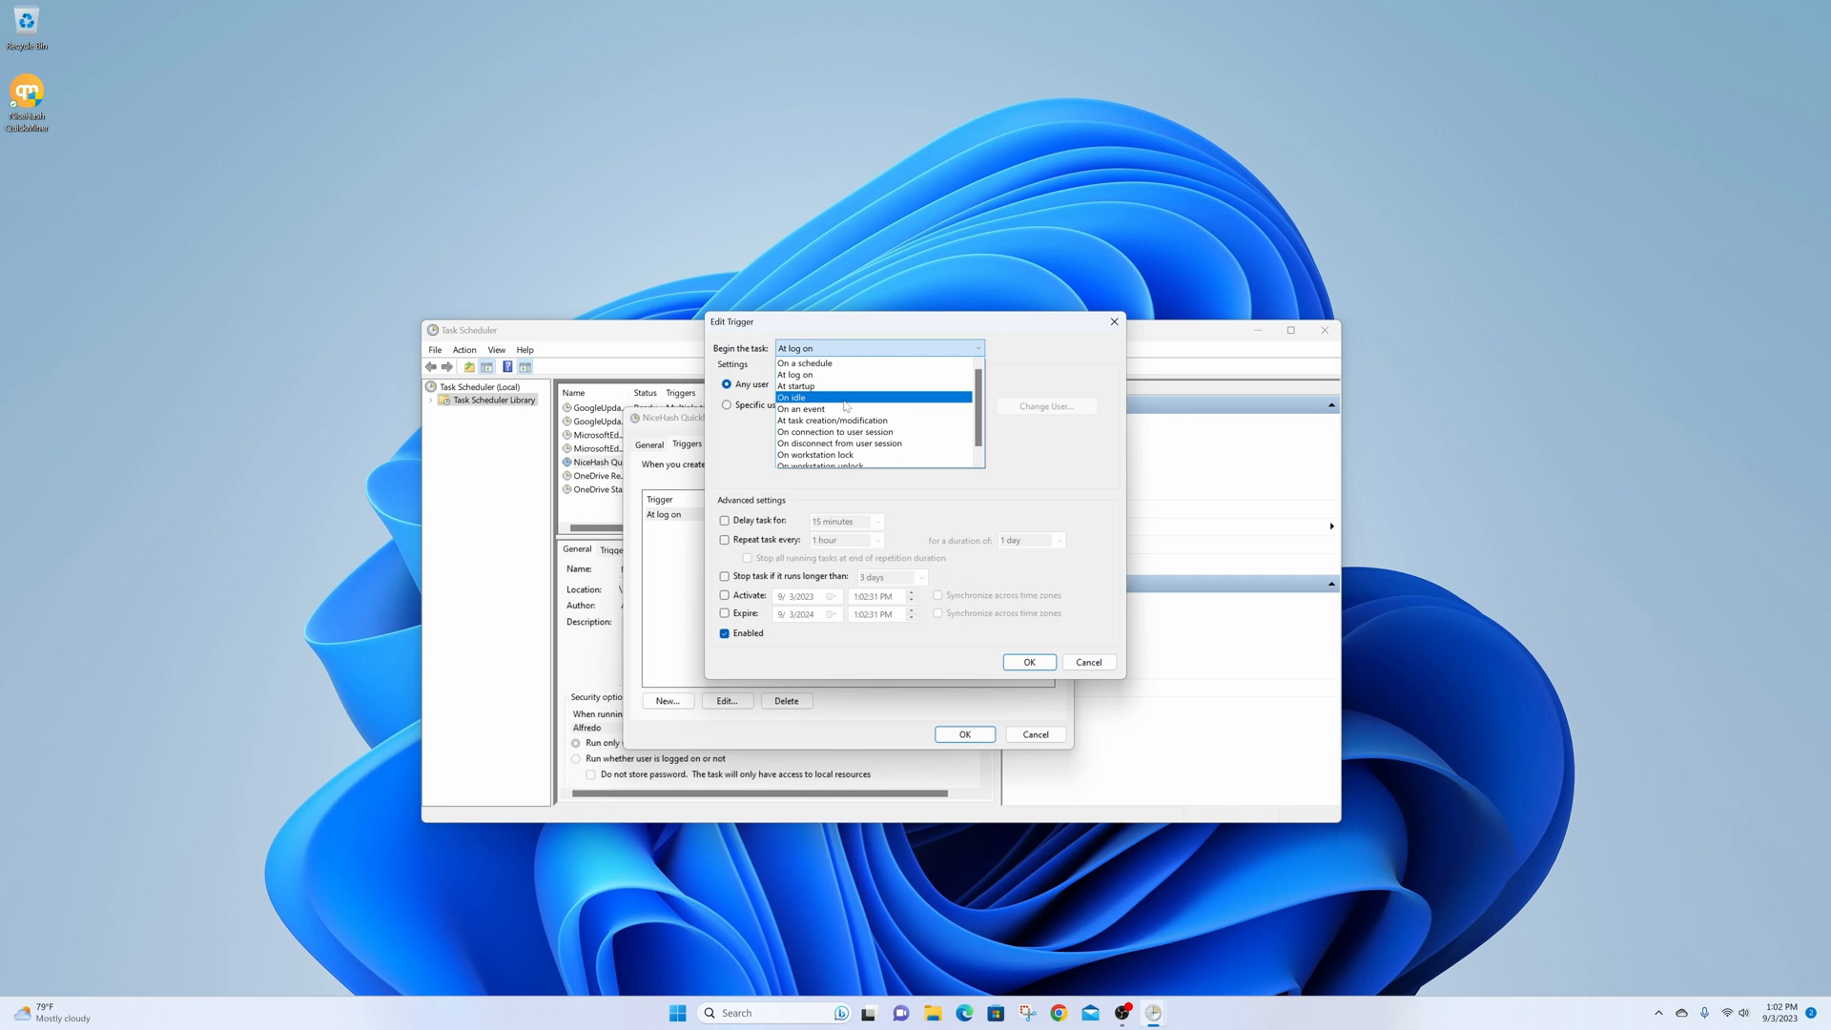
{"action": "left_click", "coordinate": [803, 362]}
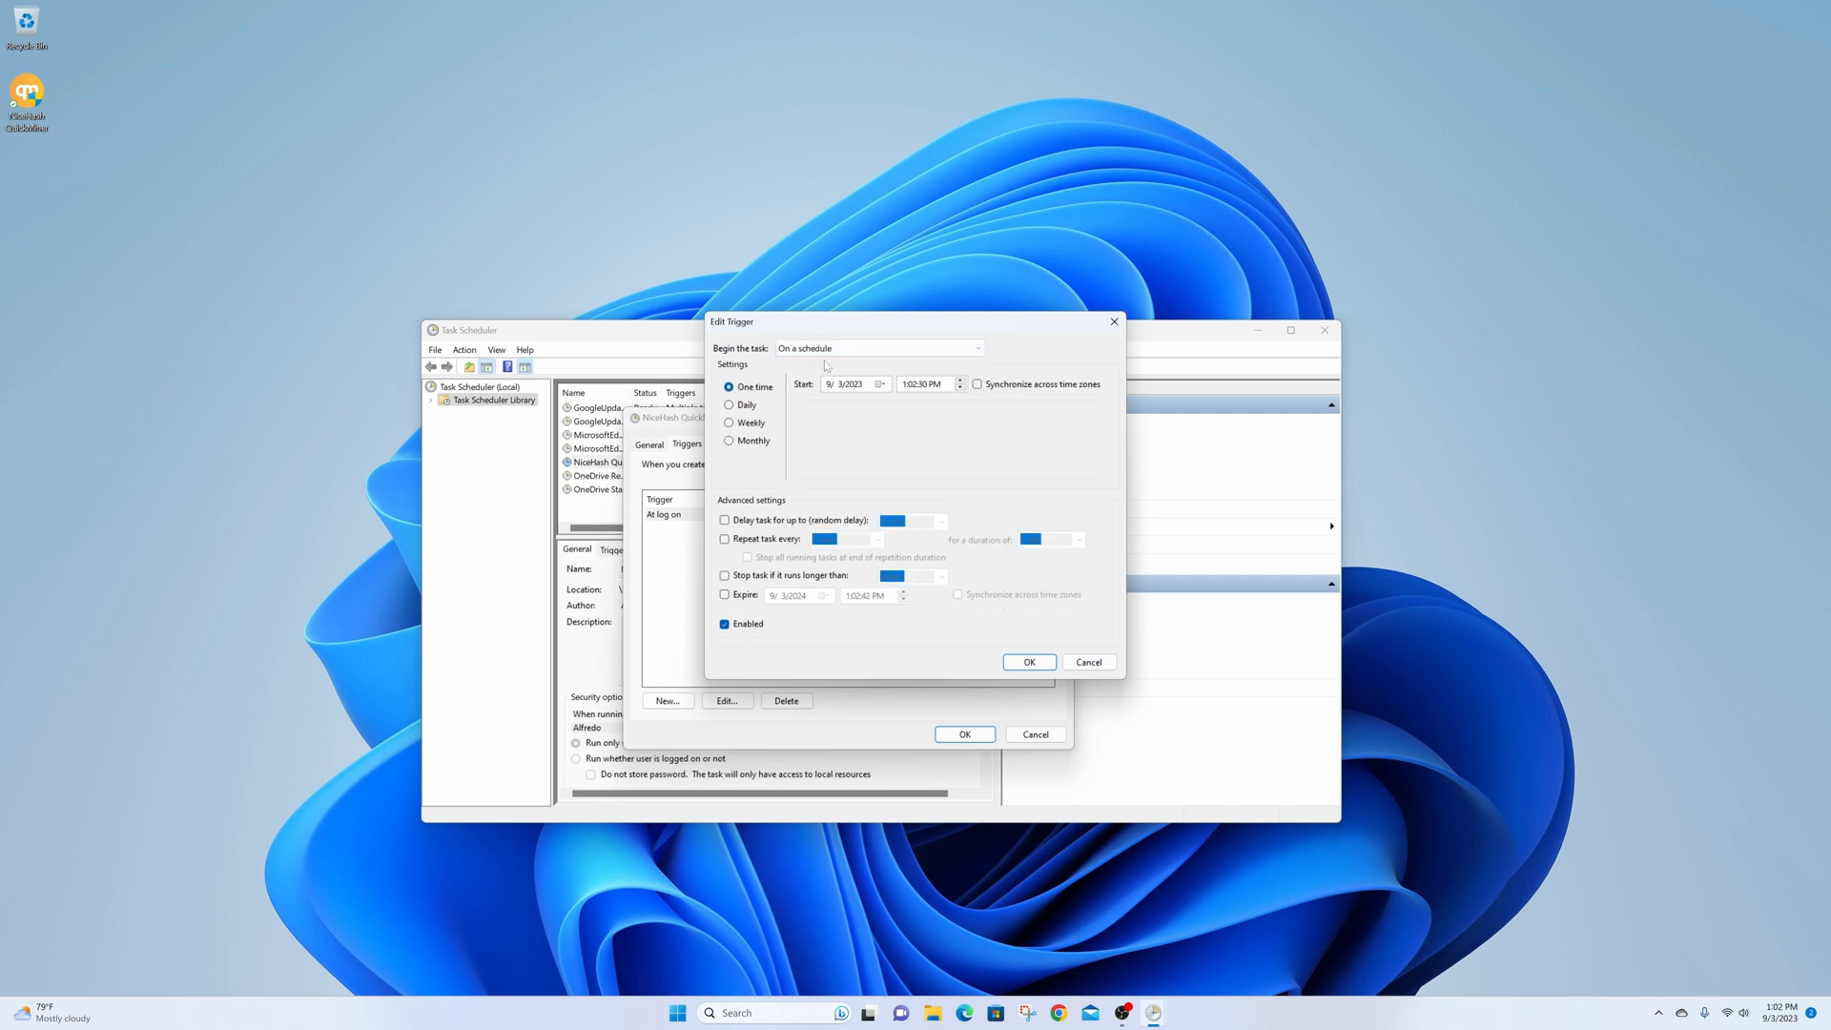
{"action": "left_click", "coordinate": [730, 404]}
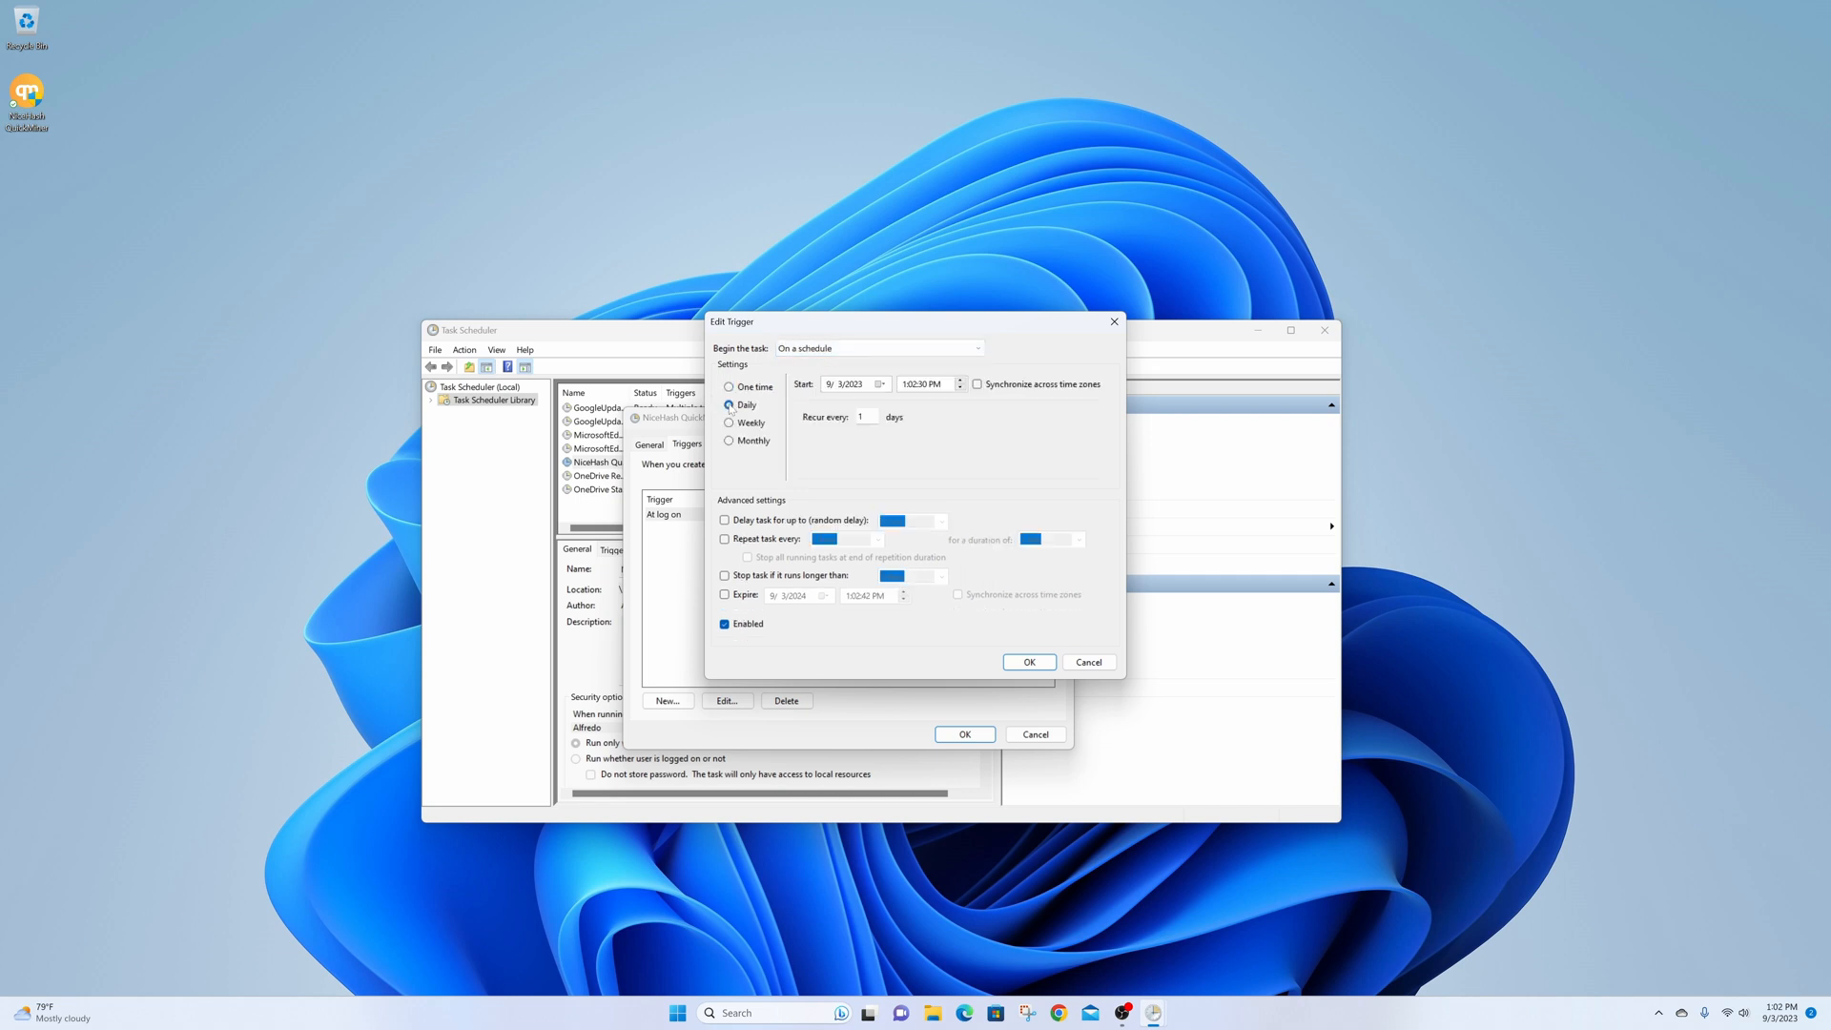
{"action": "left_click", "coordinate": [904, 383]}
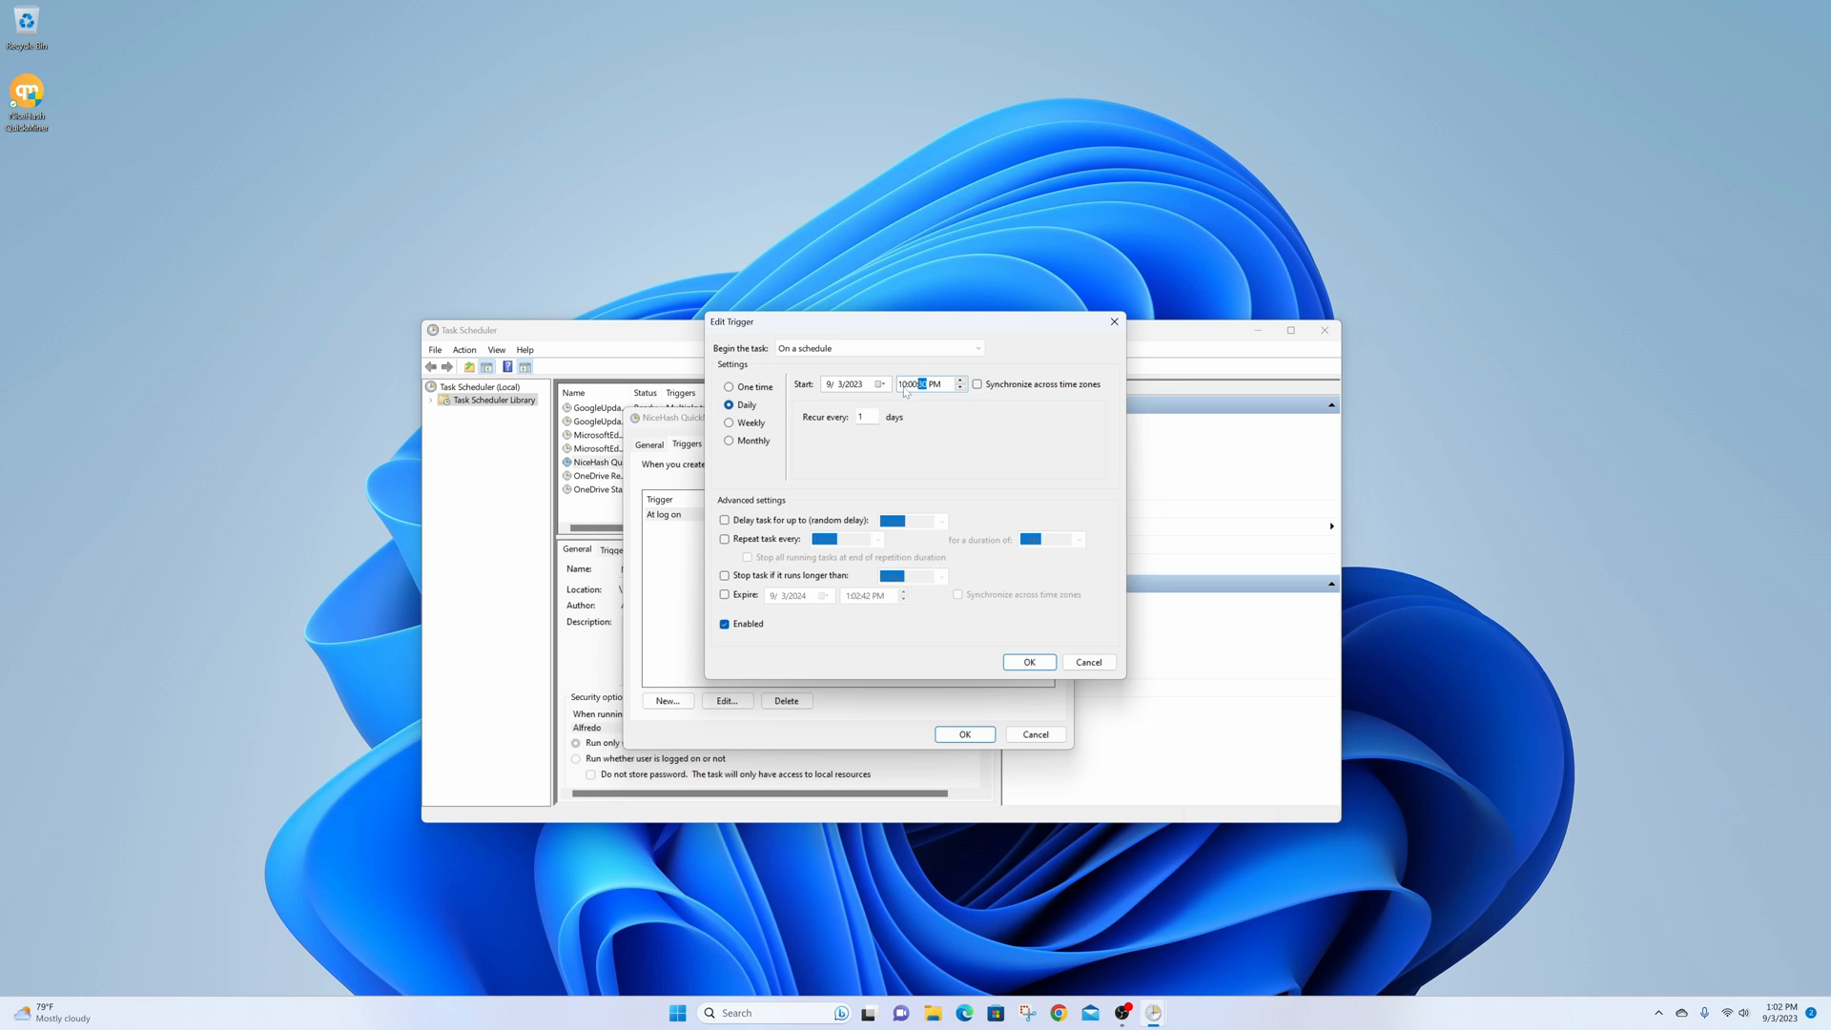
{"action": "left_click", "coordinate": [1026, 662]}
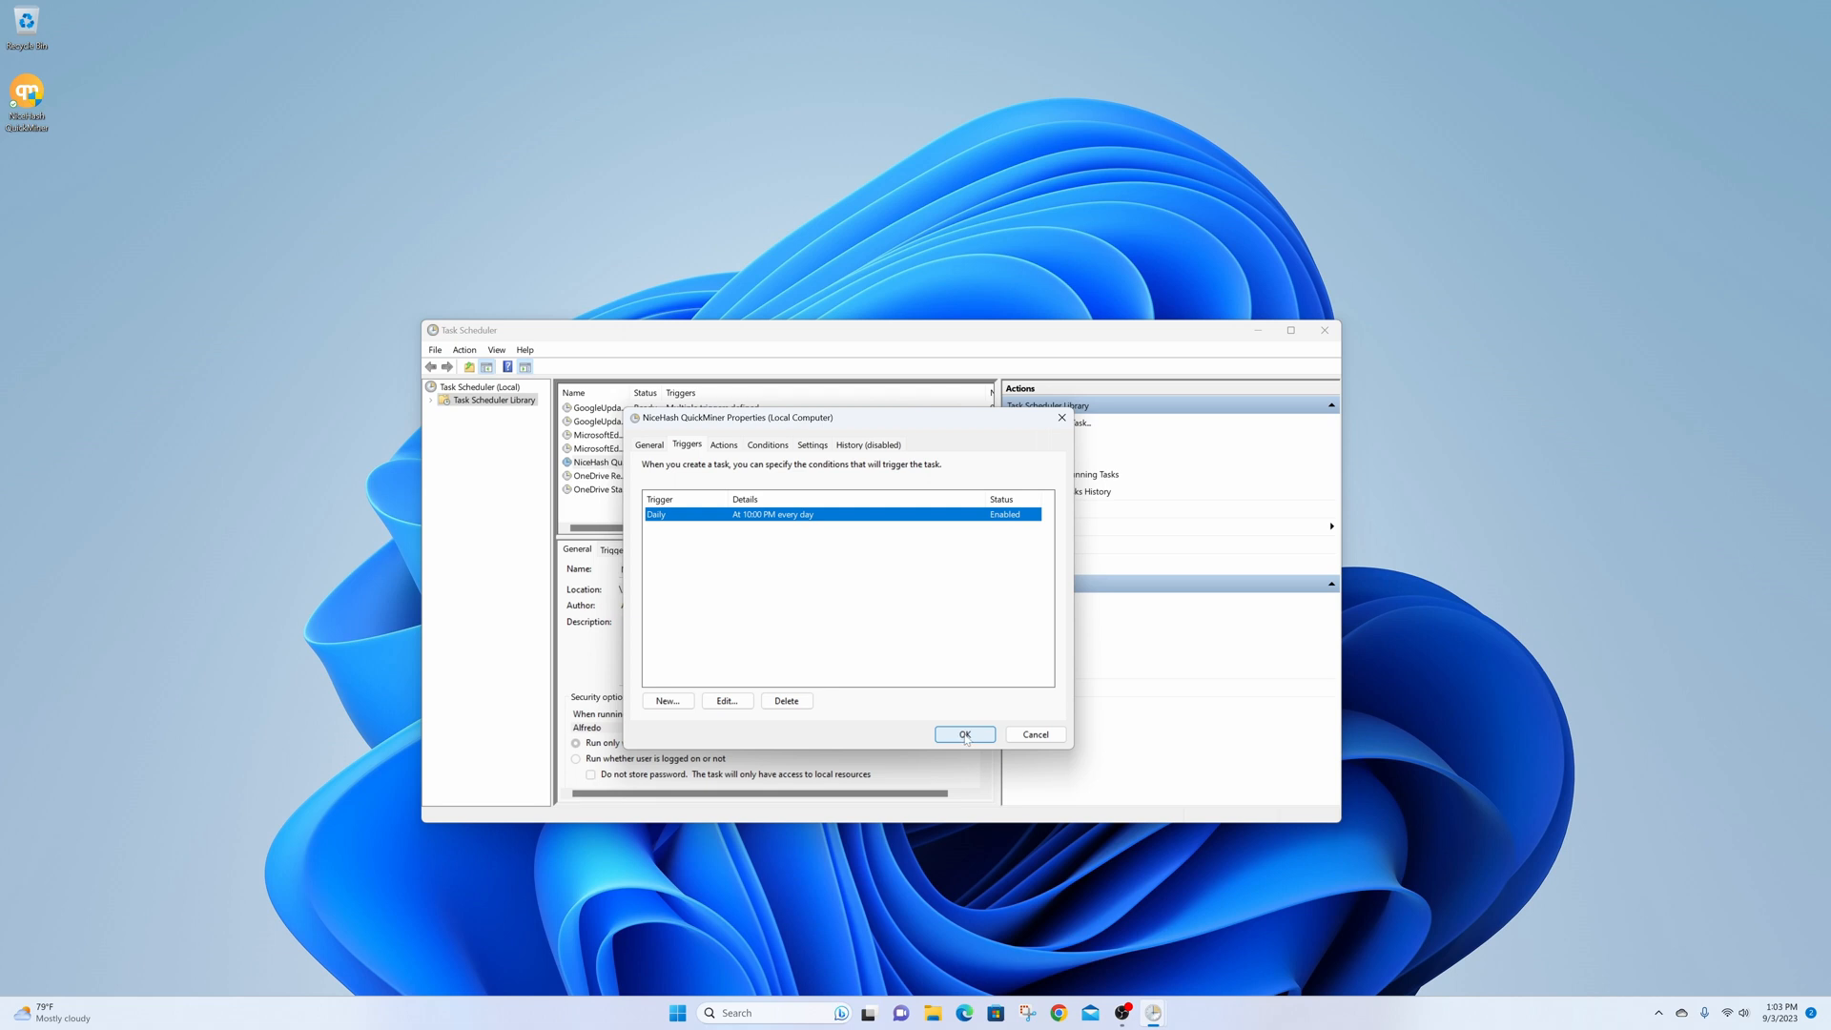
{"action": "left_click", "coordinate": [963, 733]}
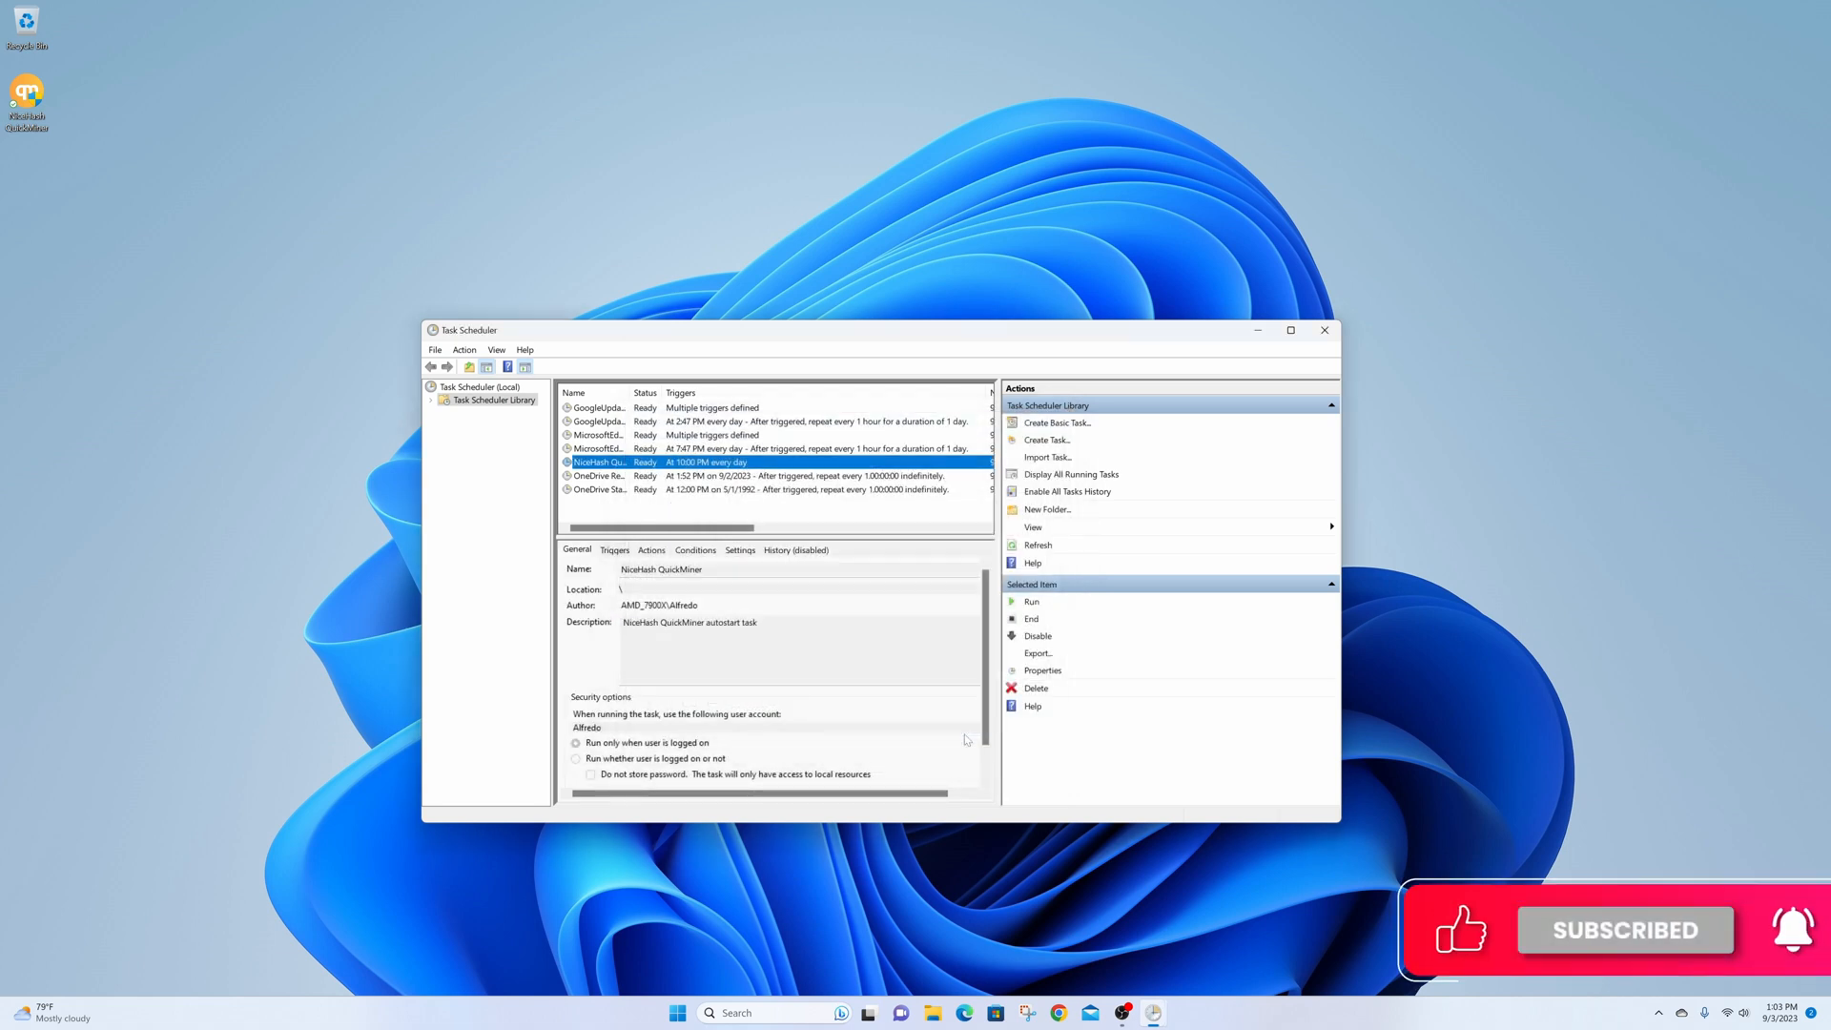